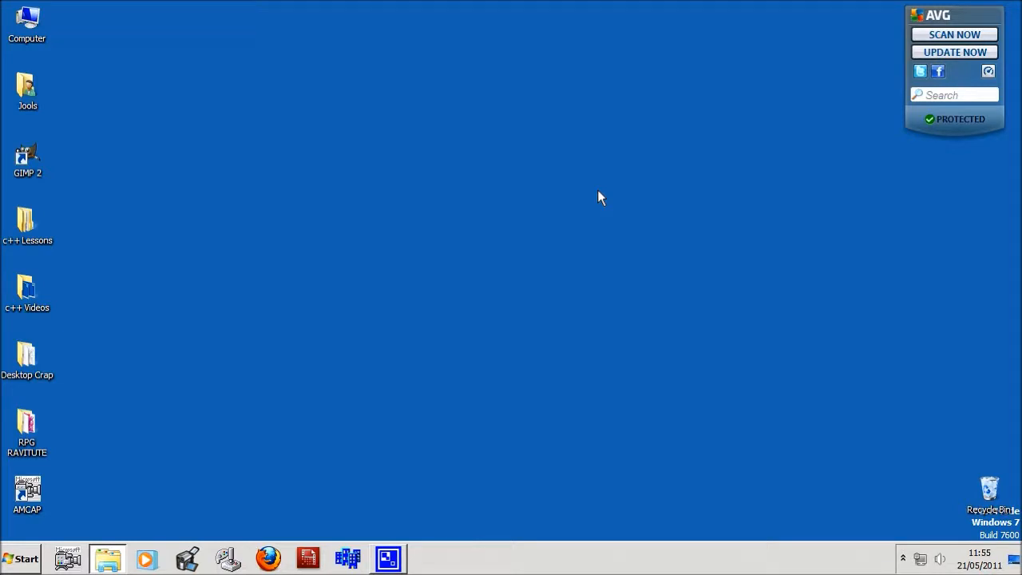
mouse_move(367, 277)
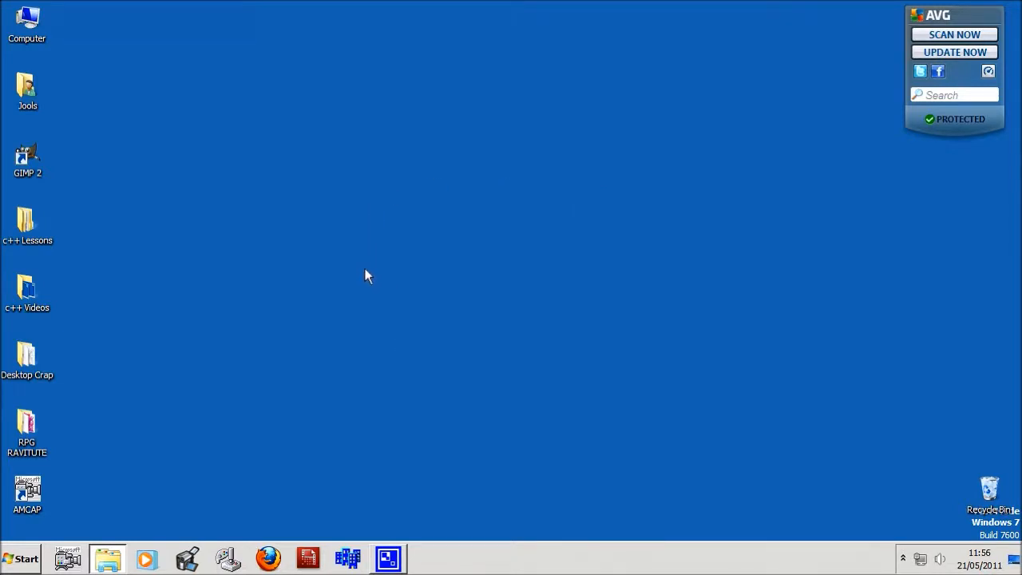
- Launch Code::Blocks 10.05 from the taskbar shortcut
click(20, 557)
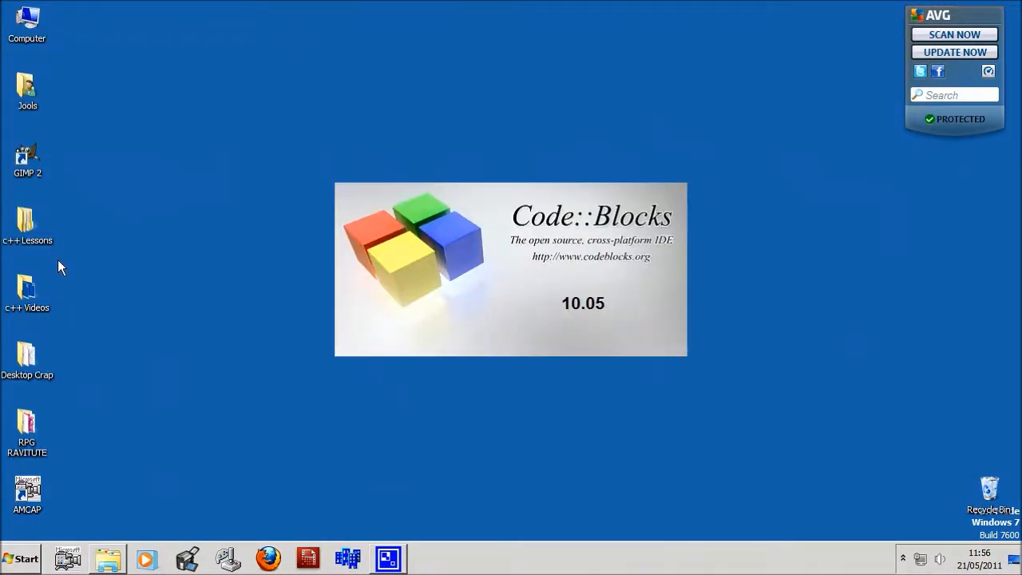
- Close the Tip of the Day dialog to reveal the Start here page
click(389, 557)
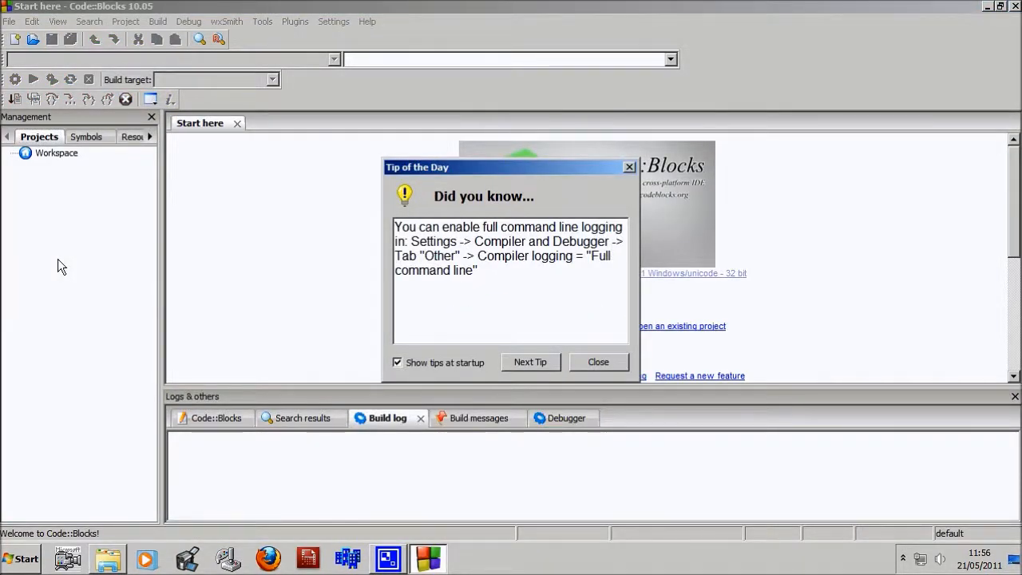
click(597, 361)
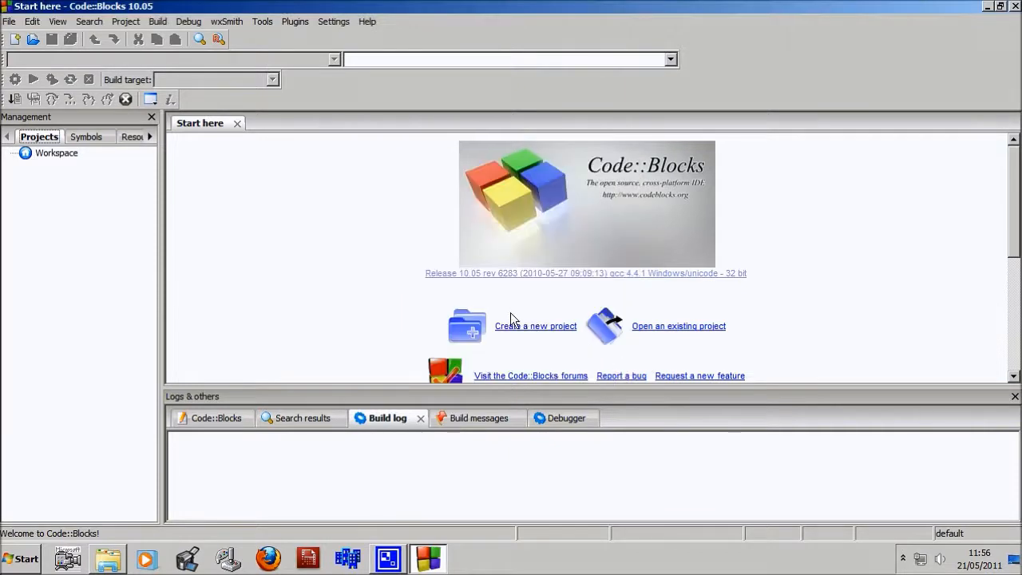
mouse_move(407, 256)
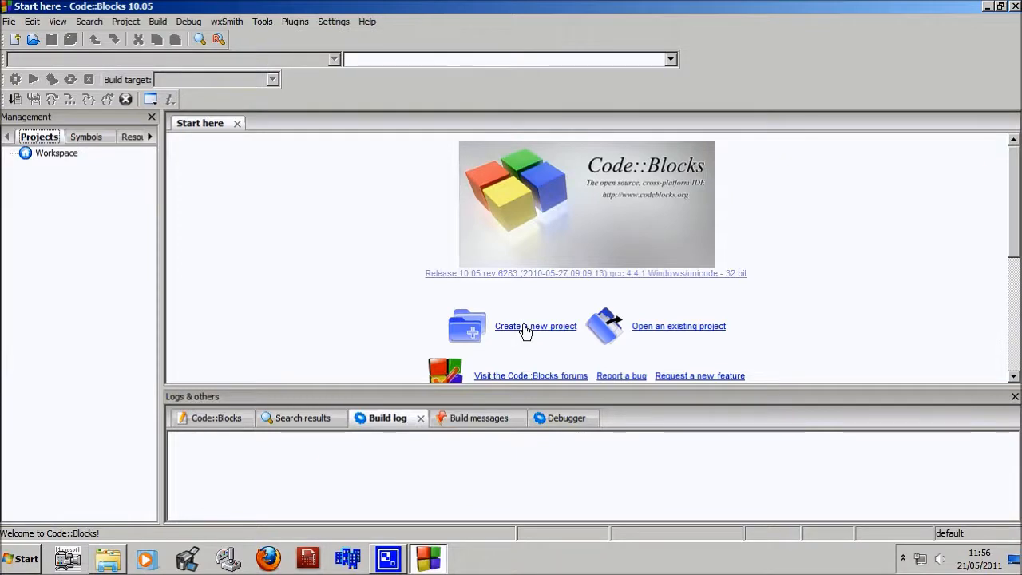
- Start a new Console application project with C++ as the language
click(536, 326)
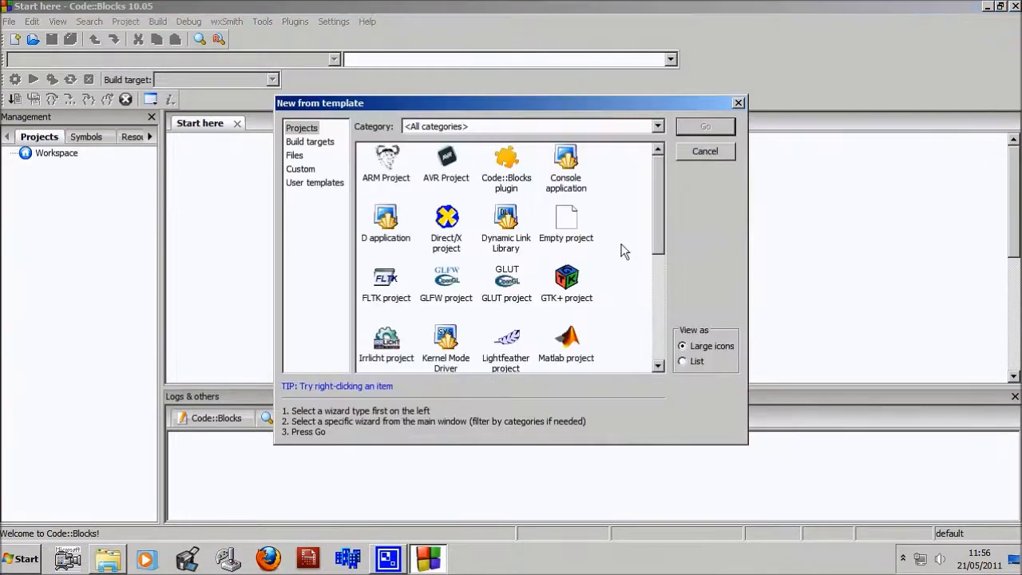
click(566, 164)
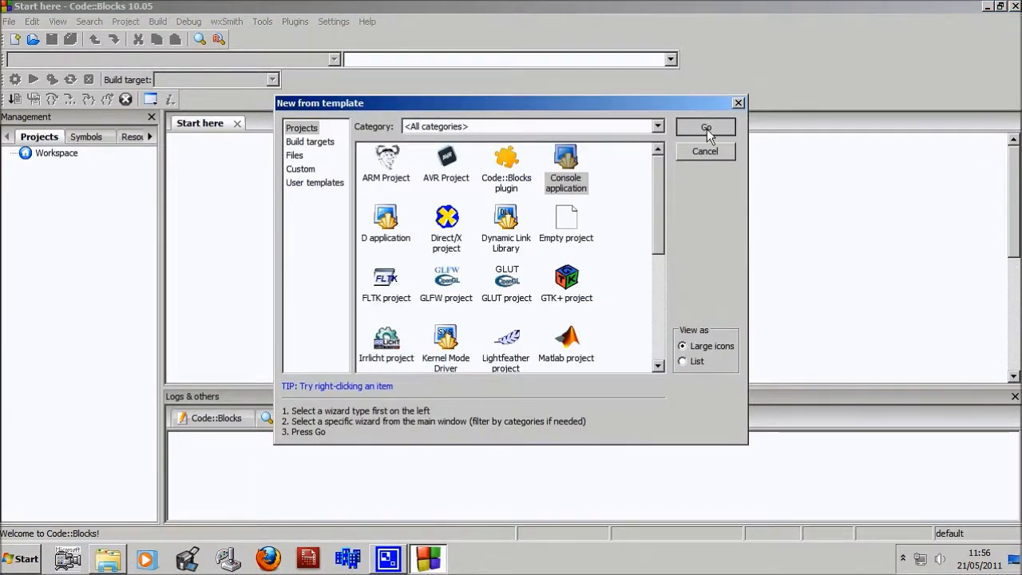
click(705, 128)
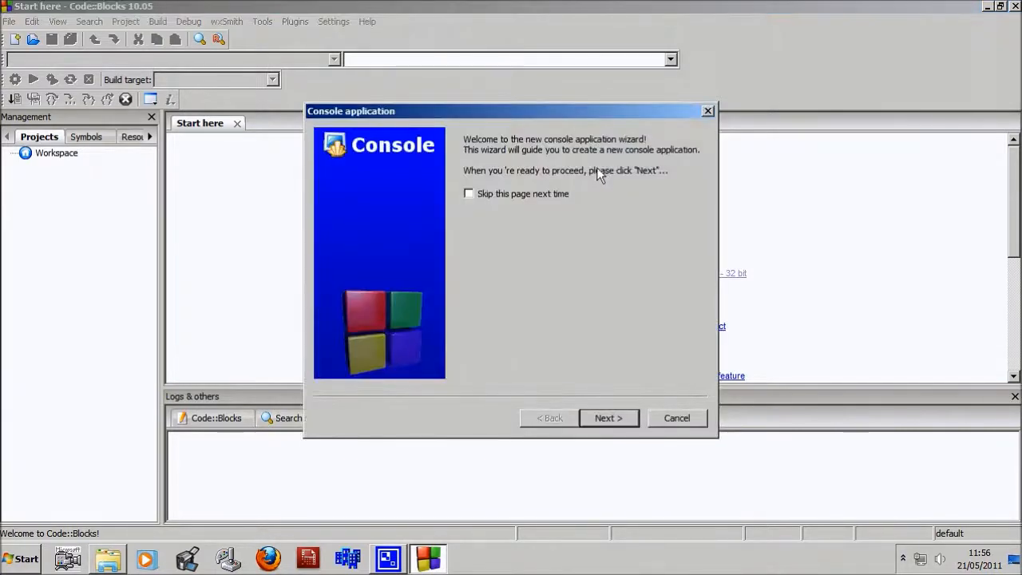
click(607, 418)
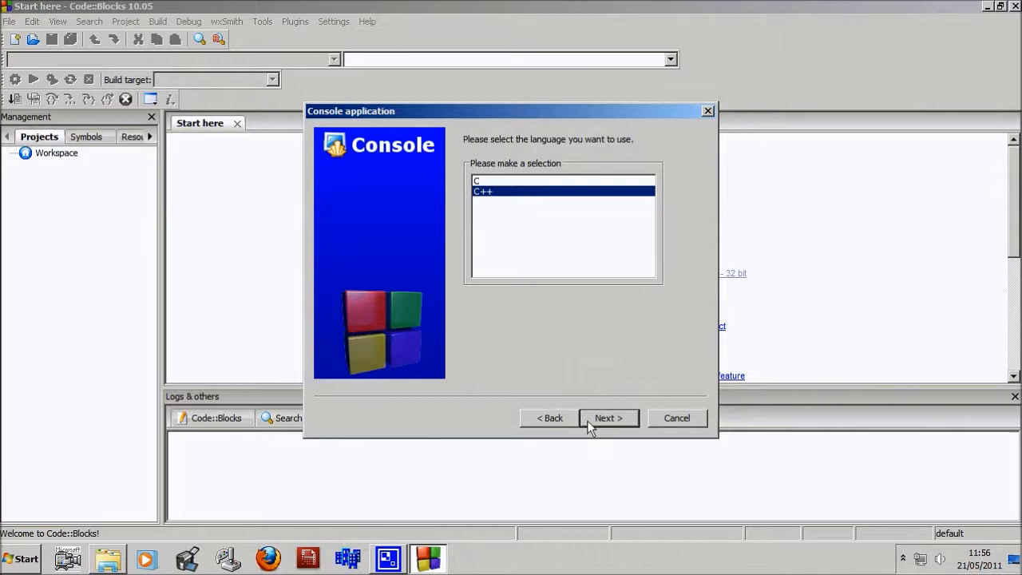
click(608, 418)
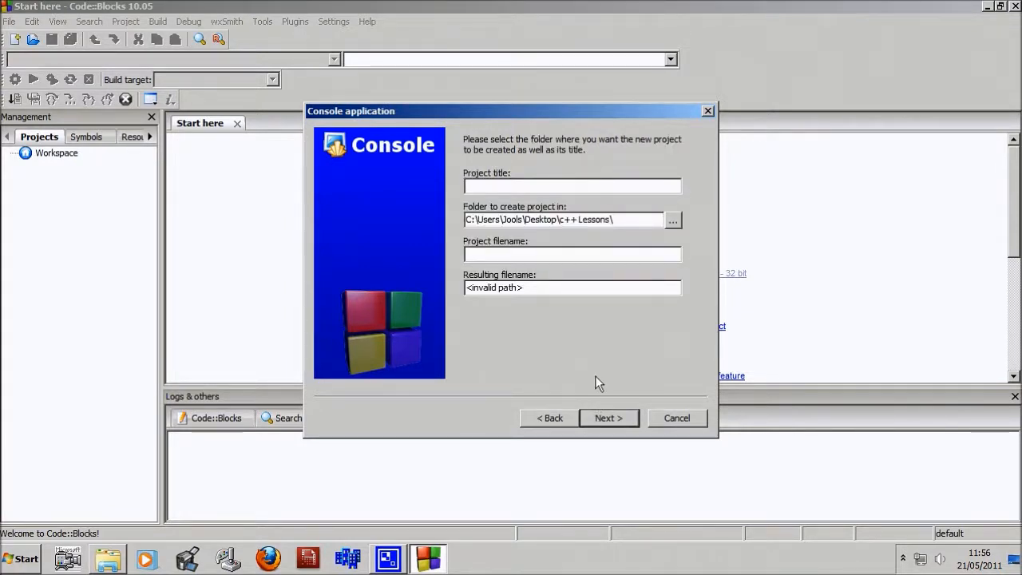
- Title the project 'Control Statements' in the c++ Lessons folder and finish the wizard
text(Control Sta)
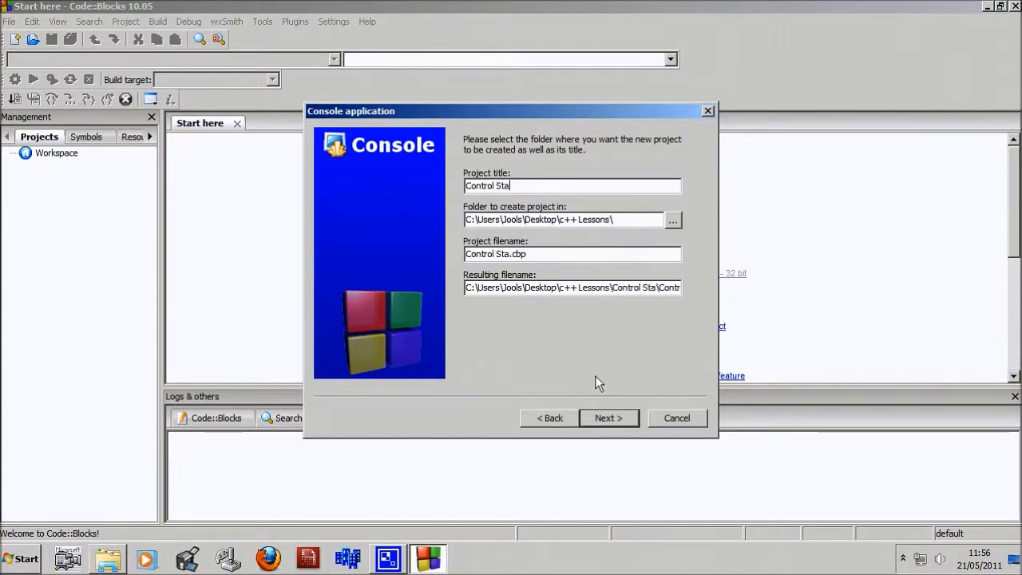
text(tement)
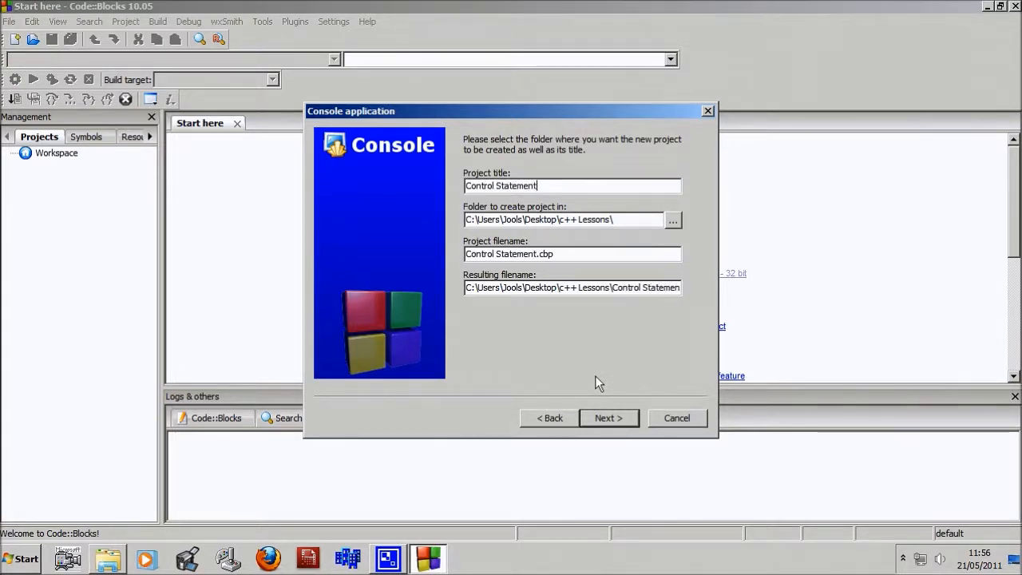
text(s)
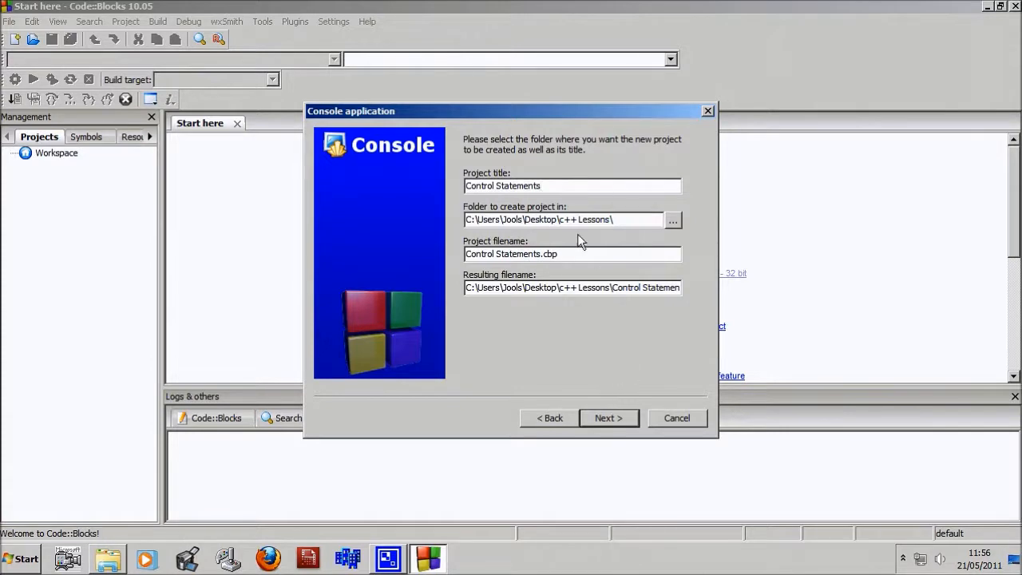
double_click(587, 219)
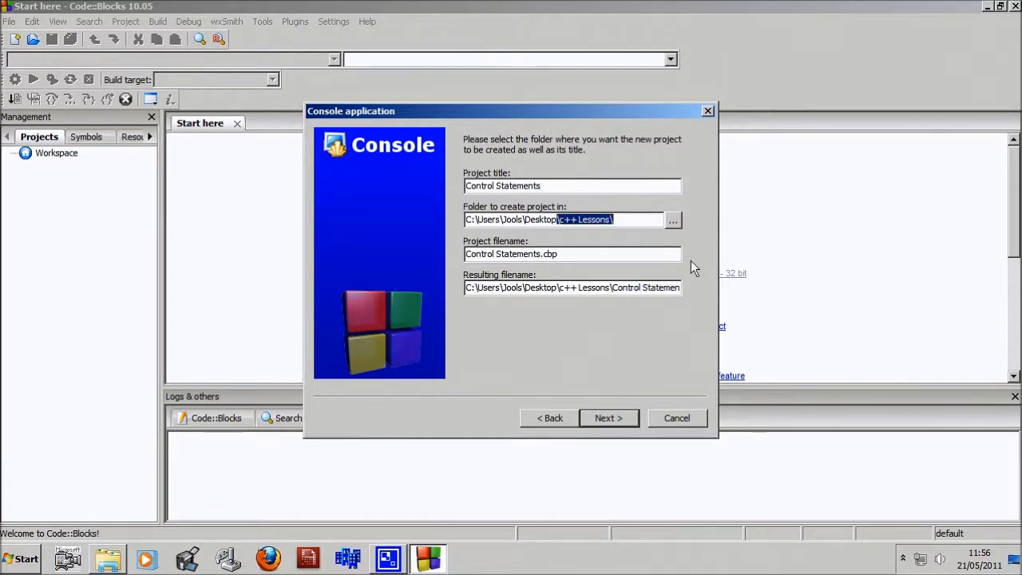
click(608, 418)
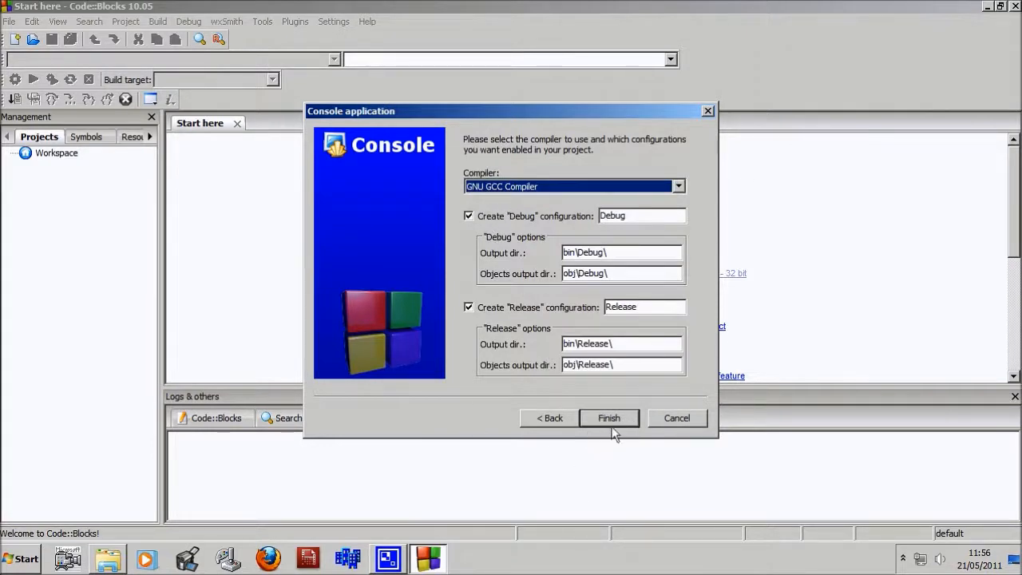
click(608, 418)
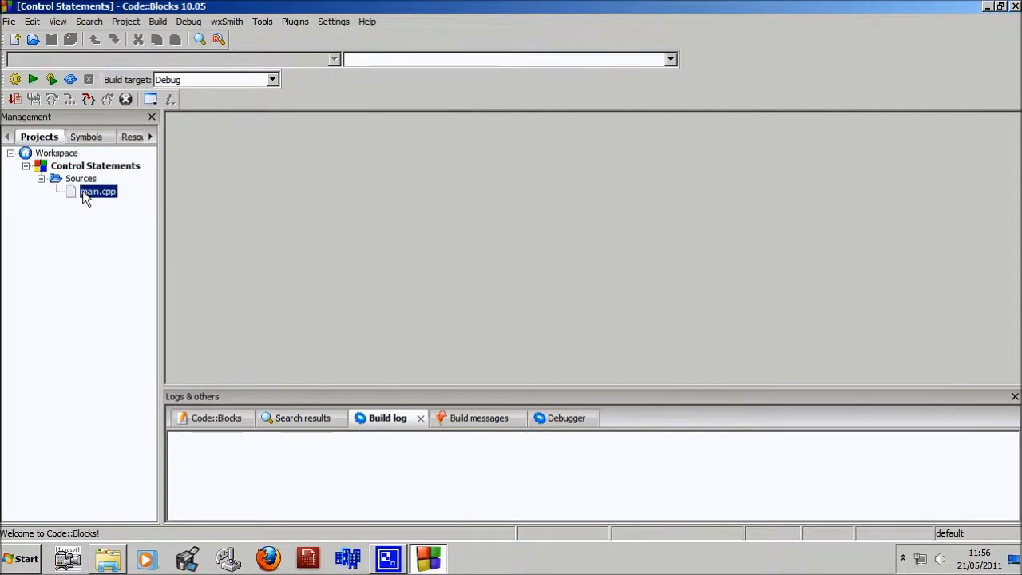
- Open main.cpp from Sources and select all its Hello world code for deletion
double_click(98, 191)
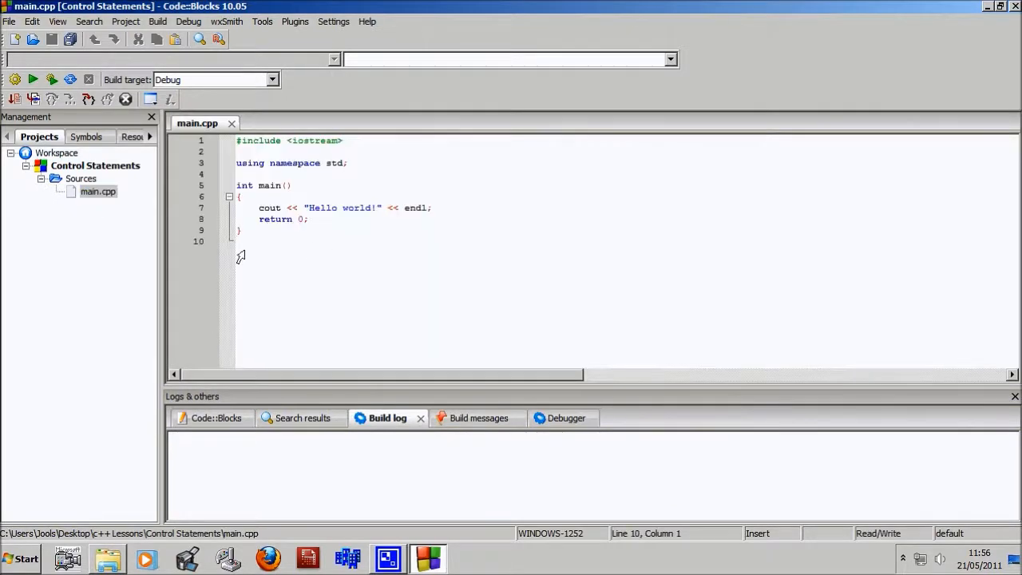
key(ctrl+a)
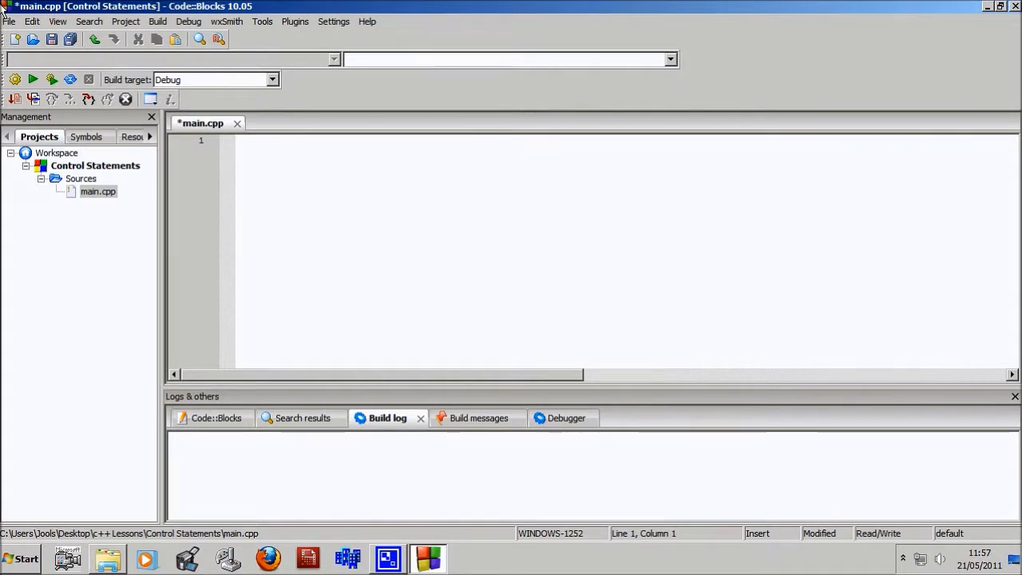
- Write the condition if(steve < john) on line 2
text(if)
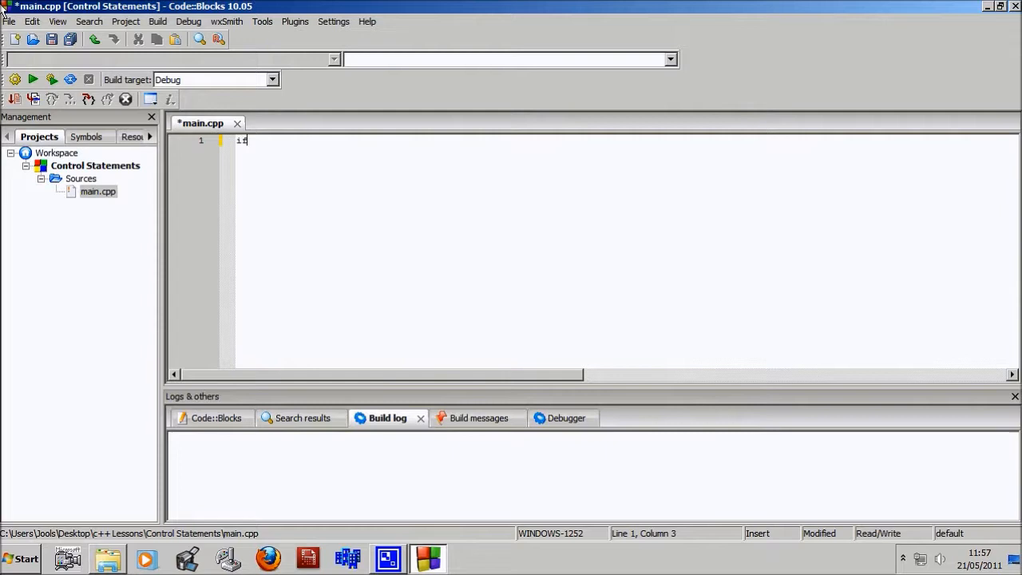
key(BackSpace)
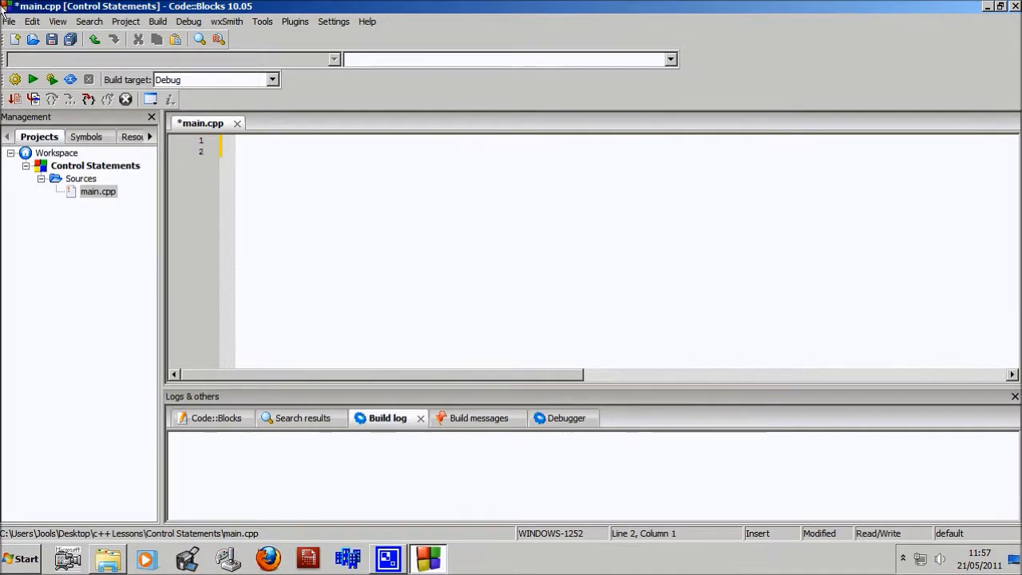
text(if)
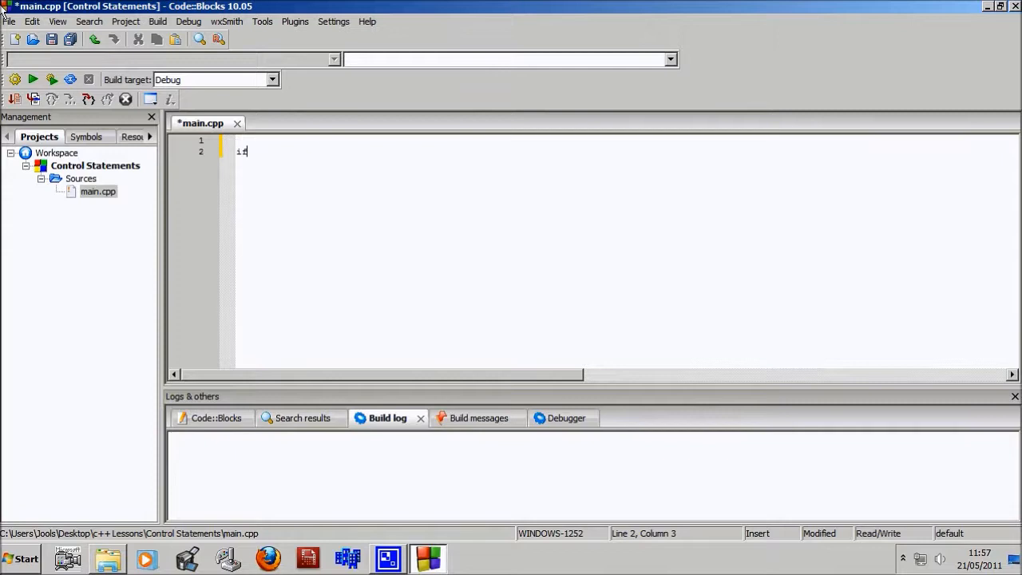
text(())
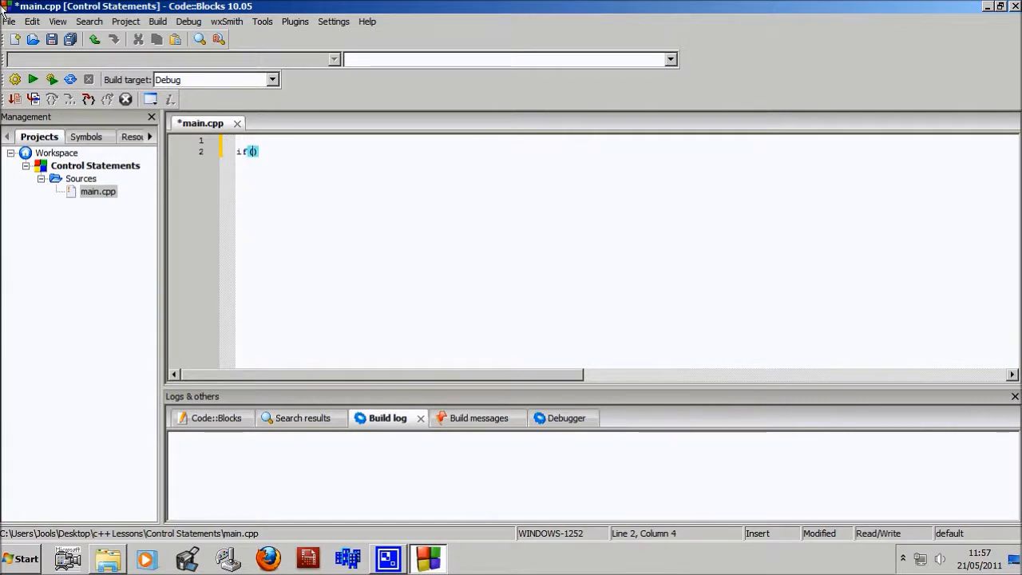
text(stec)
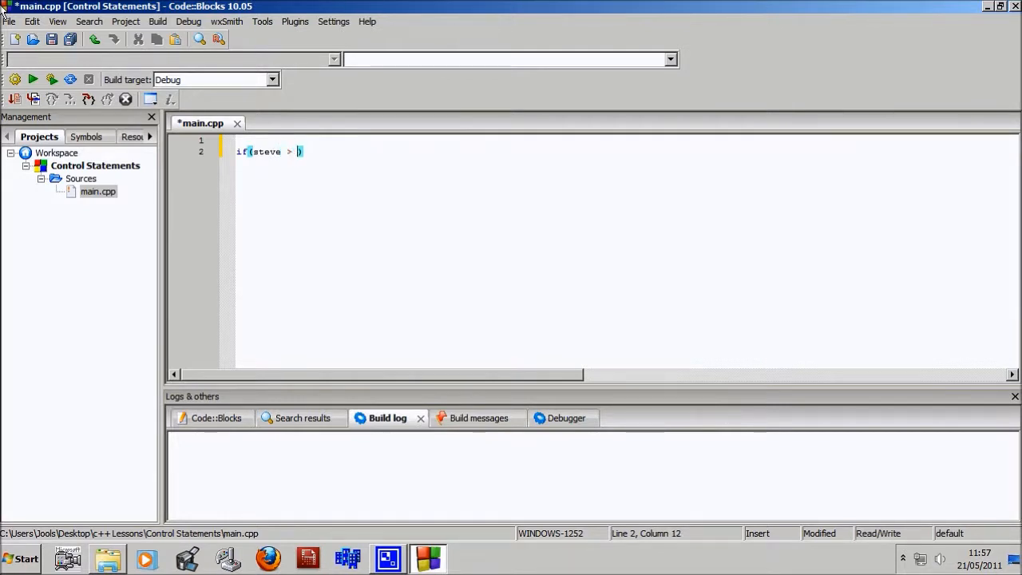
text(john)
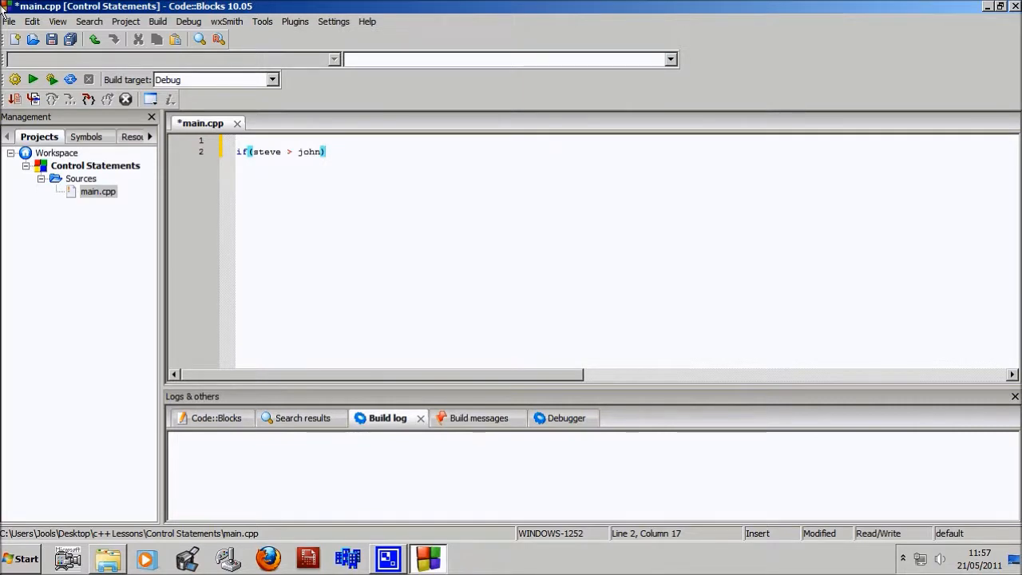
- Add cout << "Steve is bigger" << endl; as the if statement's body
text(cout <<)
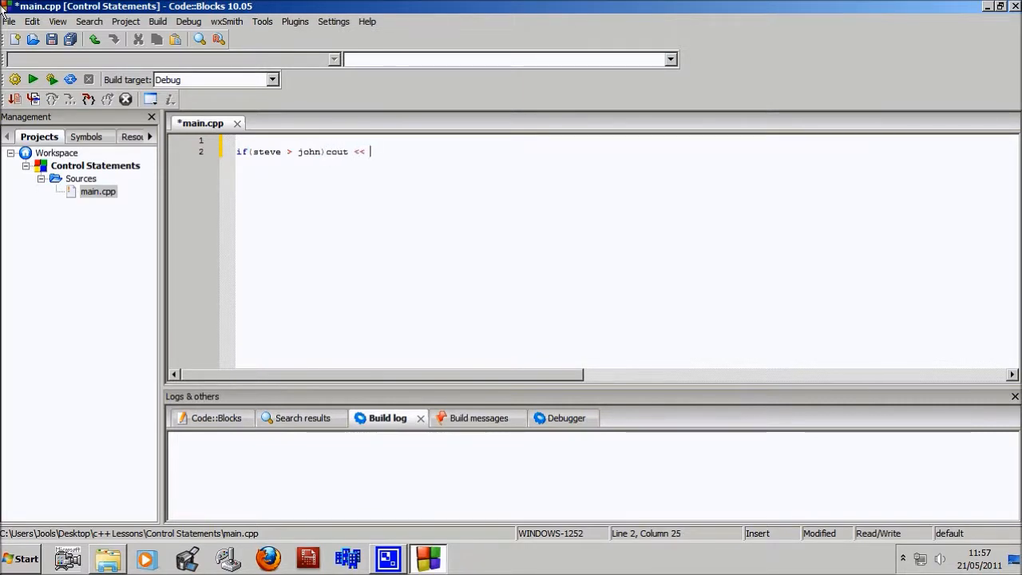
text("jo")
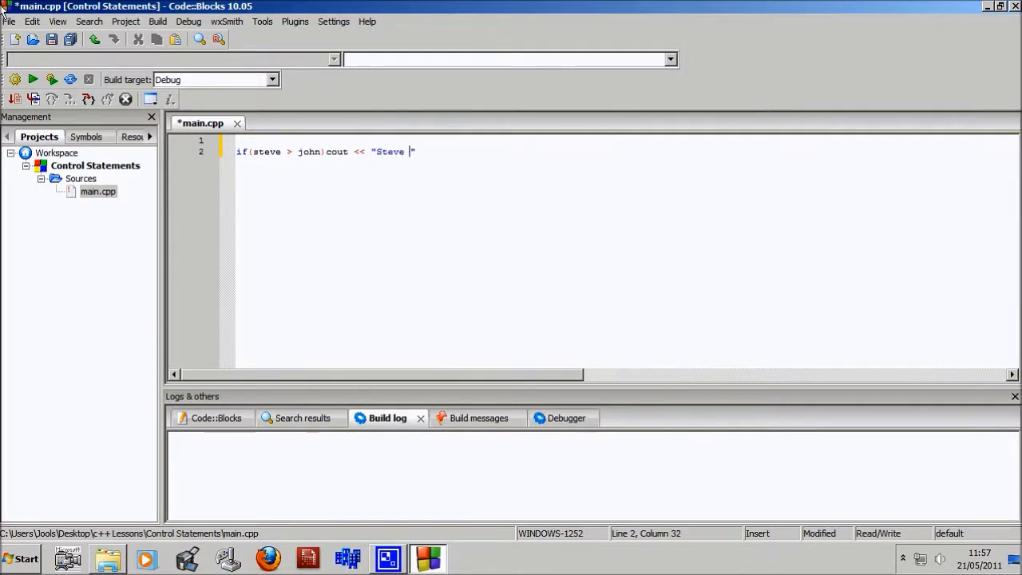
text(is bigger)
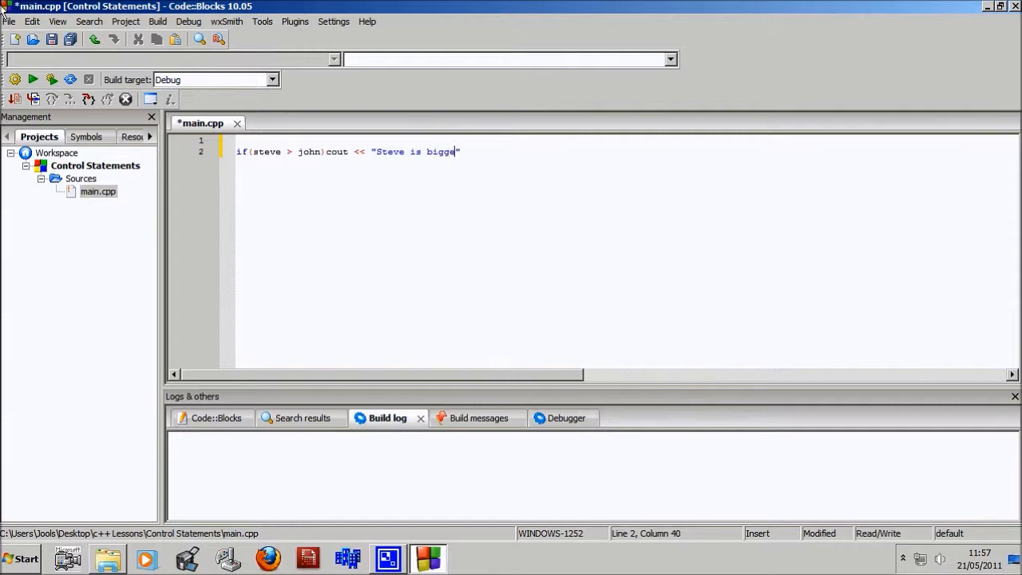
text(r")
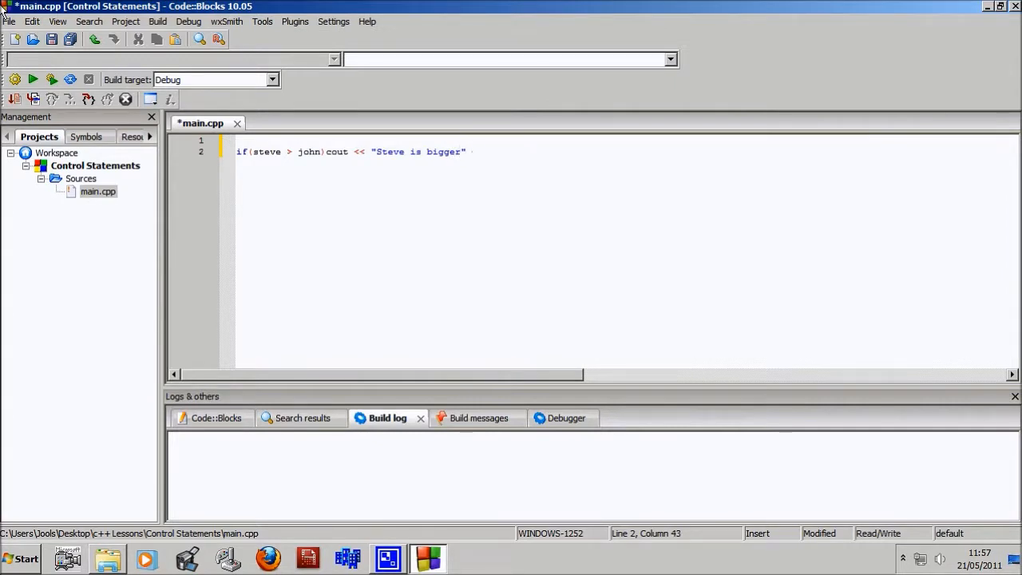
text(<< endl)
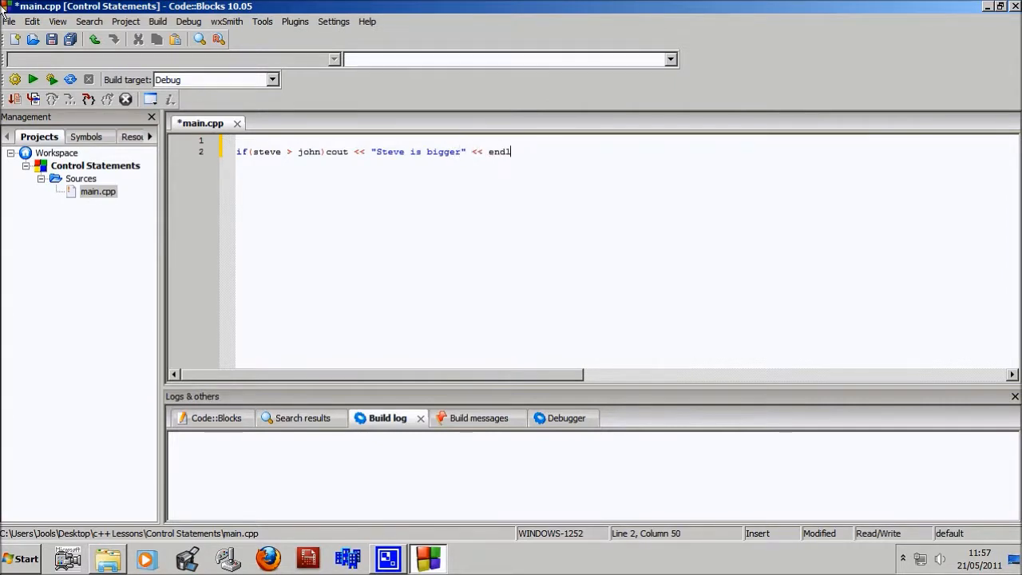
text(;)
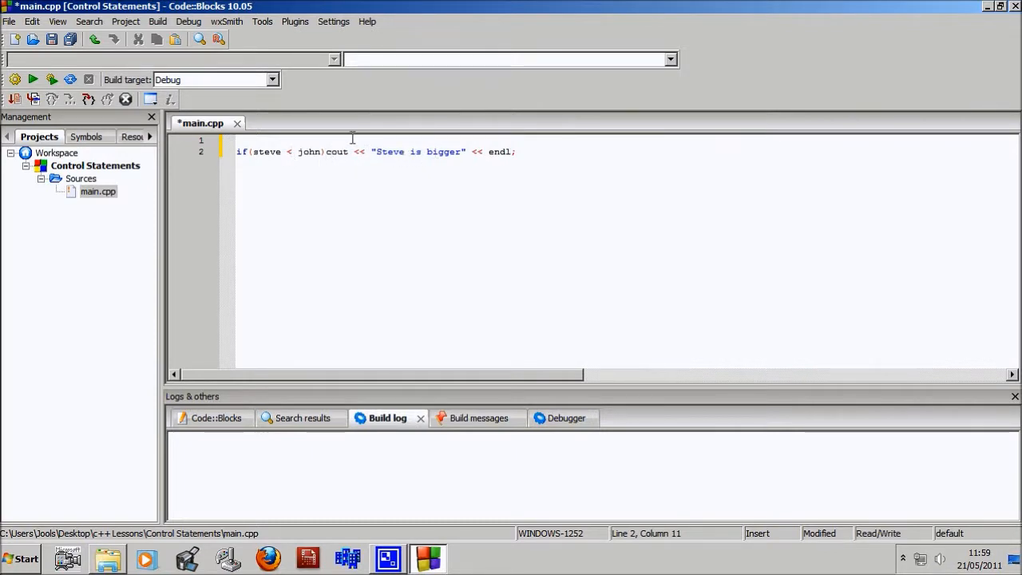
- Change the if statement's operator from <= to ==, then =, then !=
text(=)
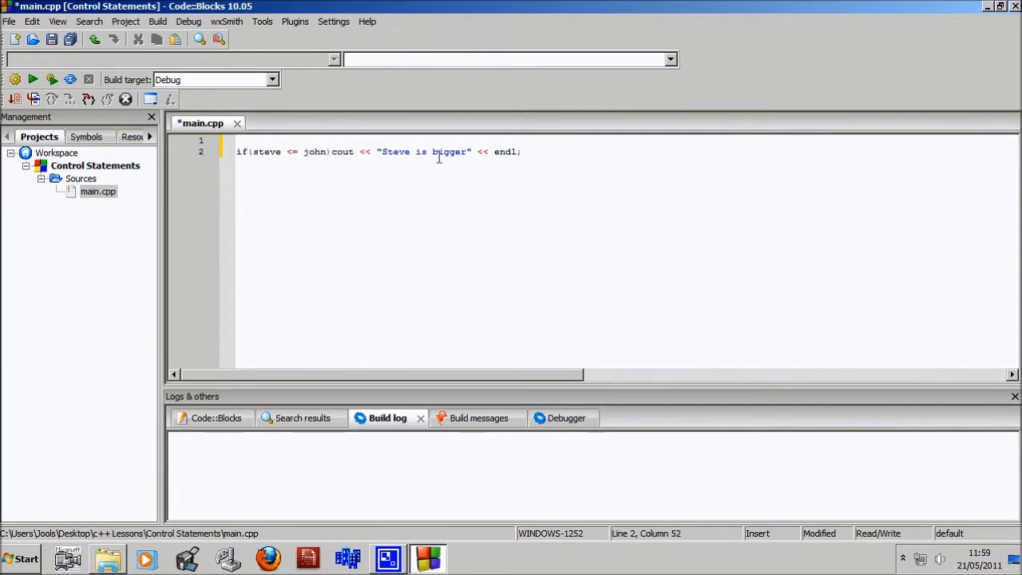
mouse_move(407, 153)
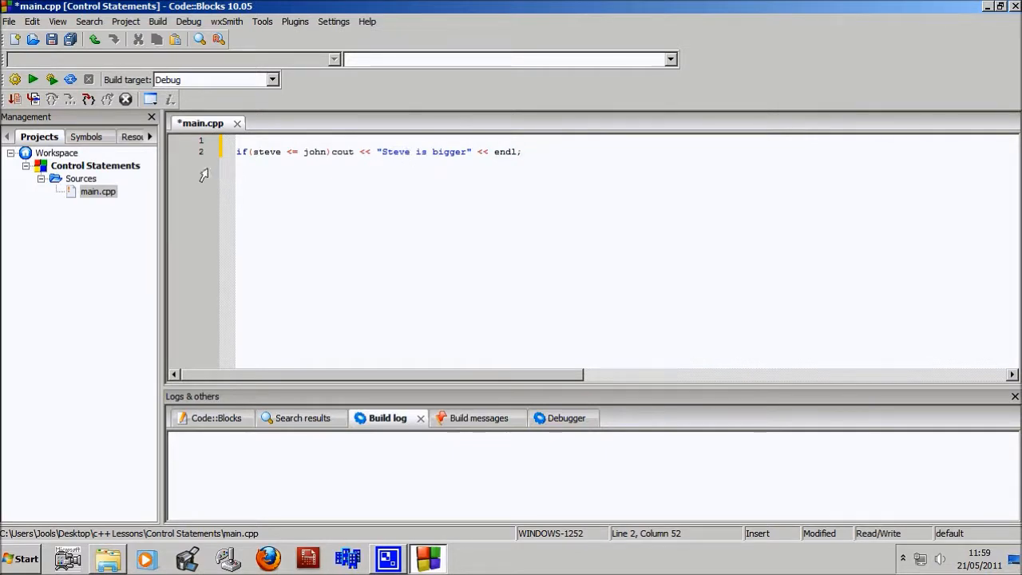
click(291, 151)
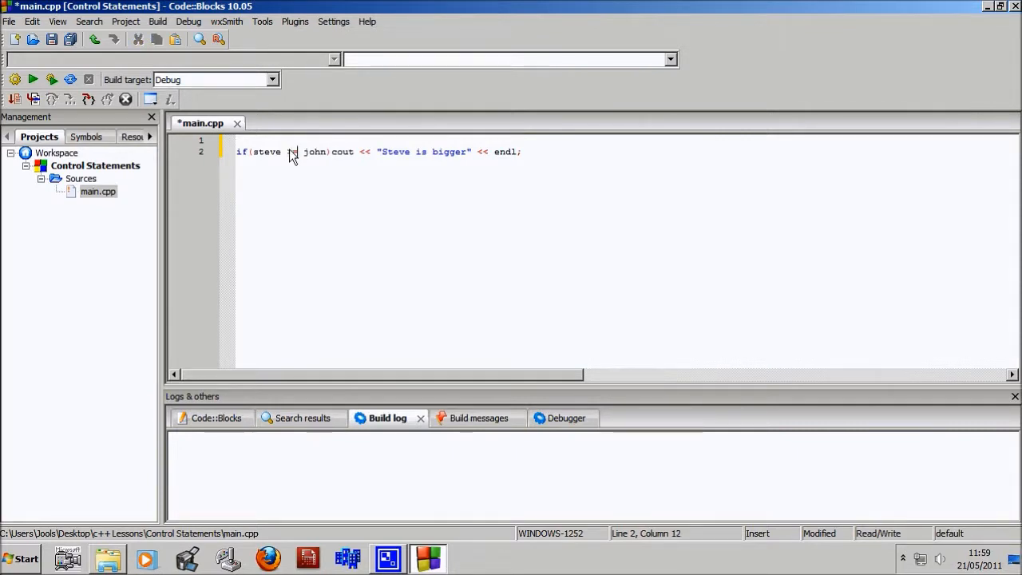
key(Backspace)
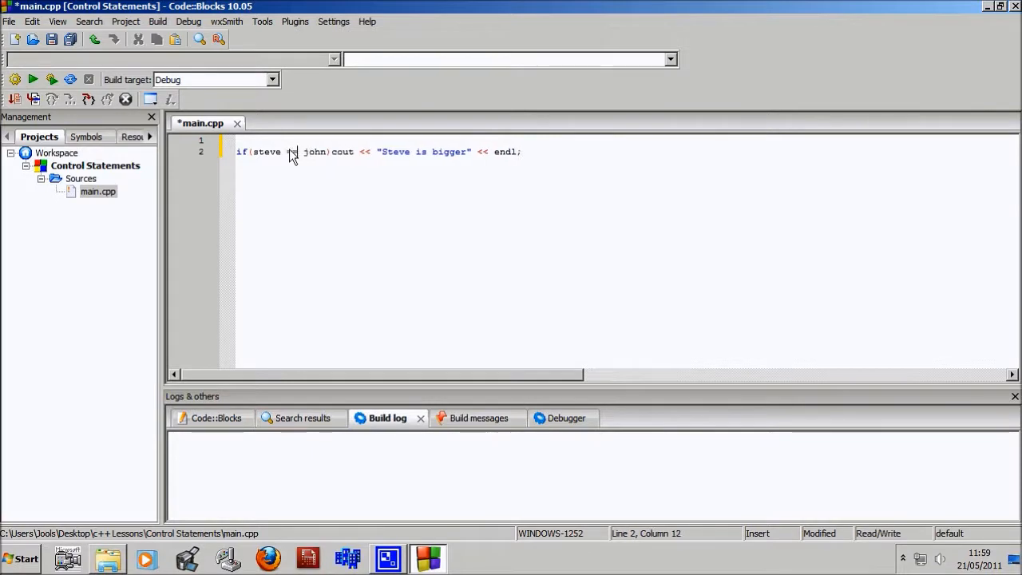
text(==)
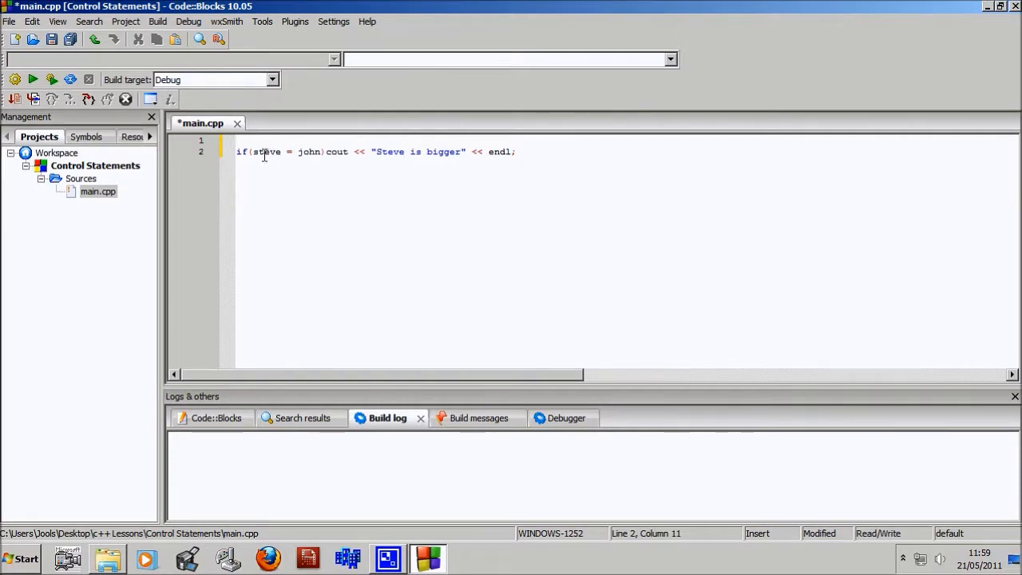
click(306, 152)
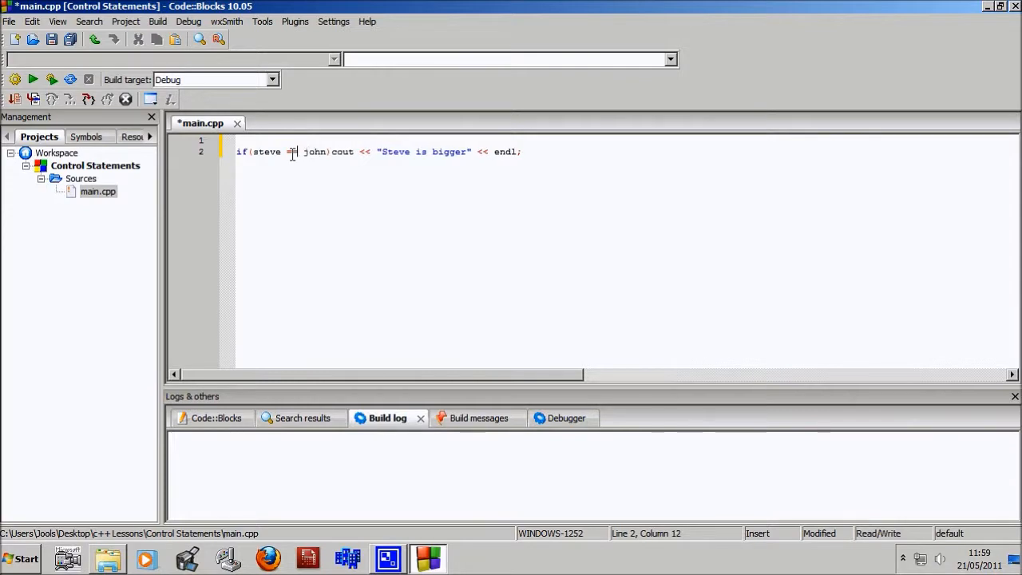
text(=)
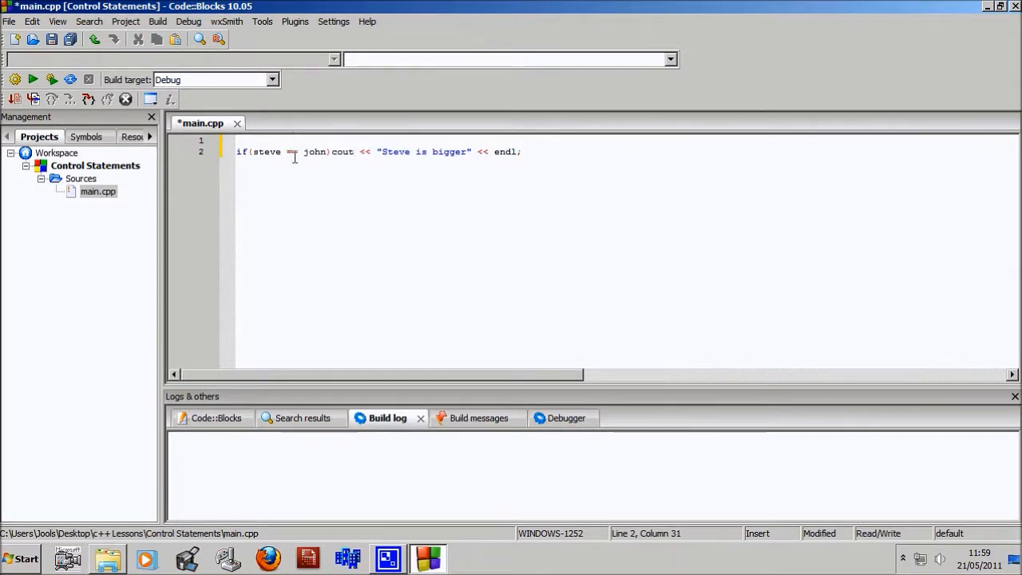
double_click(290, 152)
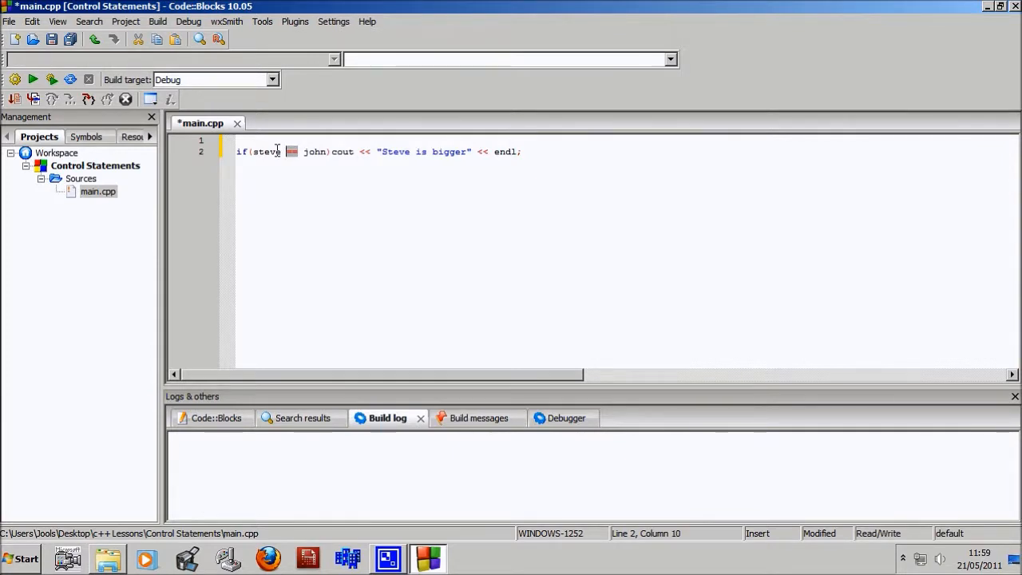
text(!=)
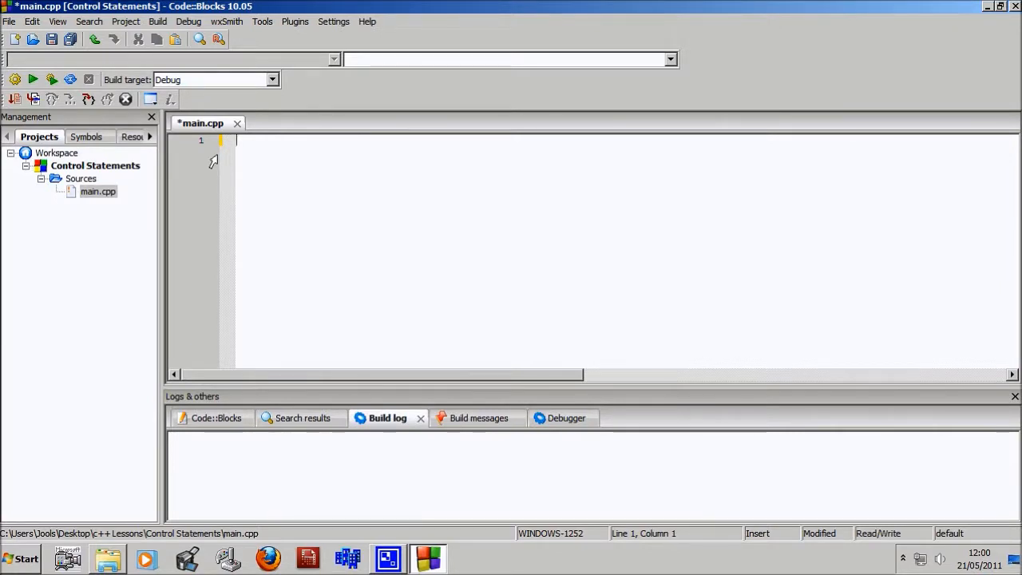
- Add #include<iostream> and using namespace std; at the top of main.cpp
text(includ)
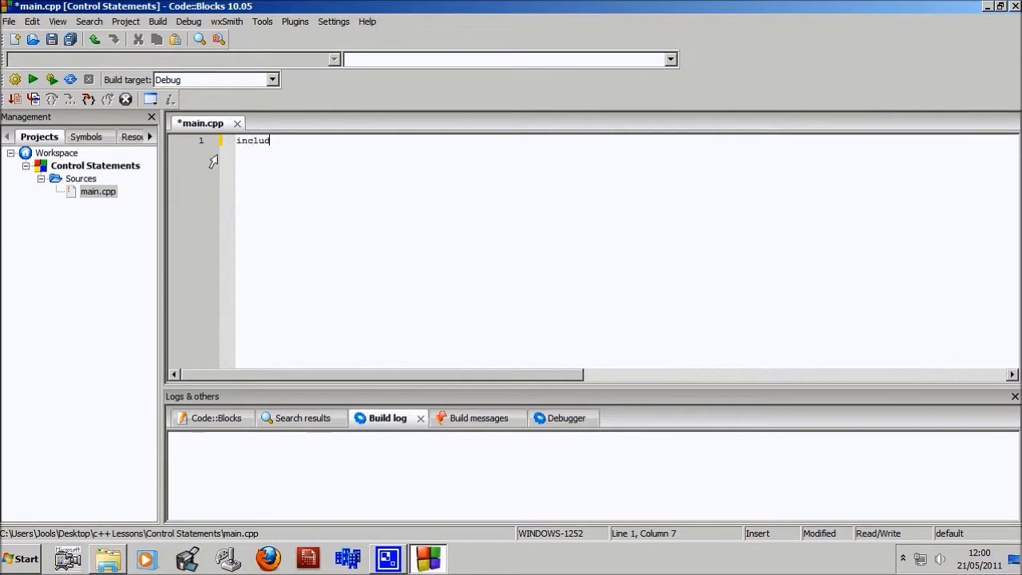
text(e)
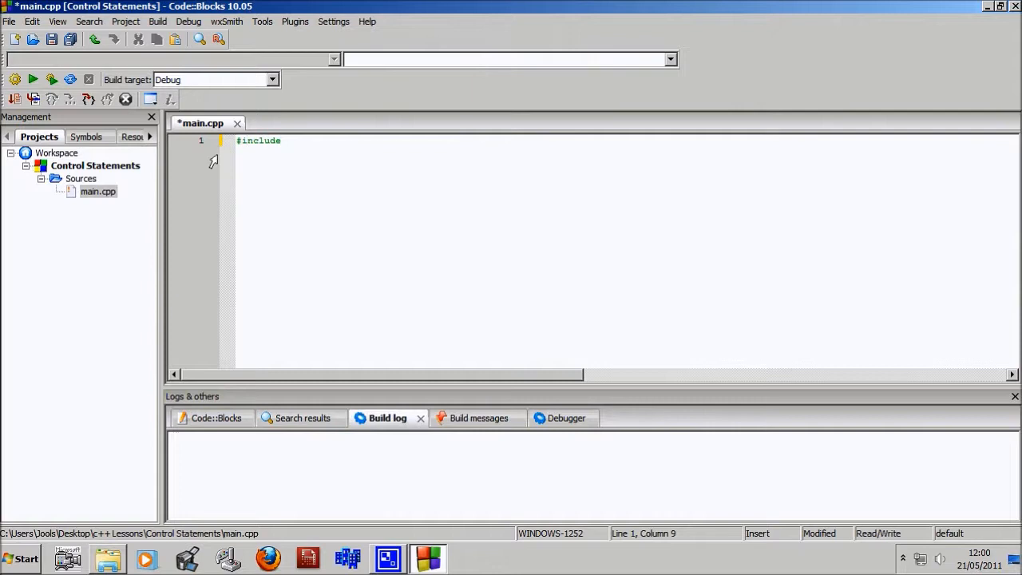
text(<ios)
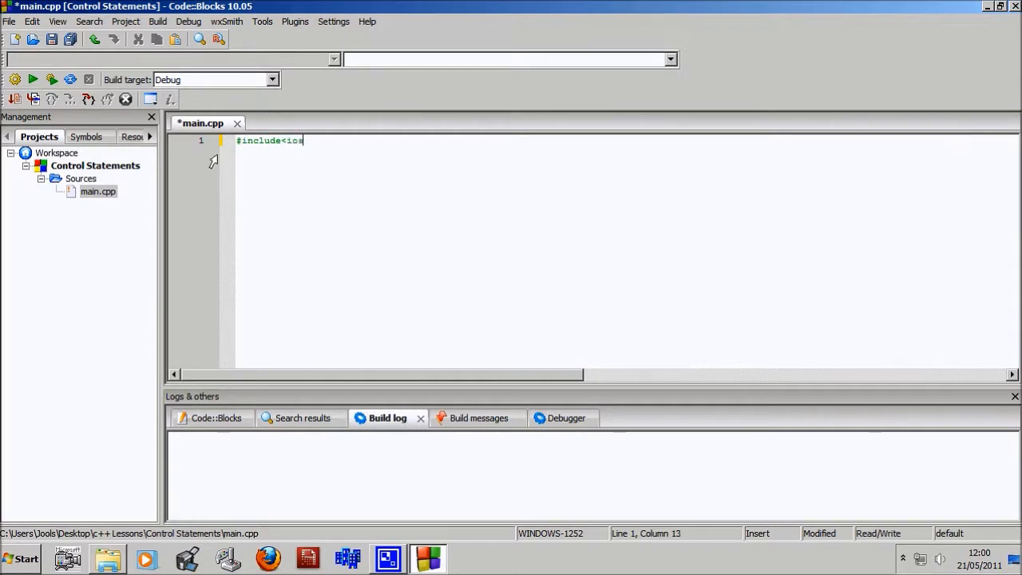
text(tream>)
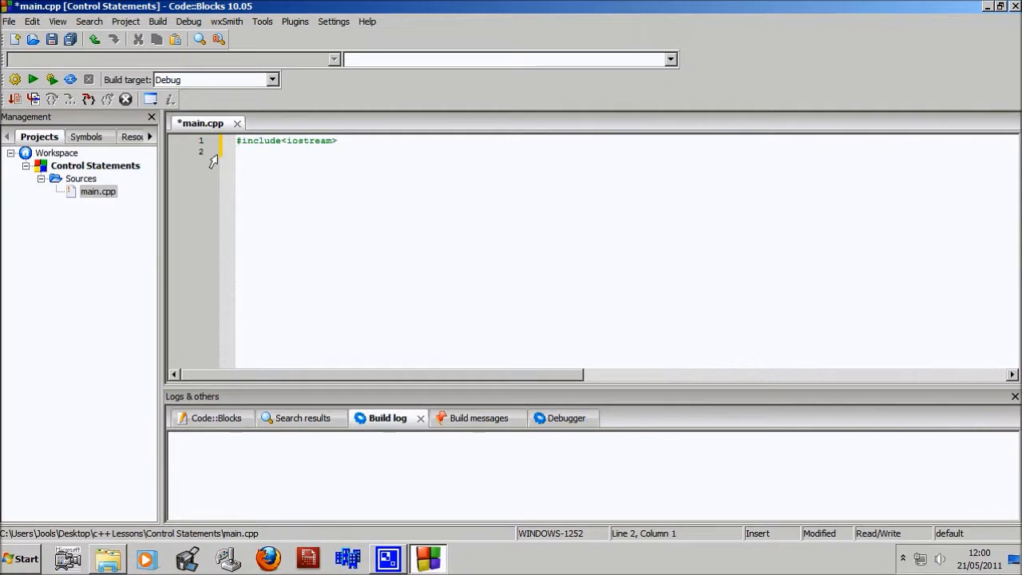
text(using n)
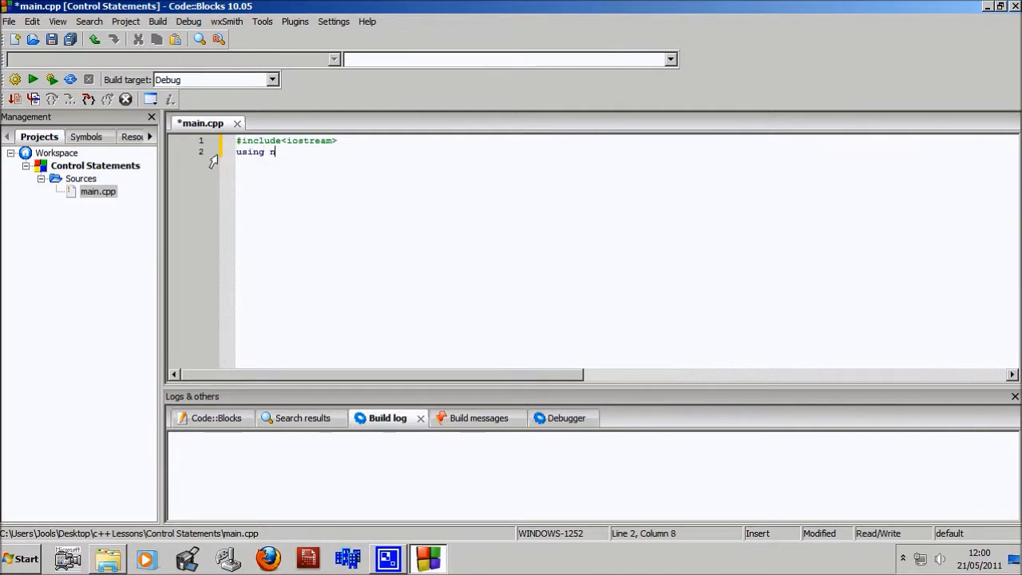
text(amespace)
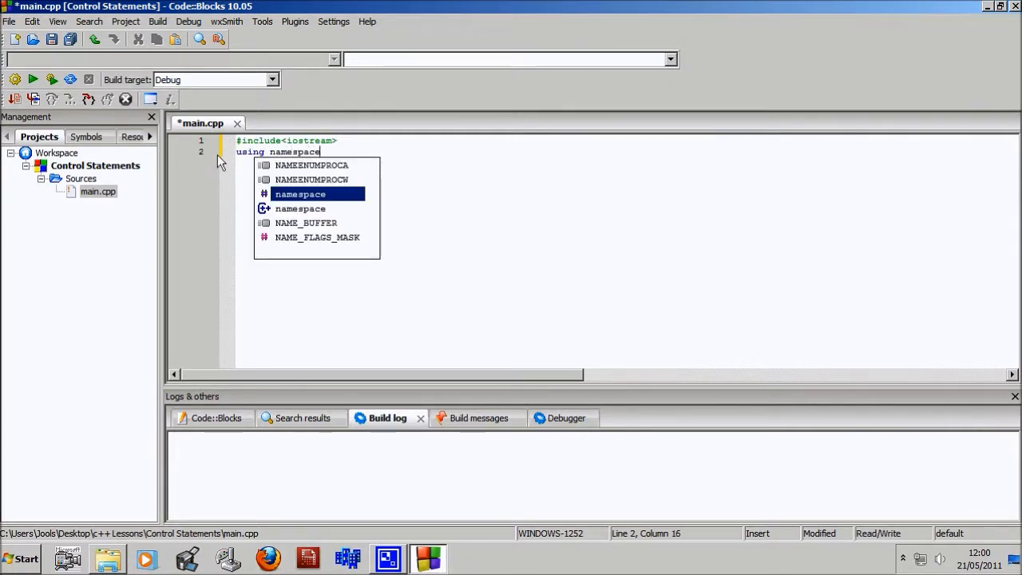
text(std;)
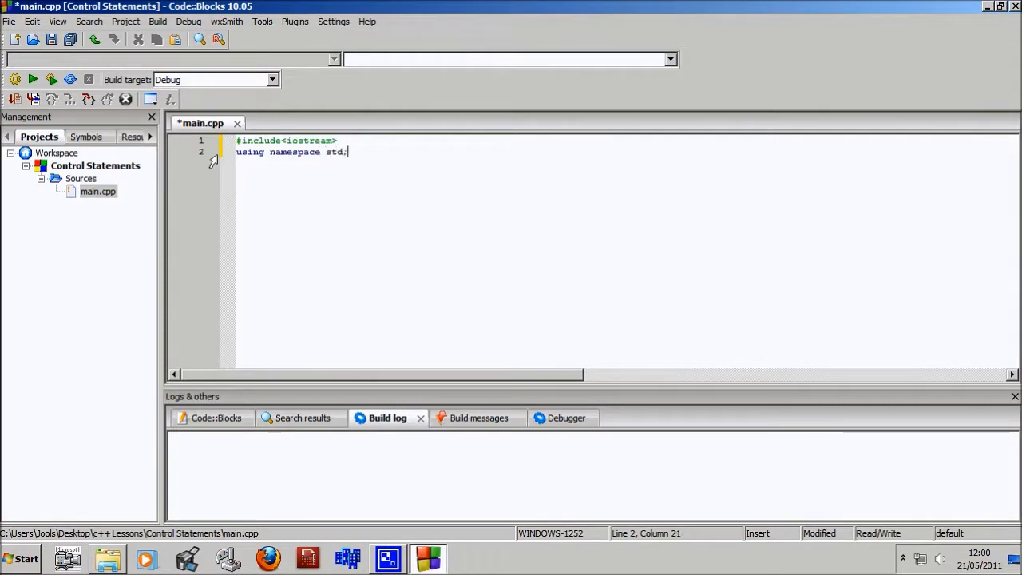
key(Enter)
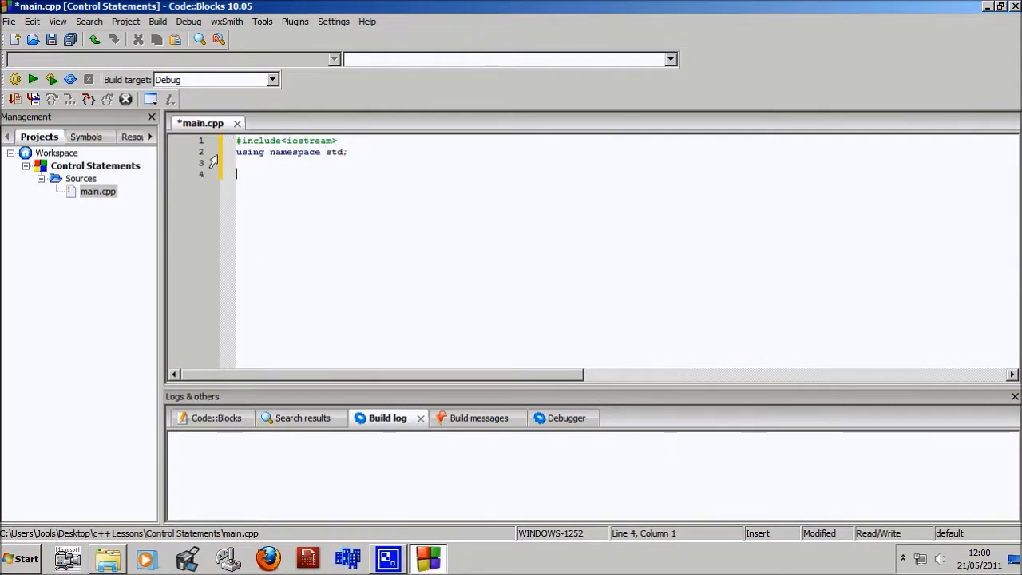
- Write a main() function whose braces contain return 0;
text(main)
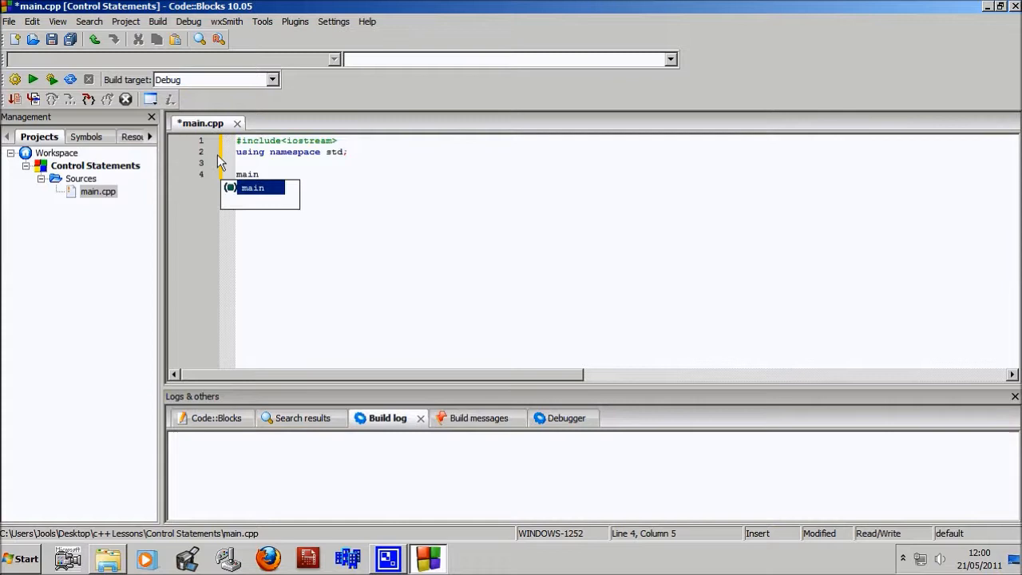
text(())
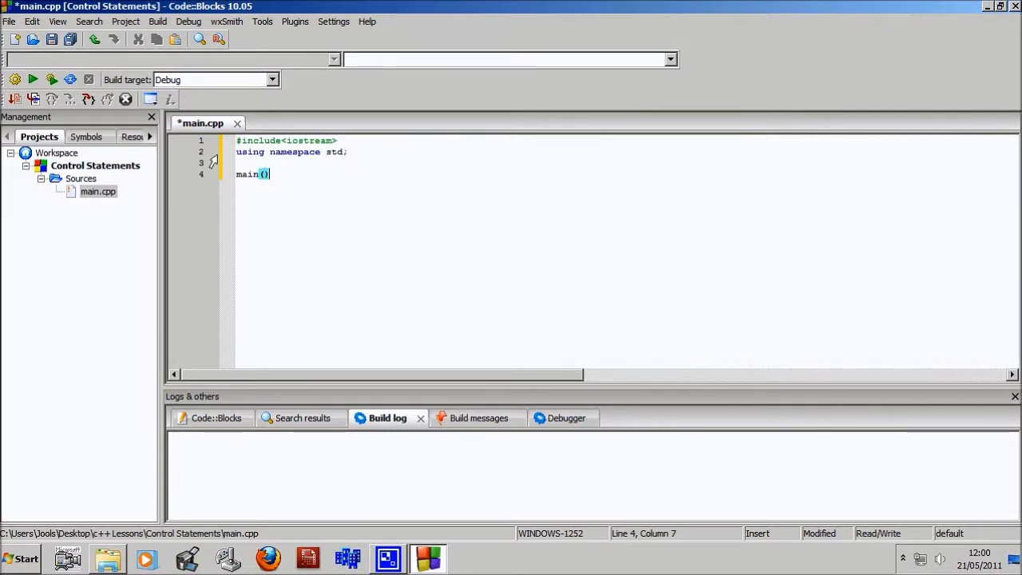
text({)
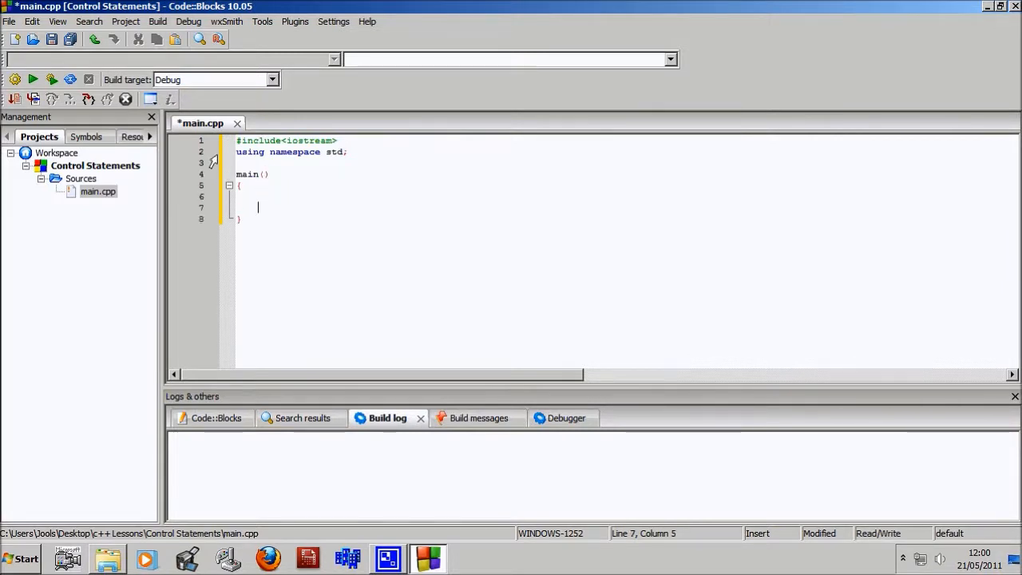
text(return)
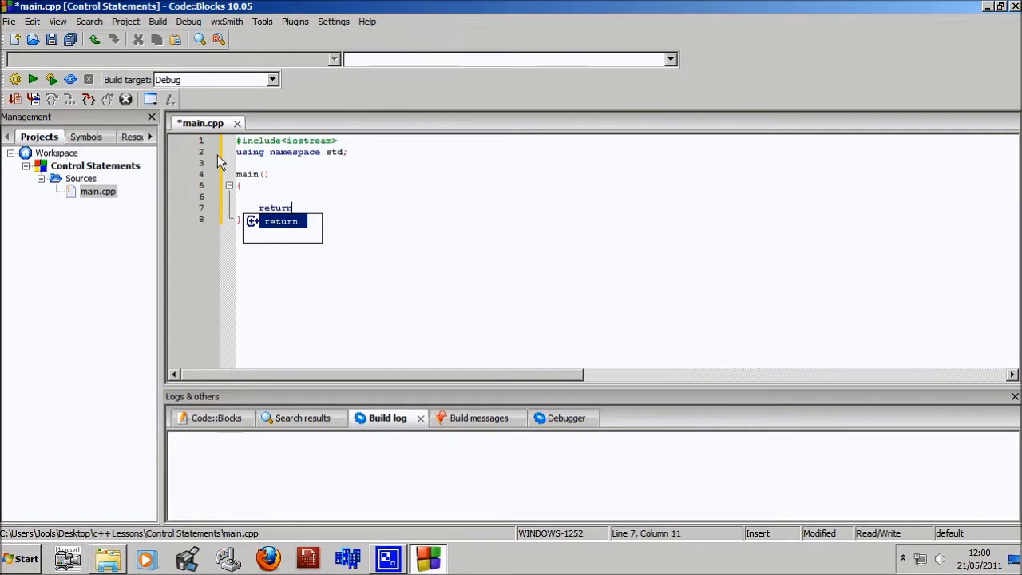
text(0;)
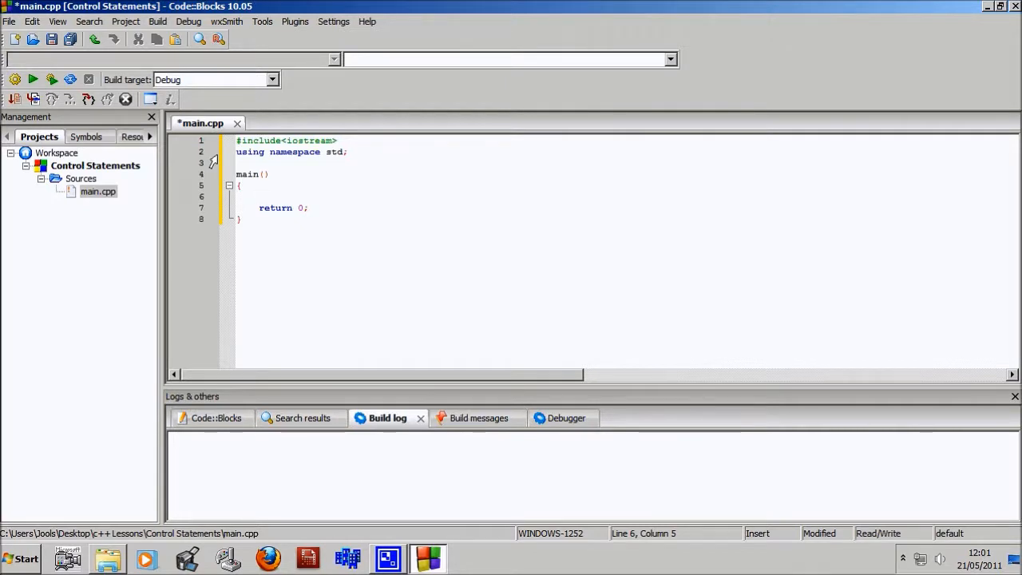
- Insert cout << "" above return 0, discarding a test word, and open space above main
text(cout << "")
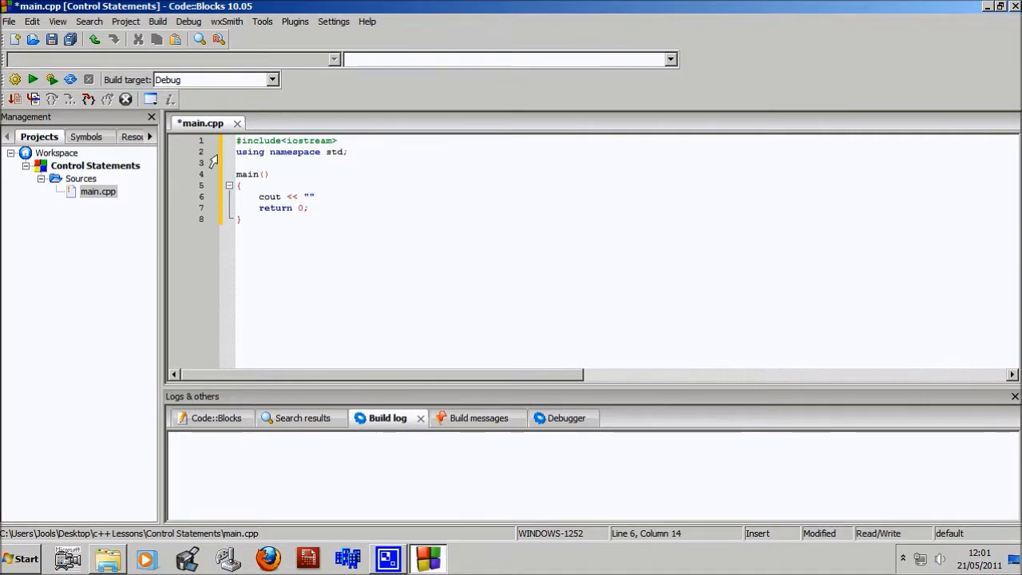
text(Number)
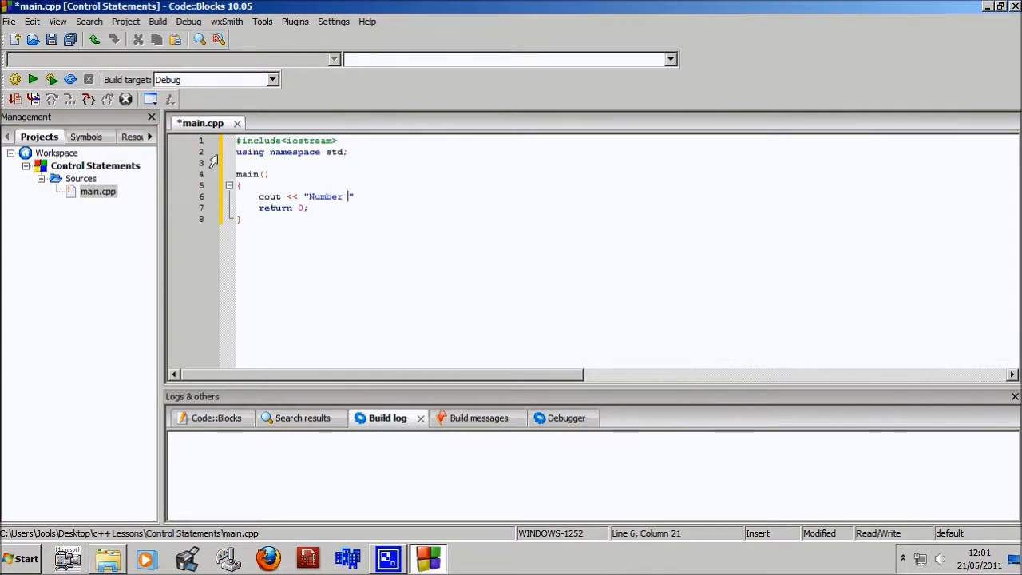
key(BackSpace)
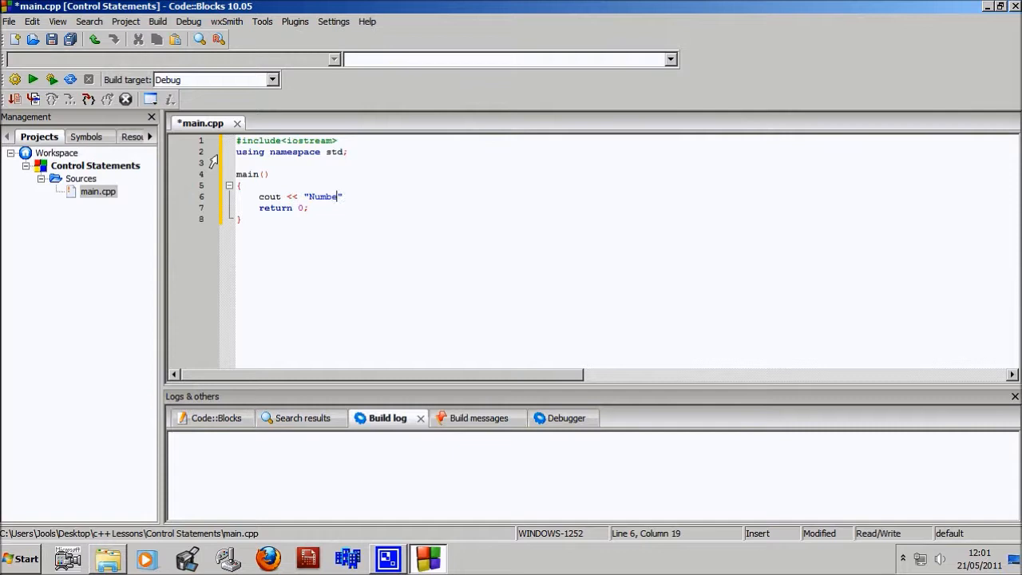
click(19, 557)
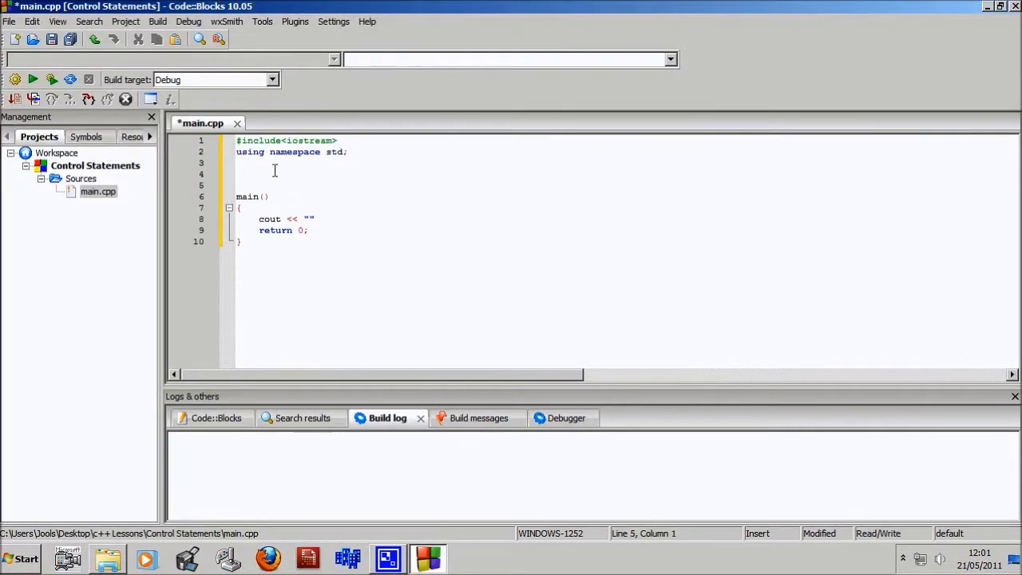
- Declare int number1; and int number2; above main()
text(int)
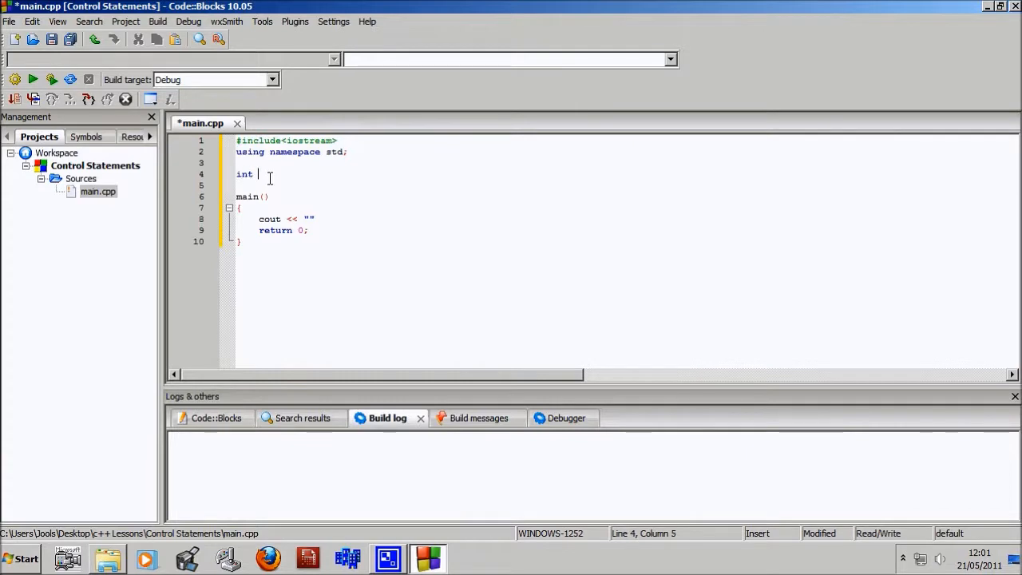
text(number1;)
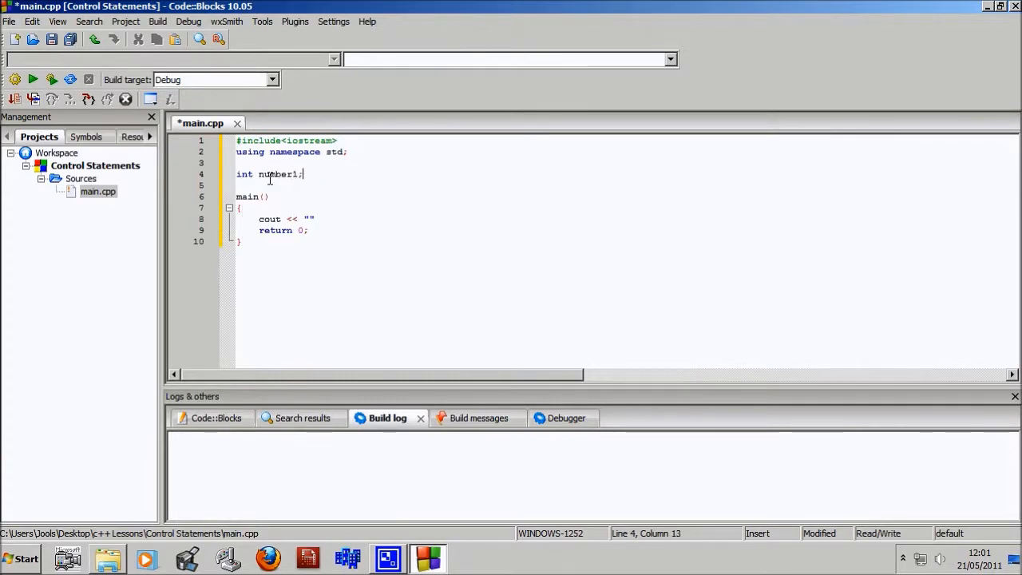
text(int number)
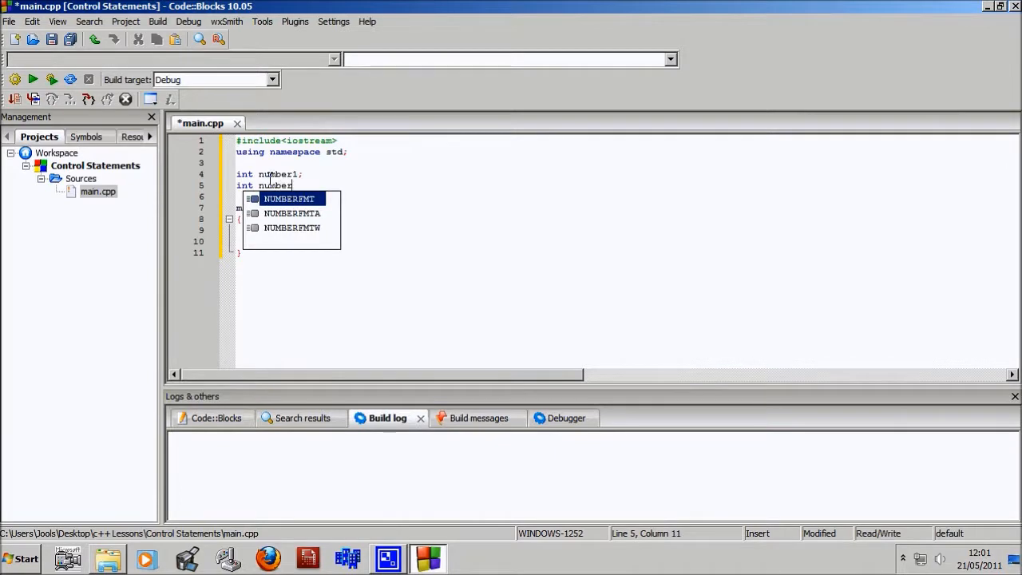
text(2;)
click(624, 230)
text(cout << ")
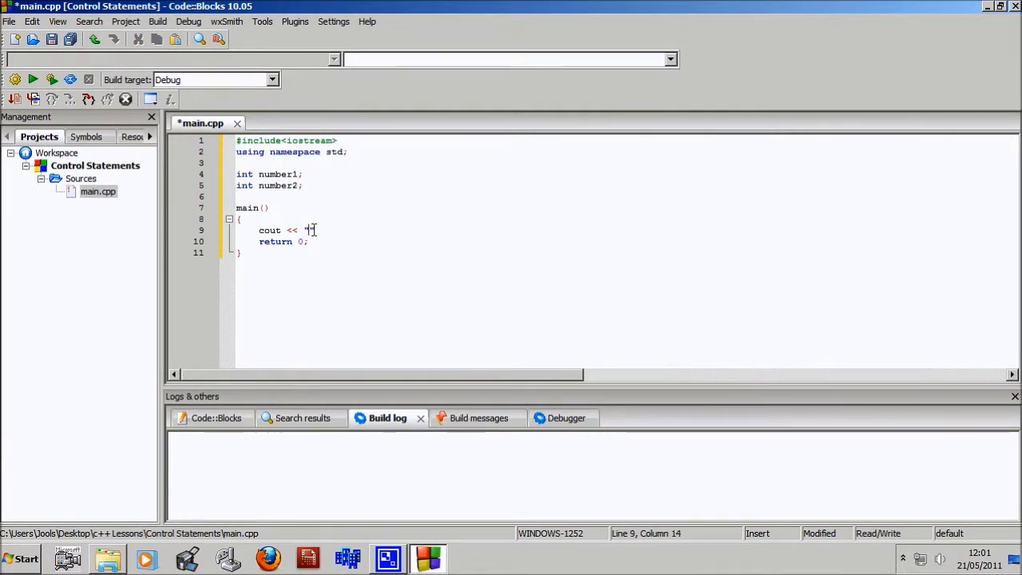
- Add the "Enter number 1: " prompt and its cin >> number1; line
text(")
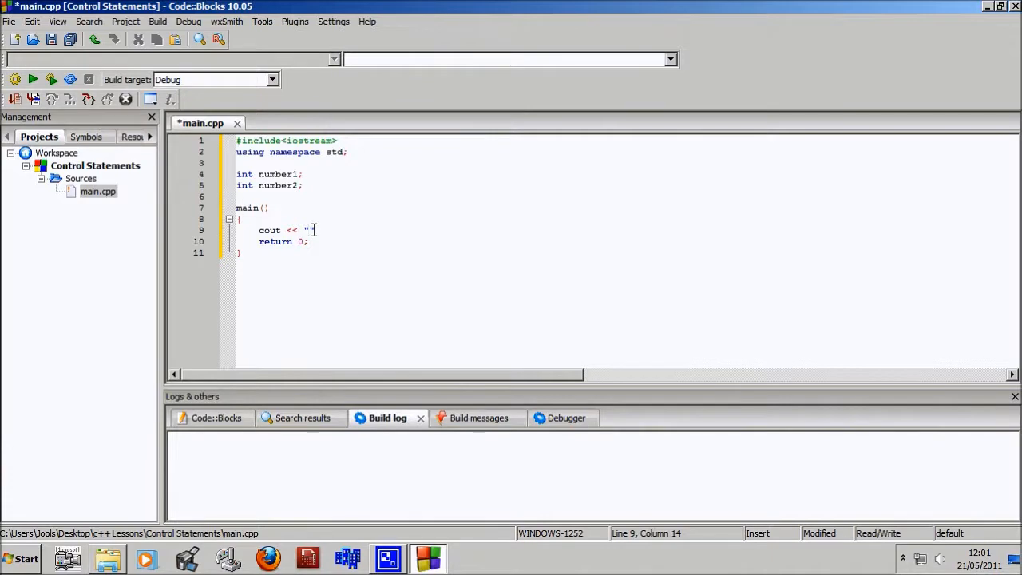
text(\)
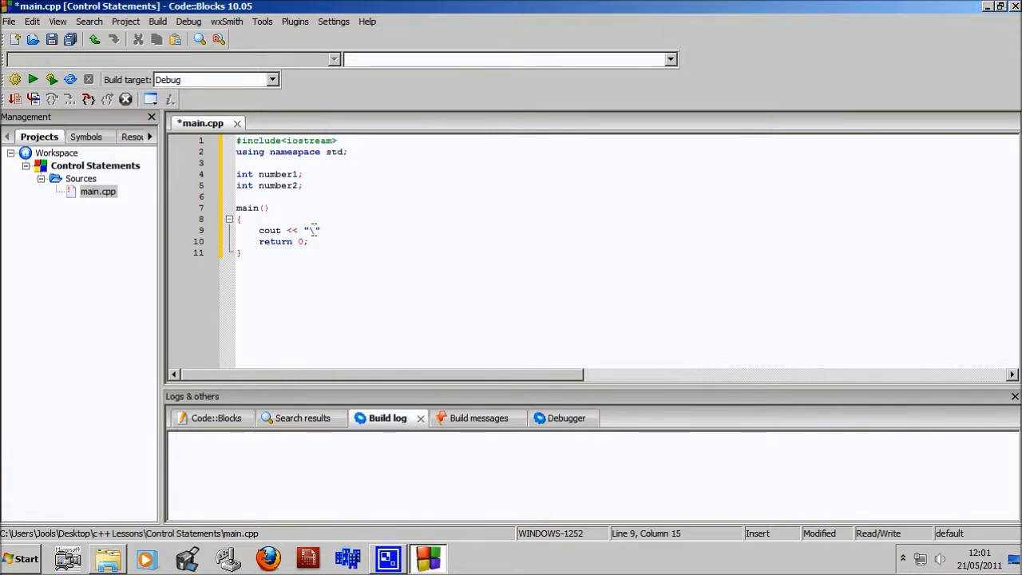
text(Enter number 1:)
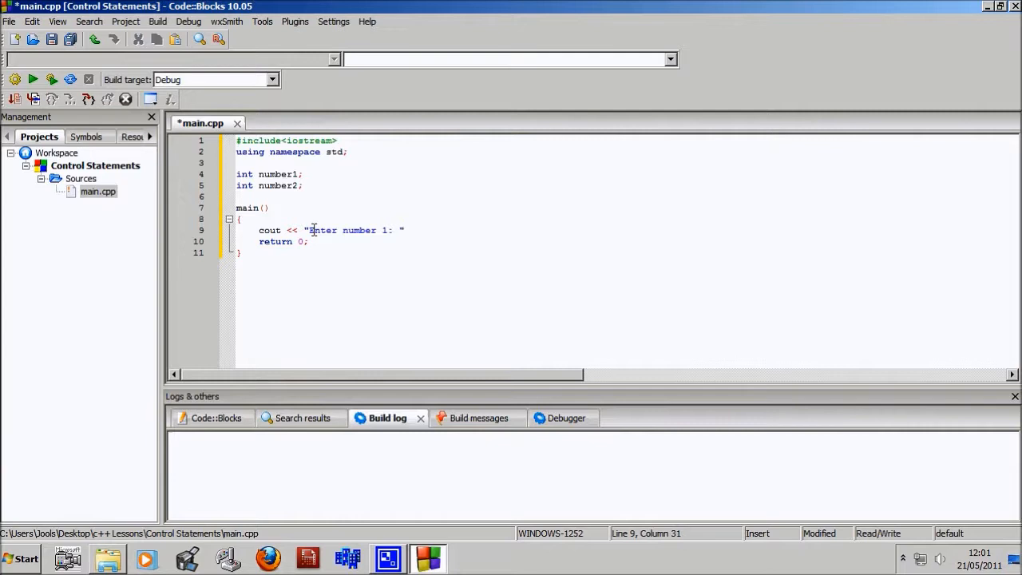
text(vin)
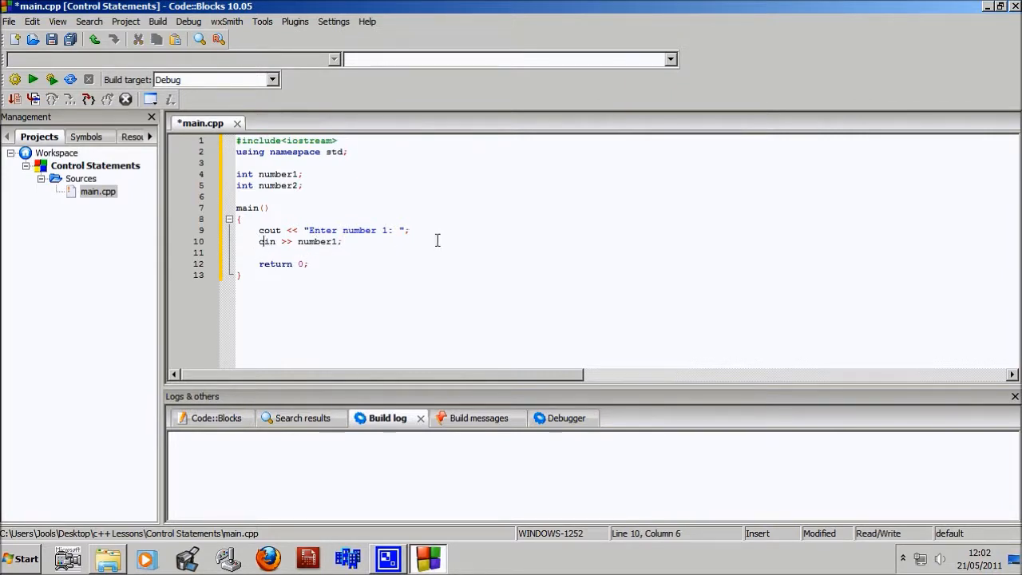
- Add the "Enter number 2: " prompt and read it with cin >> number2;
text(c)
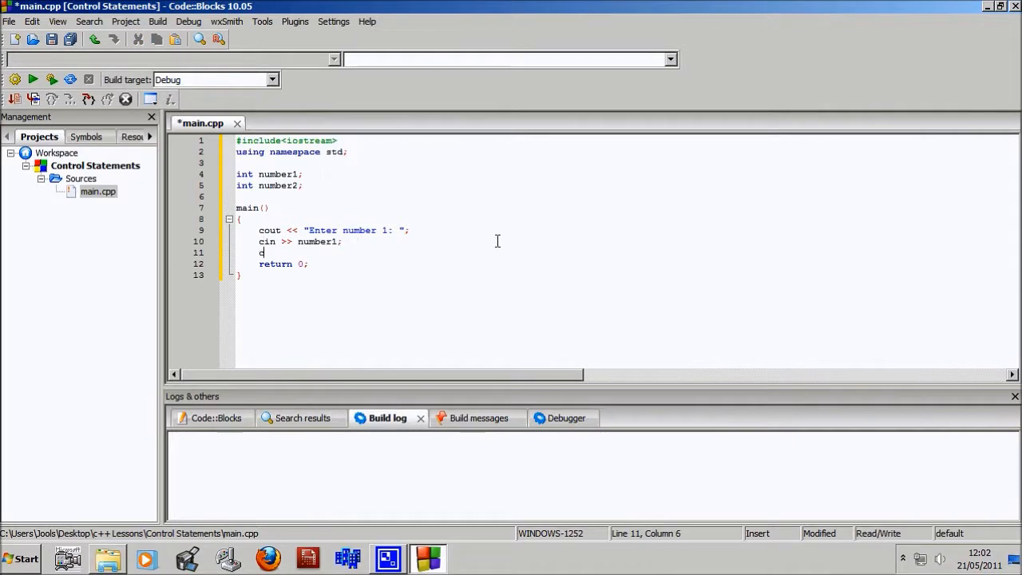
text(out << !"")
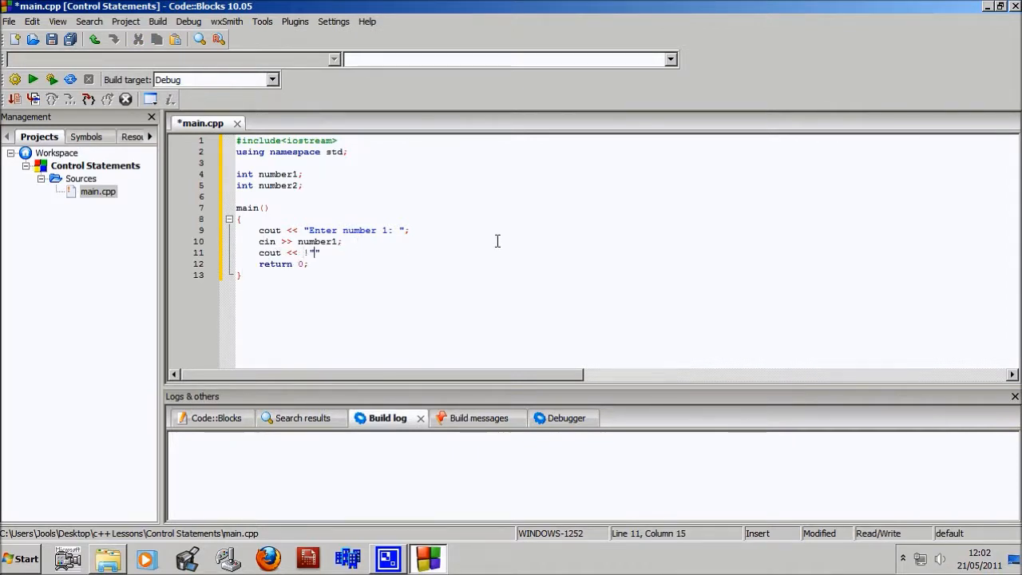
key(BackSpace)
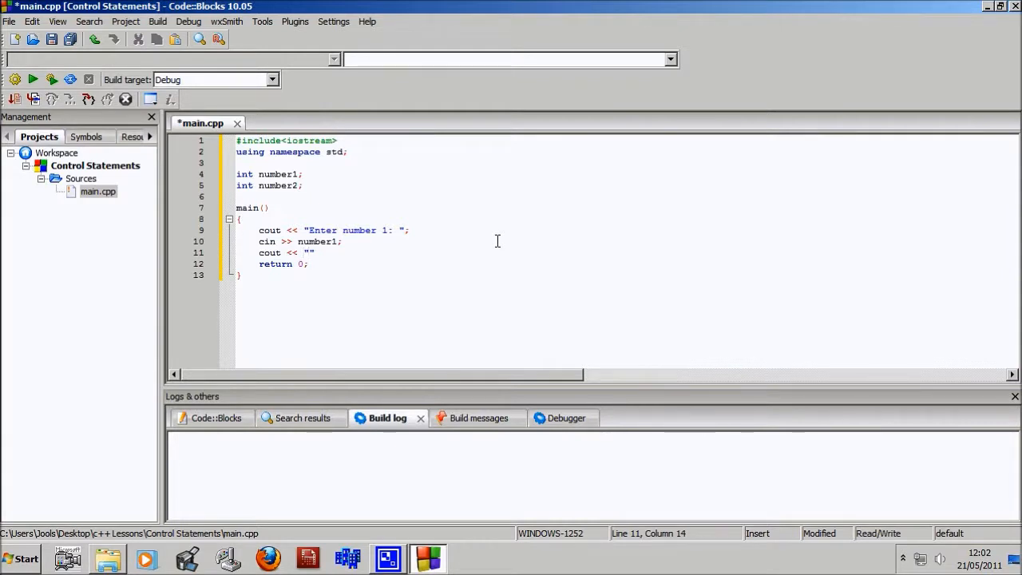
text(Enter nu)
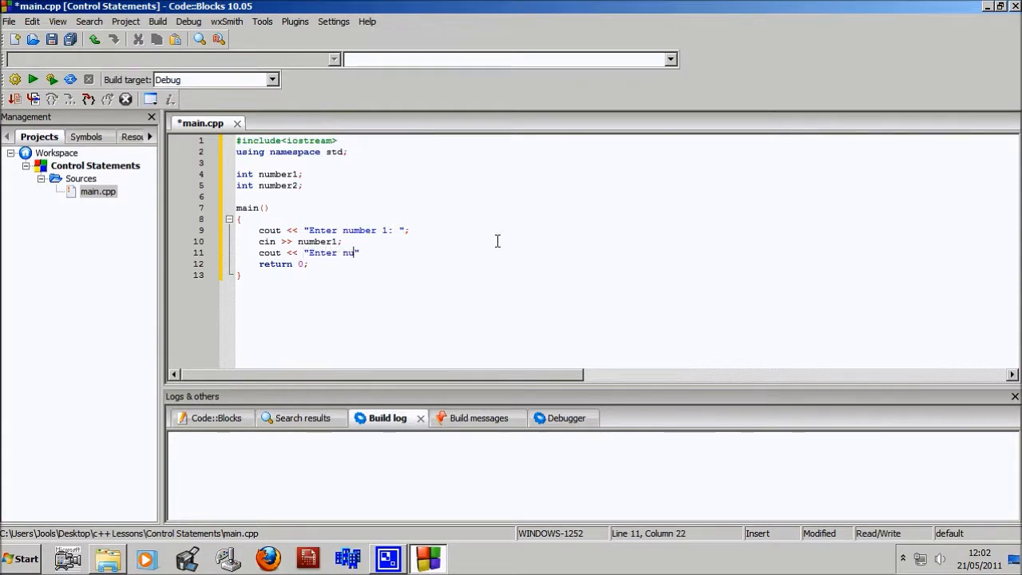
text(mber 2:)
text(cin >> n)
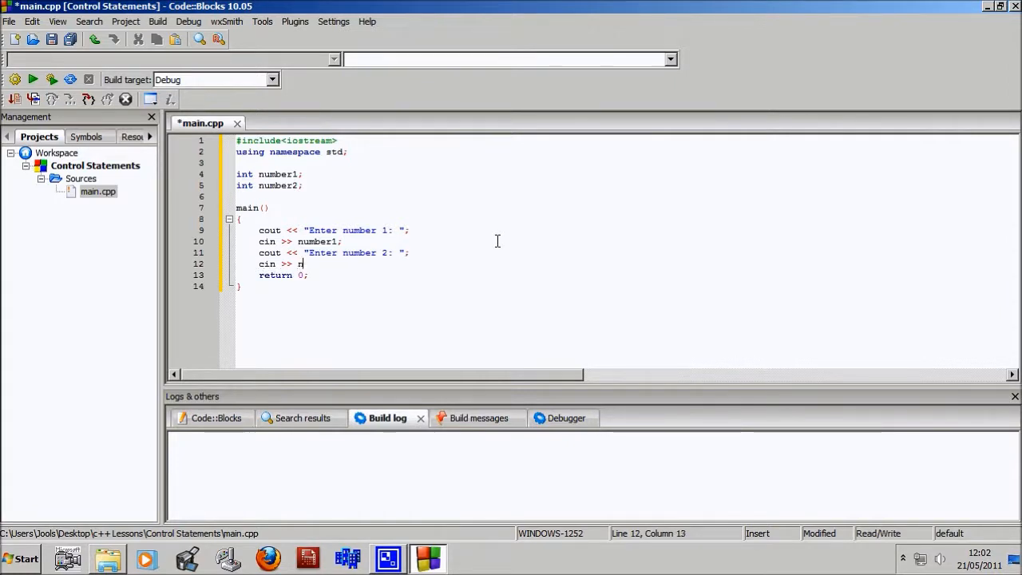
text(umber)
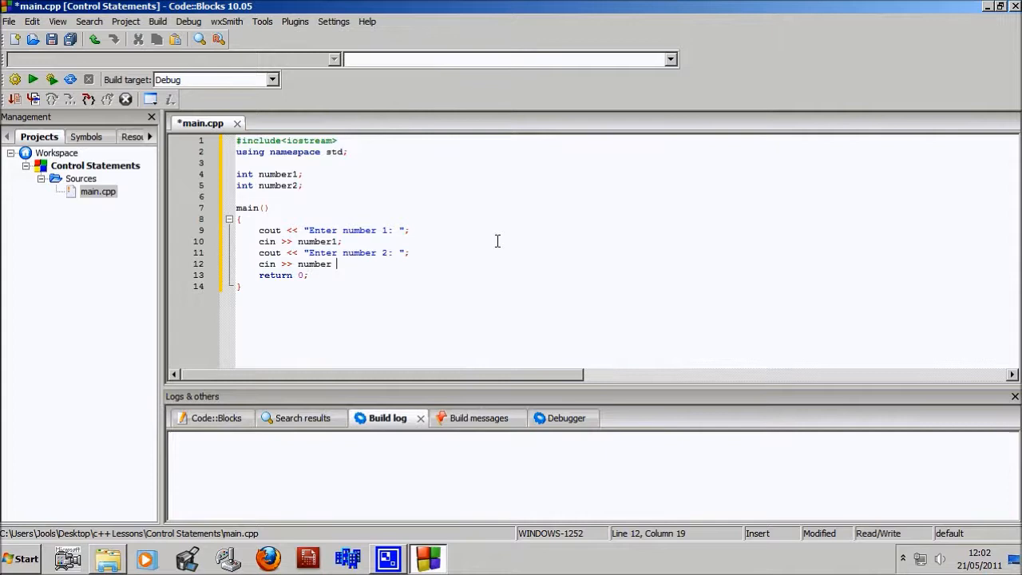
text(2;)
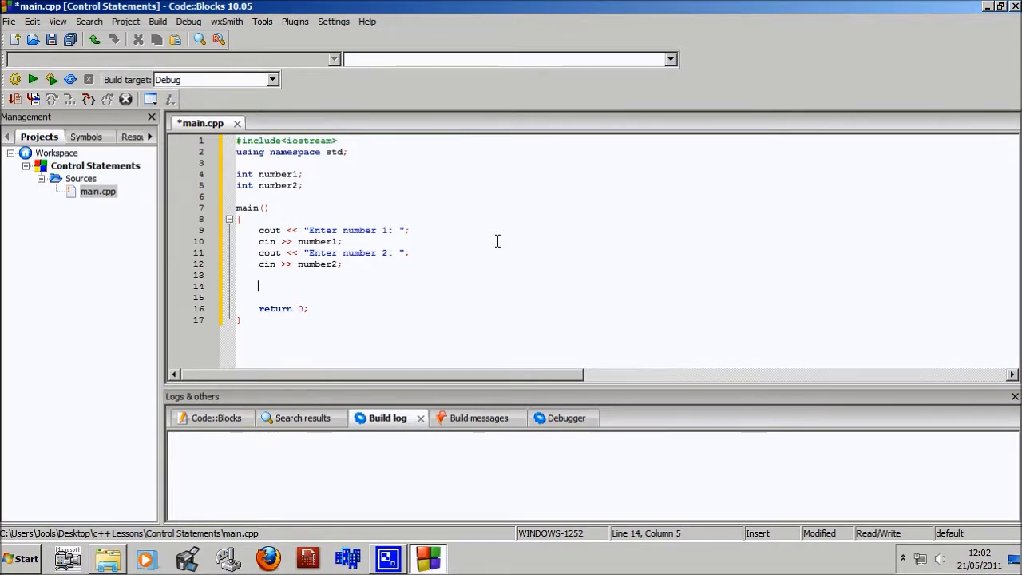
- Add if(number1 > number2) printing "number1 is greater!"
text(if)
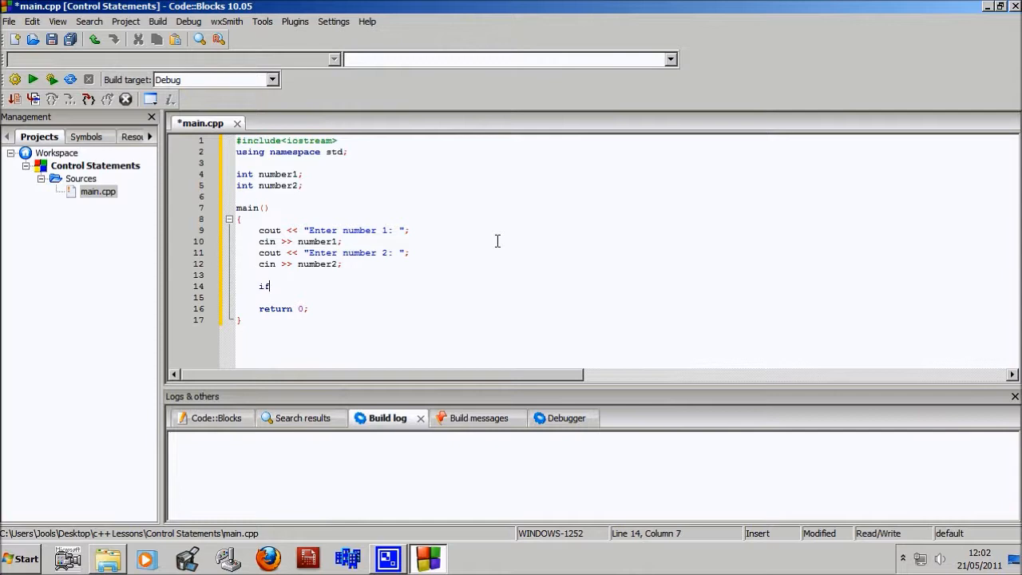
text((w)
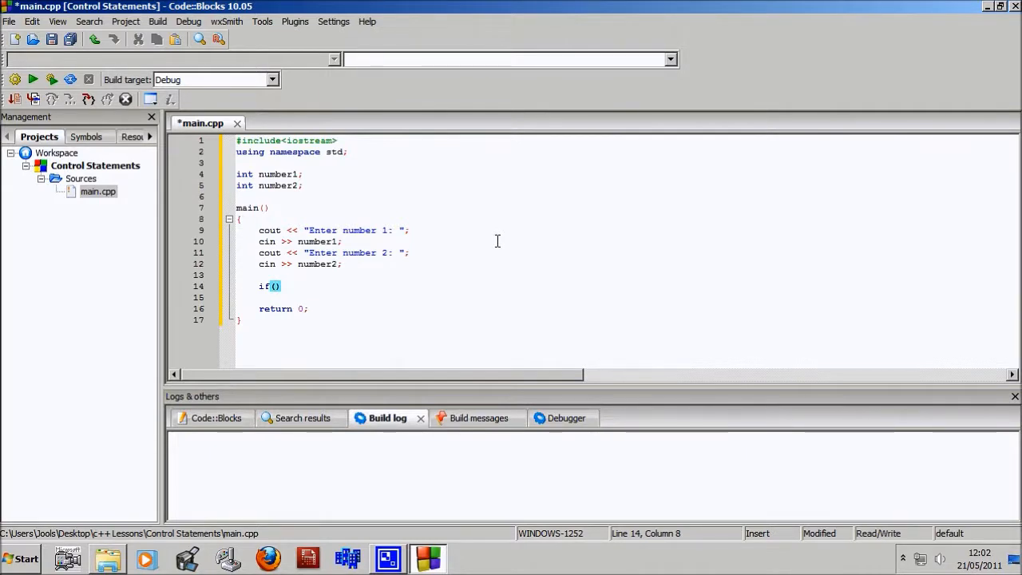
text(number1 >)
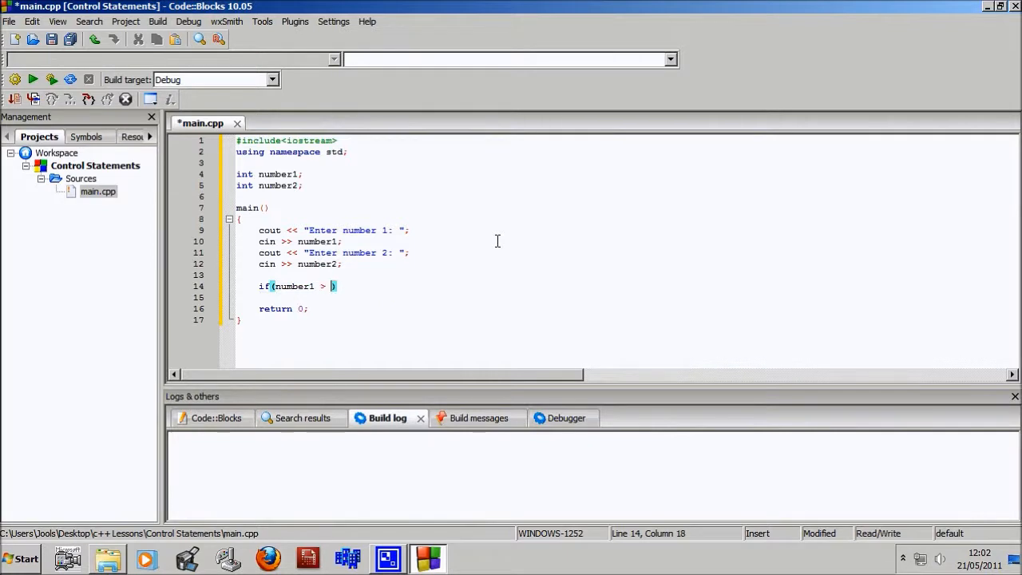
text(number2)
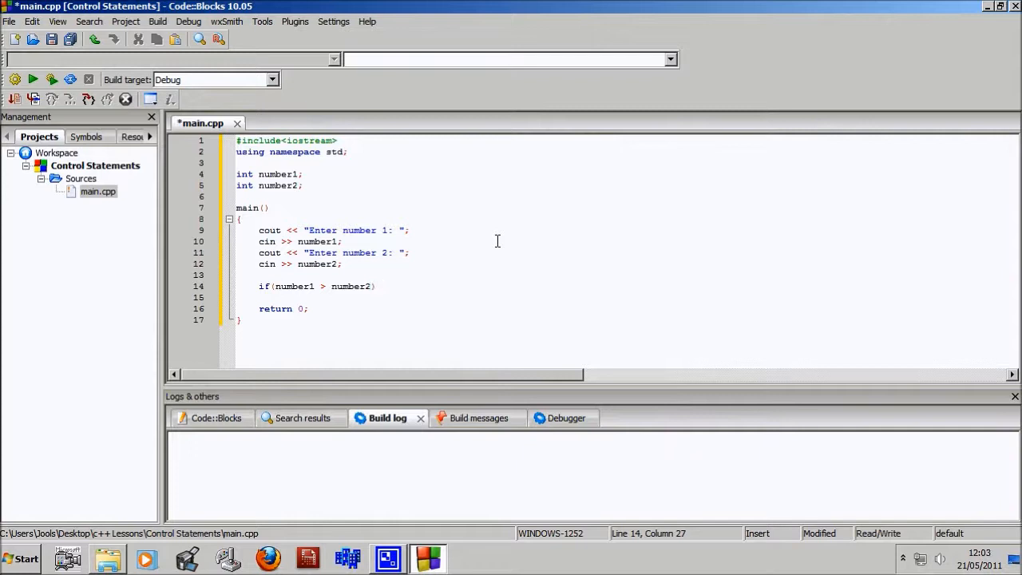
text(cout <<)
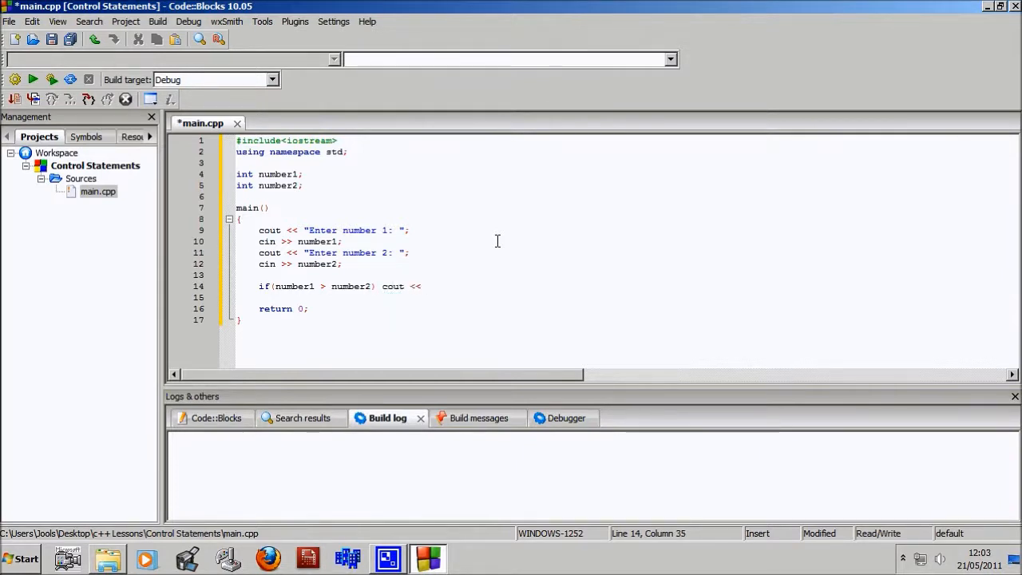
text("")
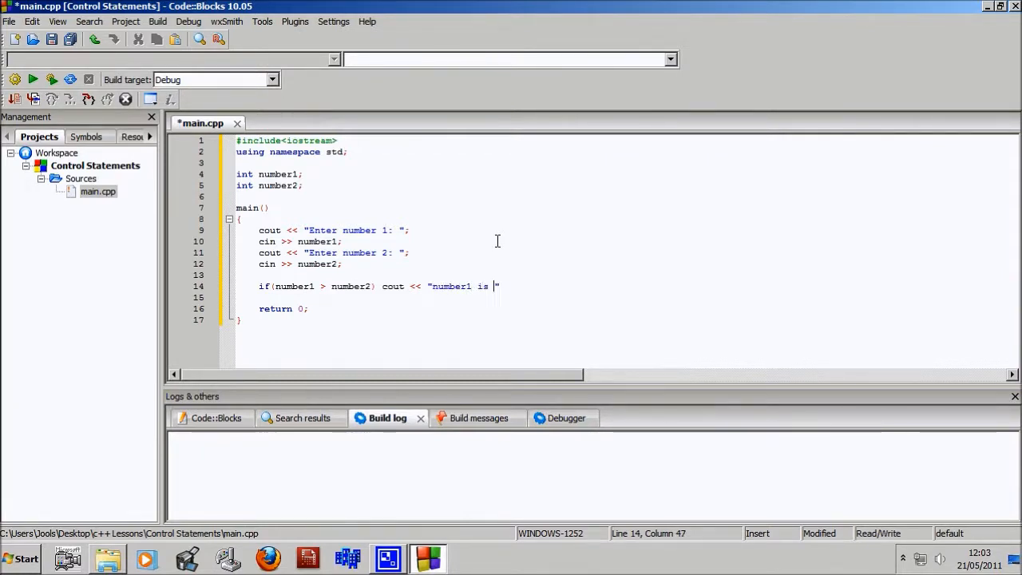
text(greater!)
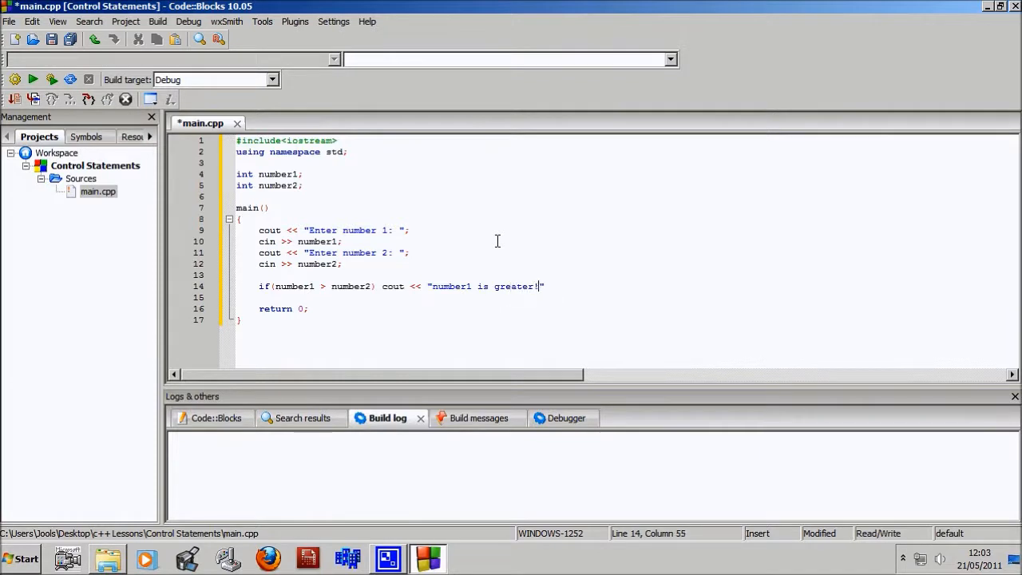
mouse_move(480, 291)
text(;)
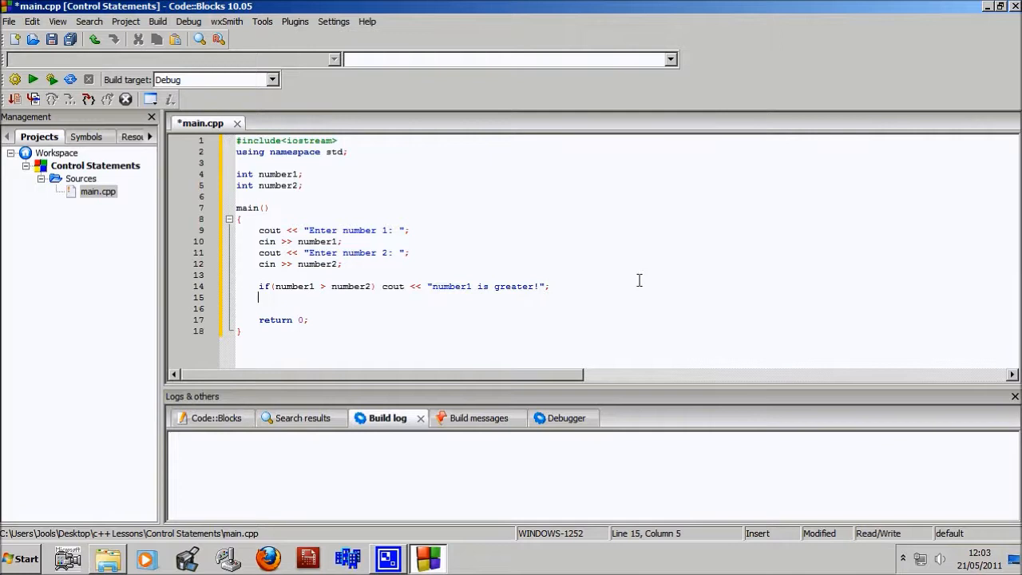
- Add if(number1 < number2) printing "number1 is less!"
text(if())
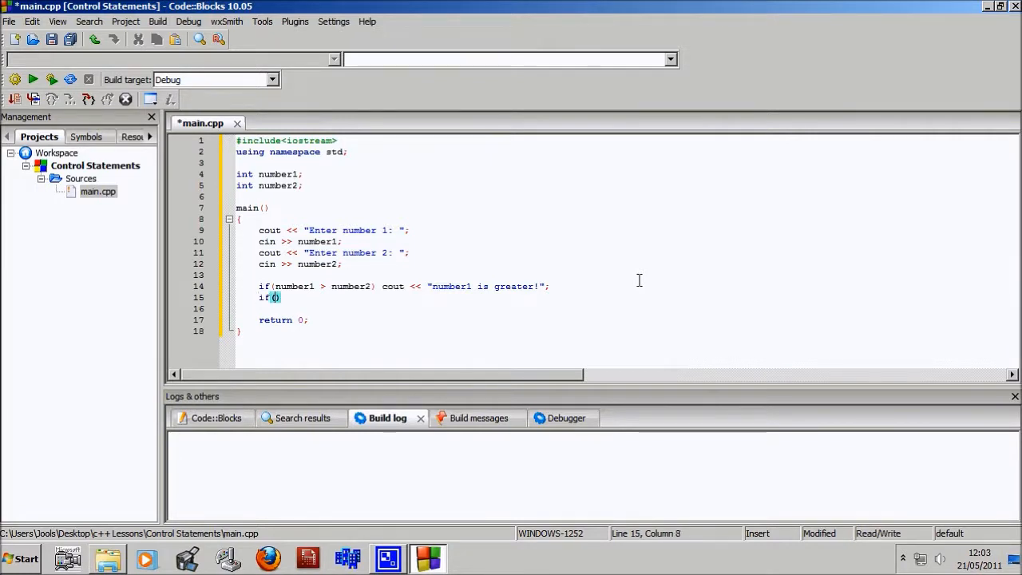
text(nmu)
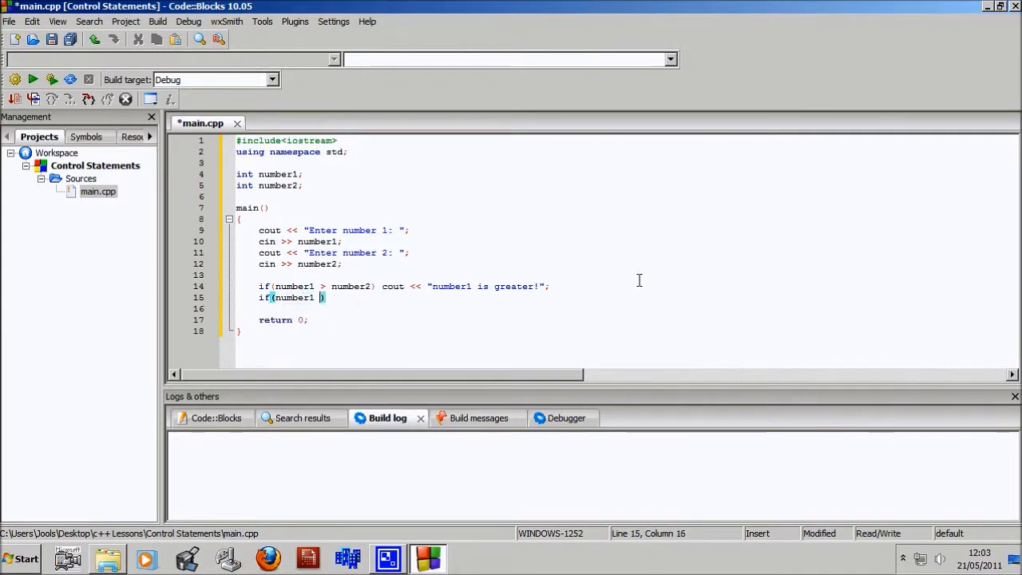
text(< number2)
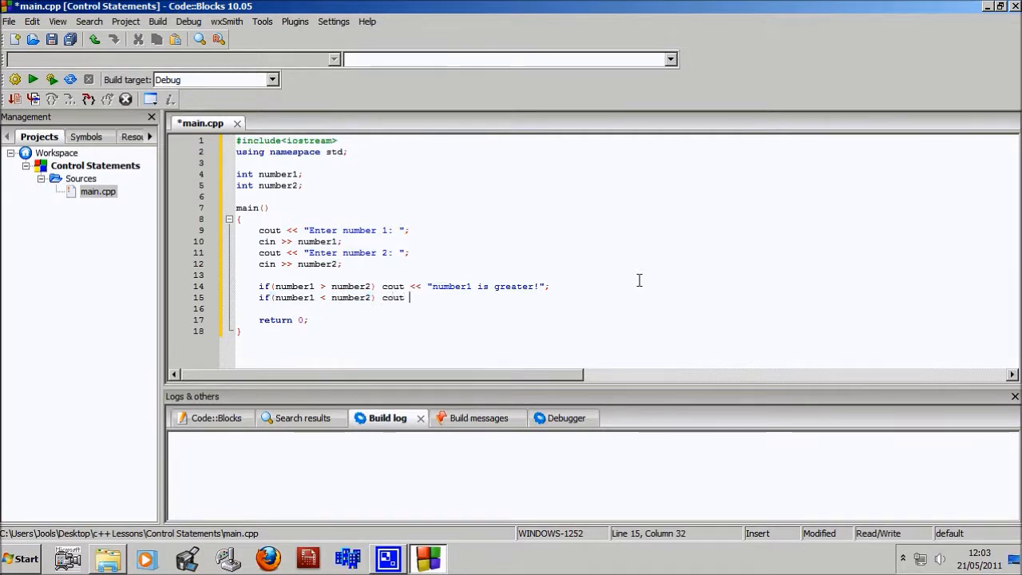
text(<< "n)
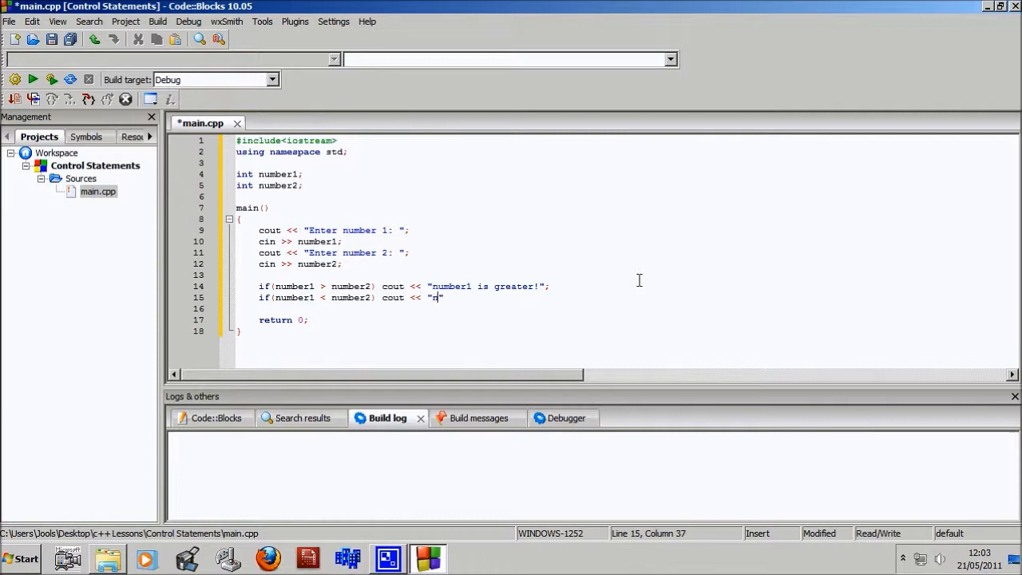
text(umber)
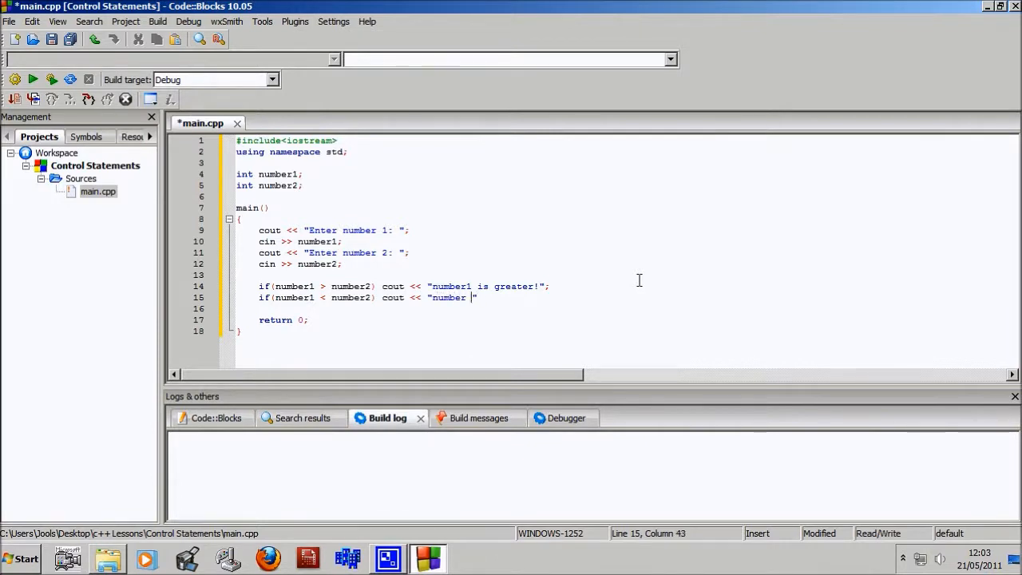
text(1 is)
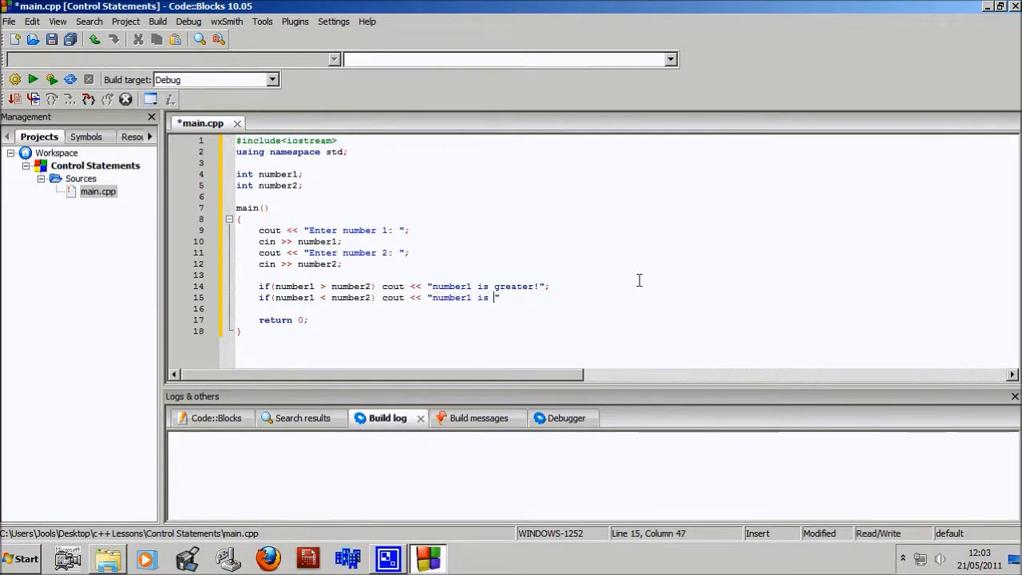
text(less!)
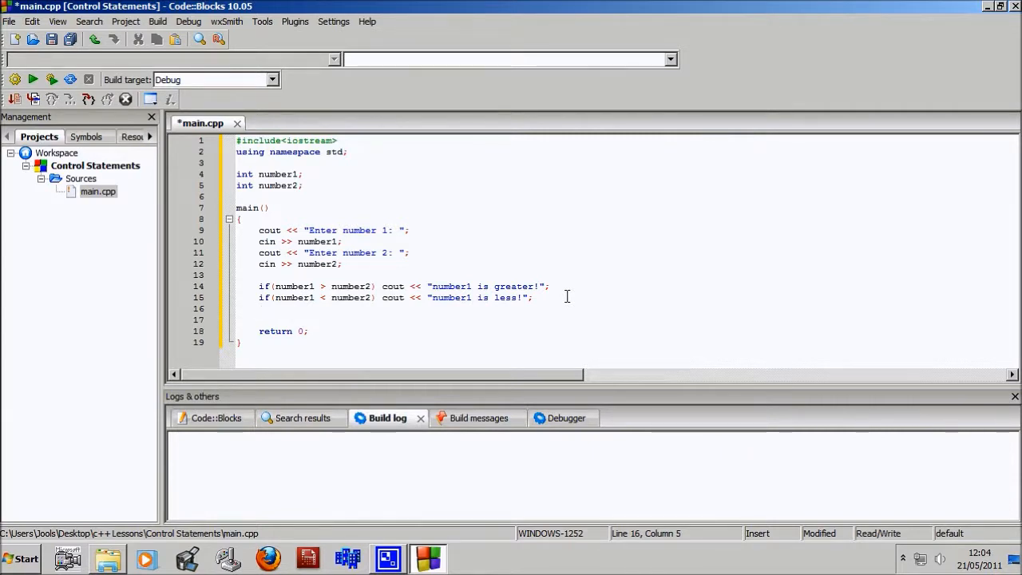
- Add if(number1 == number2) printing "number1 is equal to number 2"
text(if())
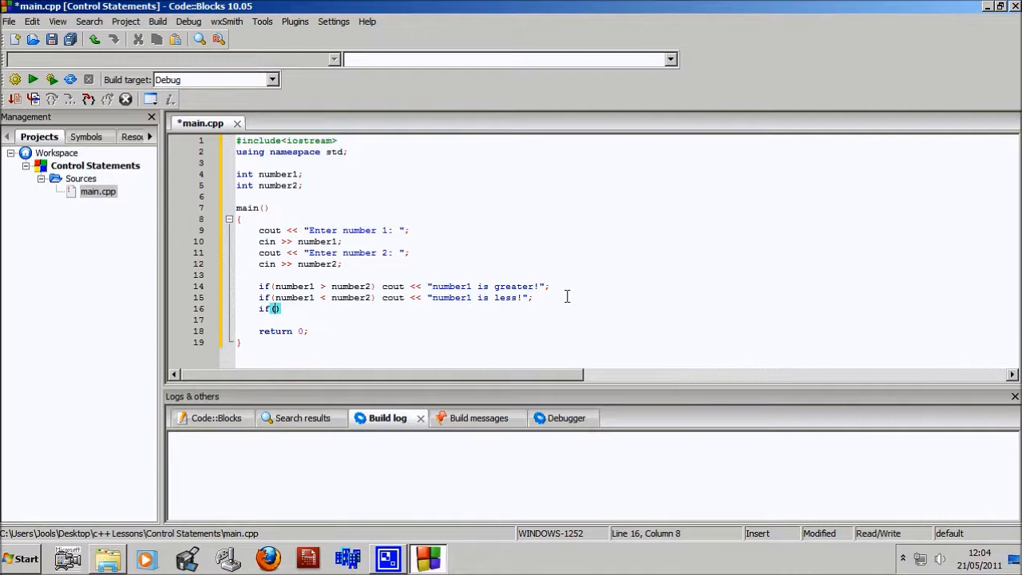
text(number1 == nu)
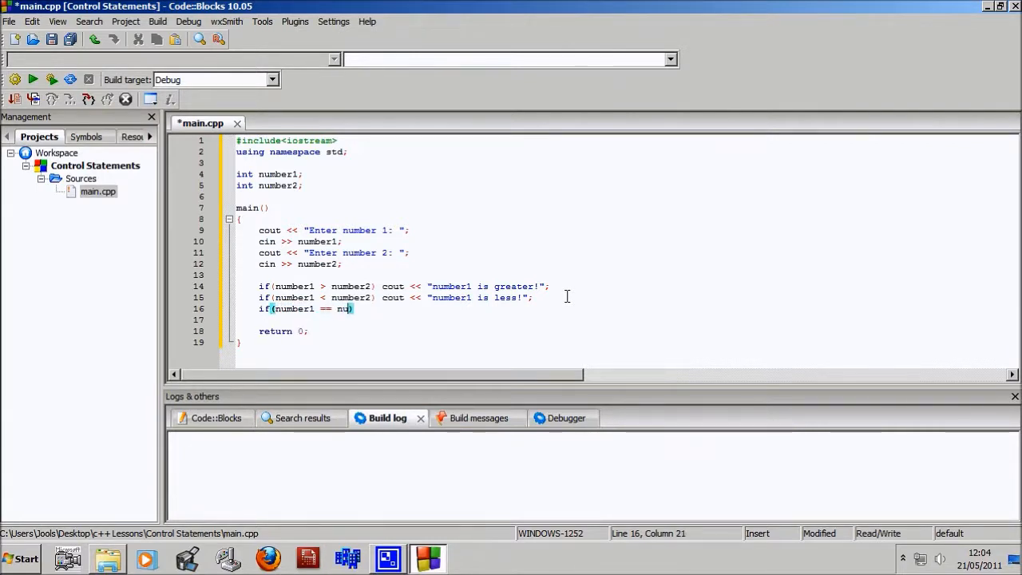
text(mber2))
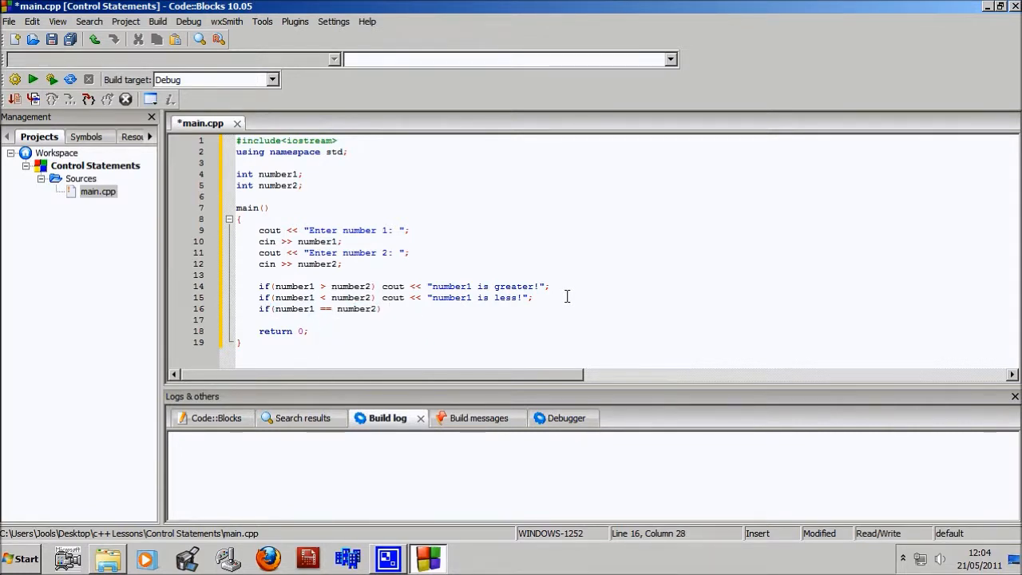
text(cout <<)
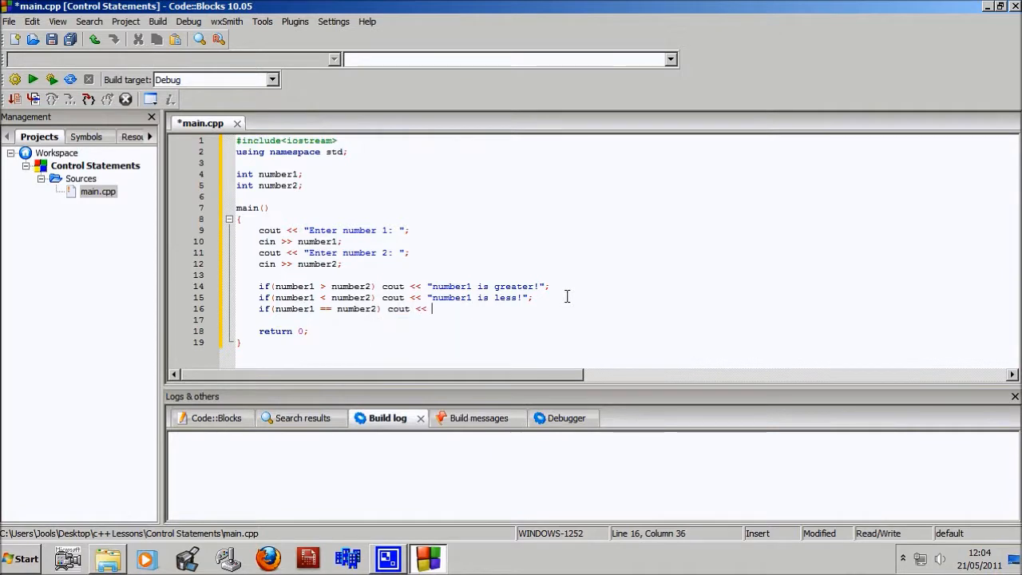
text("")
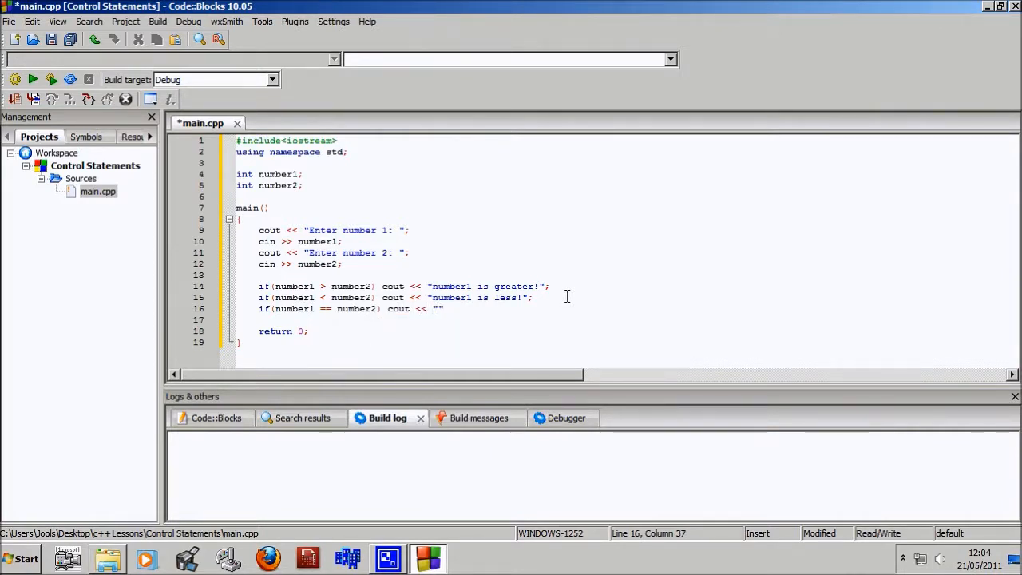
text(number1 is e)
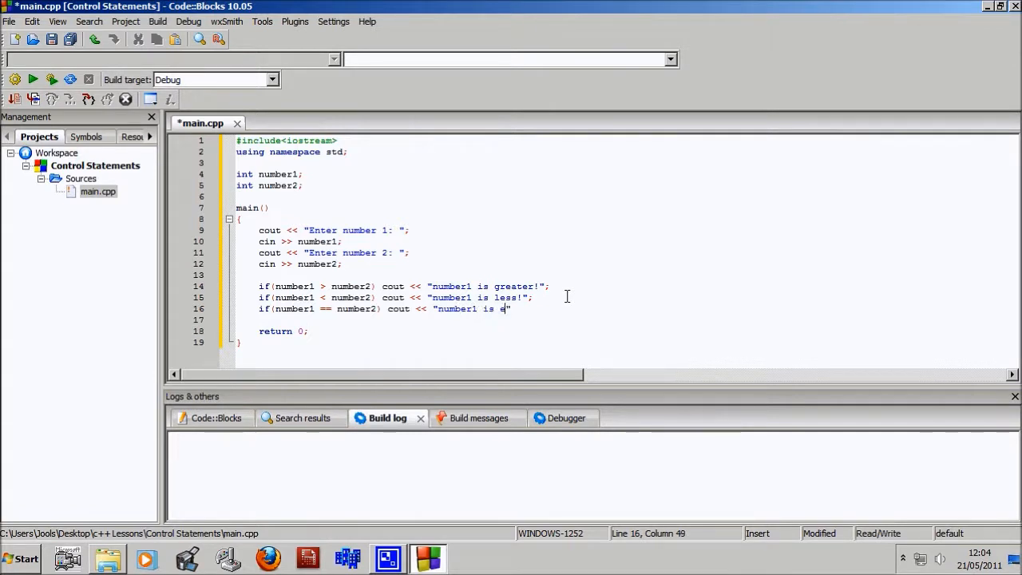
text(qual to)
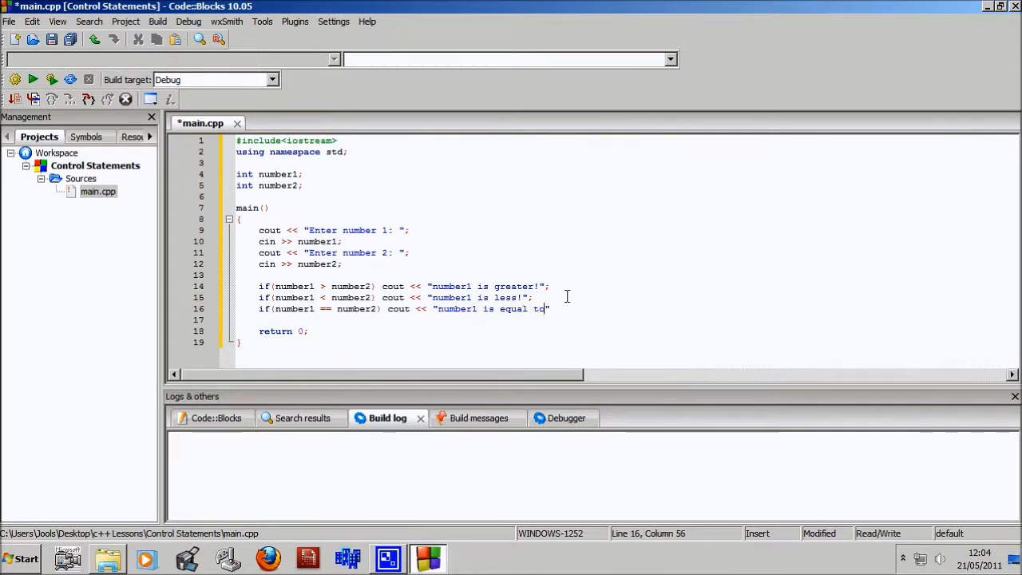
text(number)
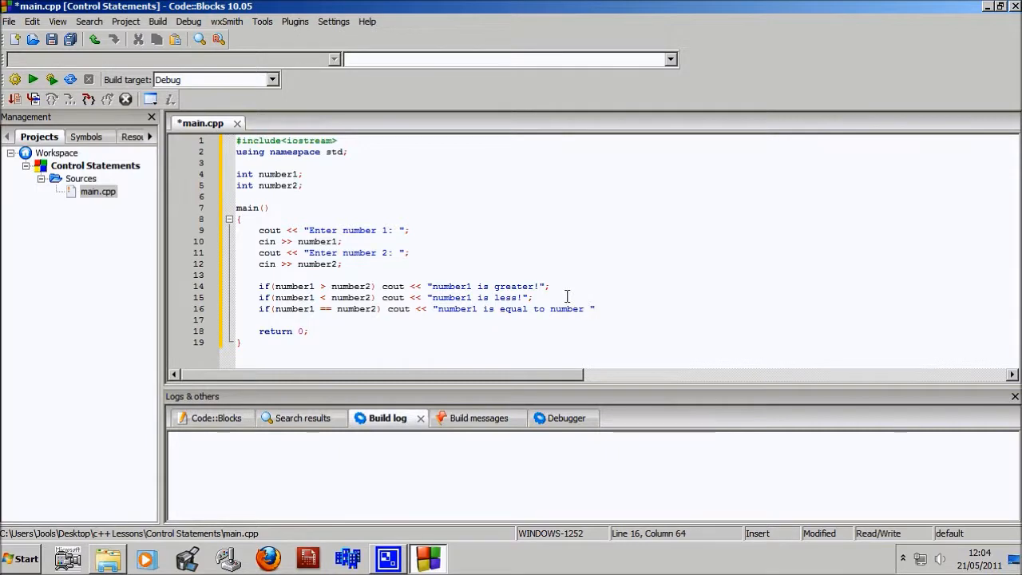
text(2)
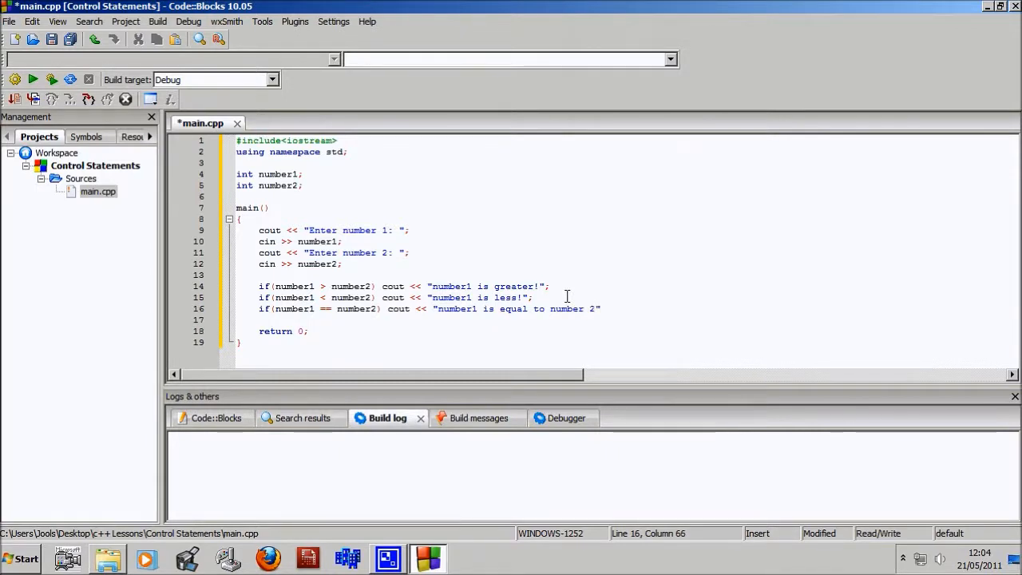
text(;)
click(626, 319)
text(cout)
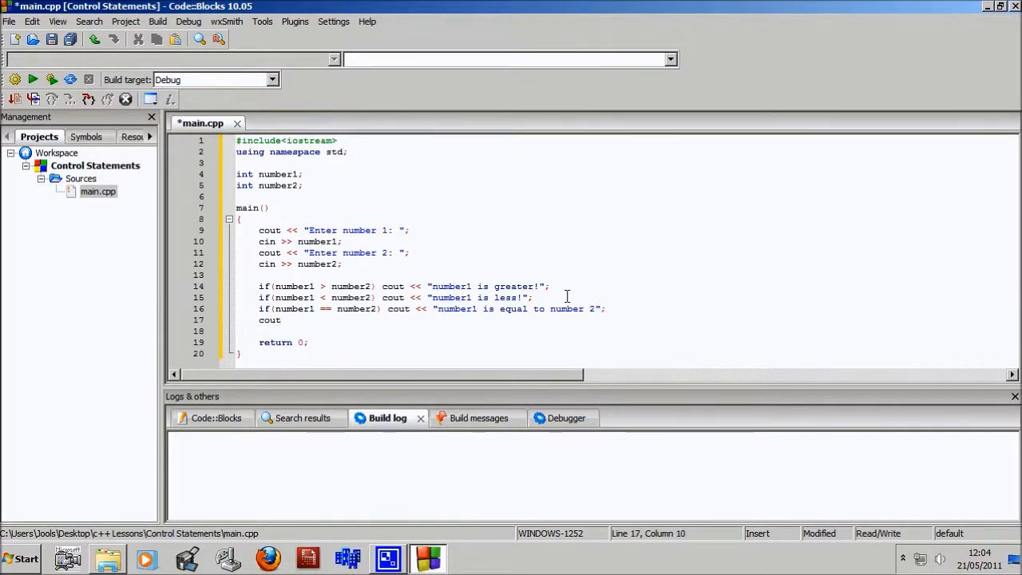
- Add a line printing "number2 is equal to number1"
text(number)
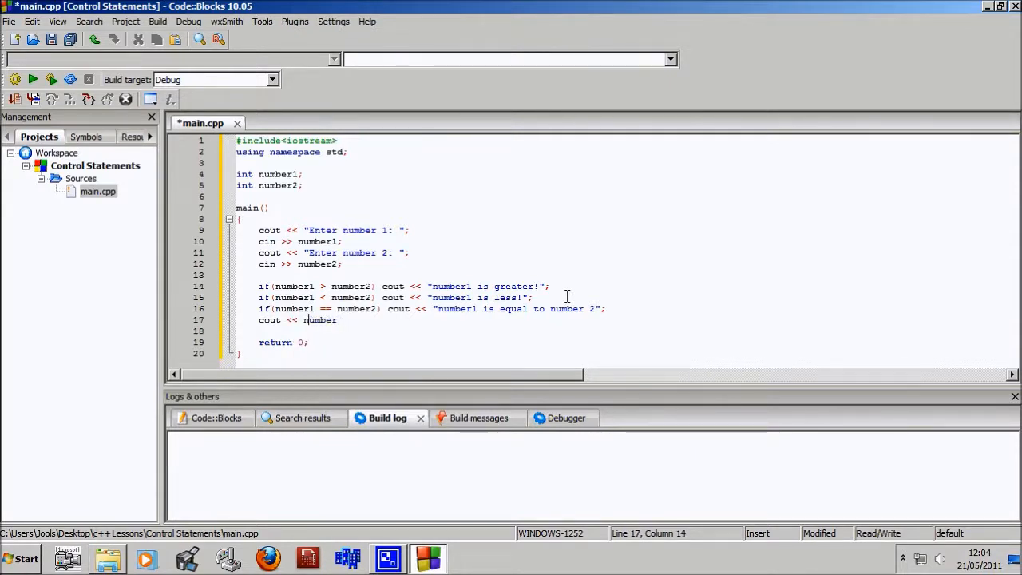
text(")
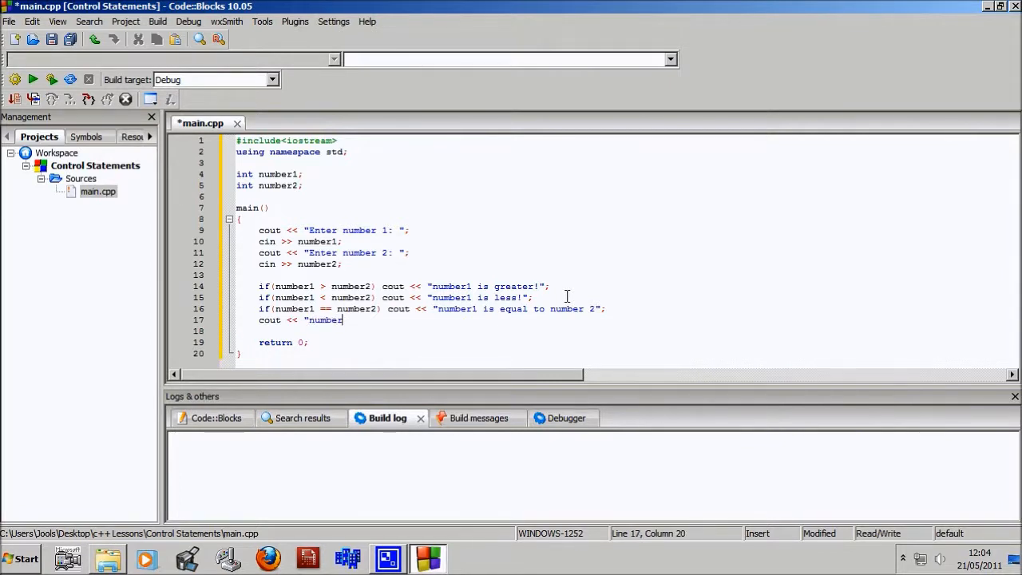
text(2 is)
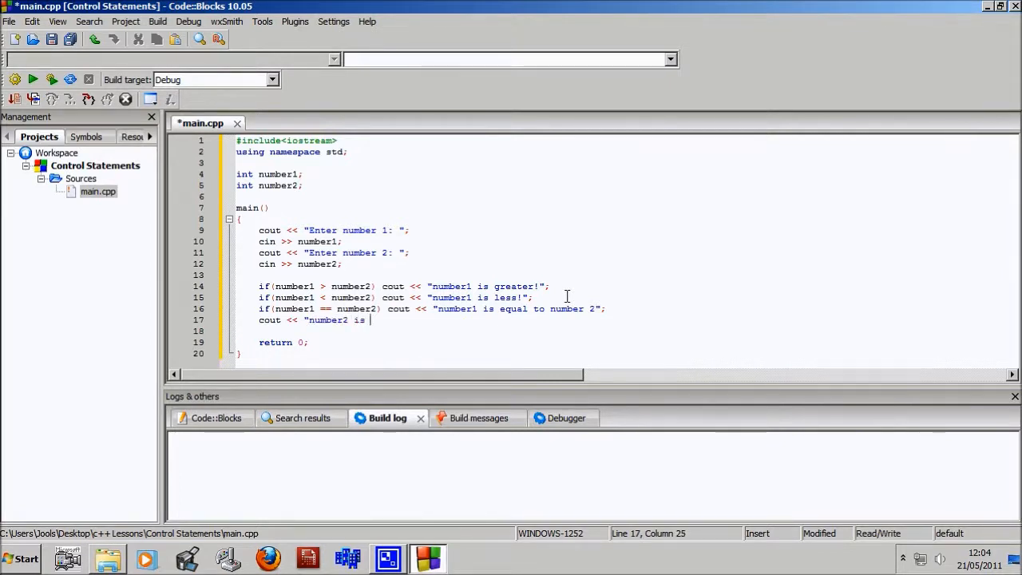
text(equa)
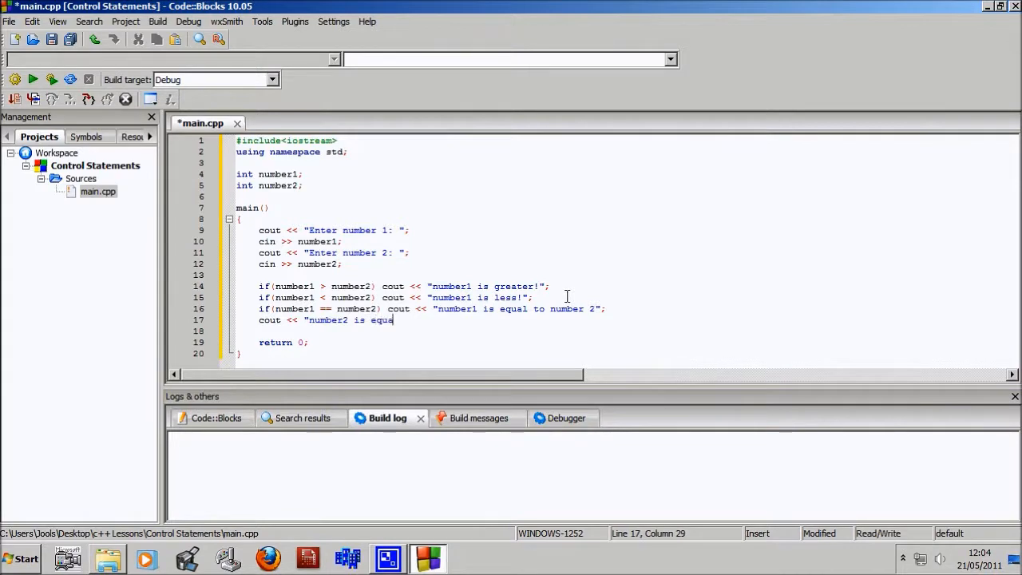
text(l to number)
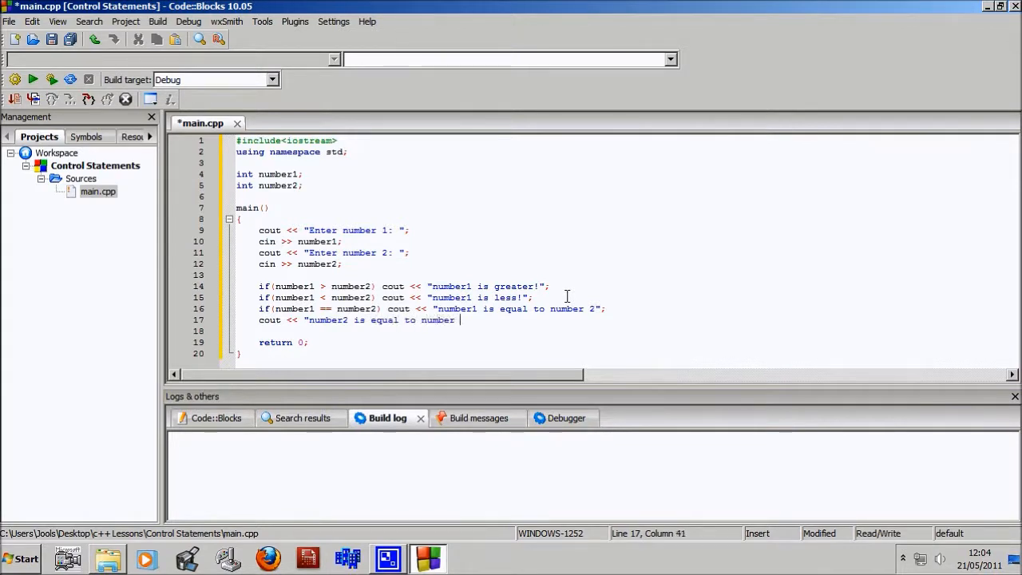
text(1)
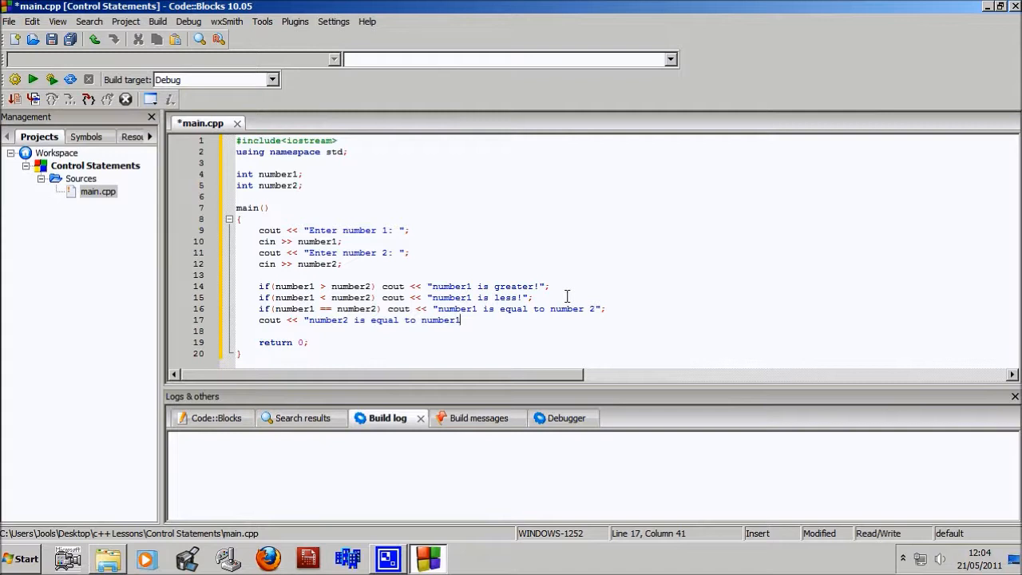
text(")
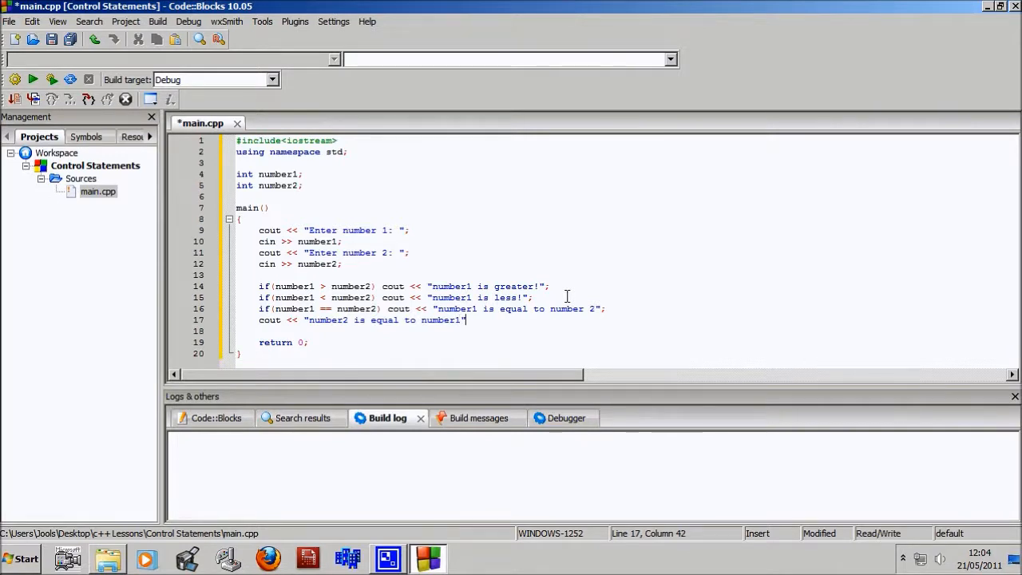
text(;)
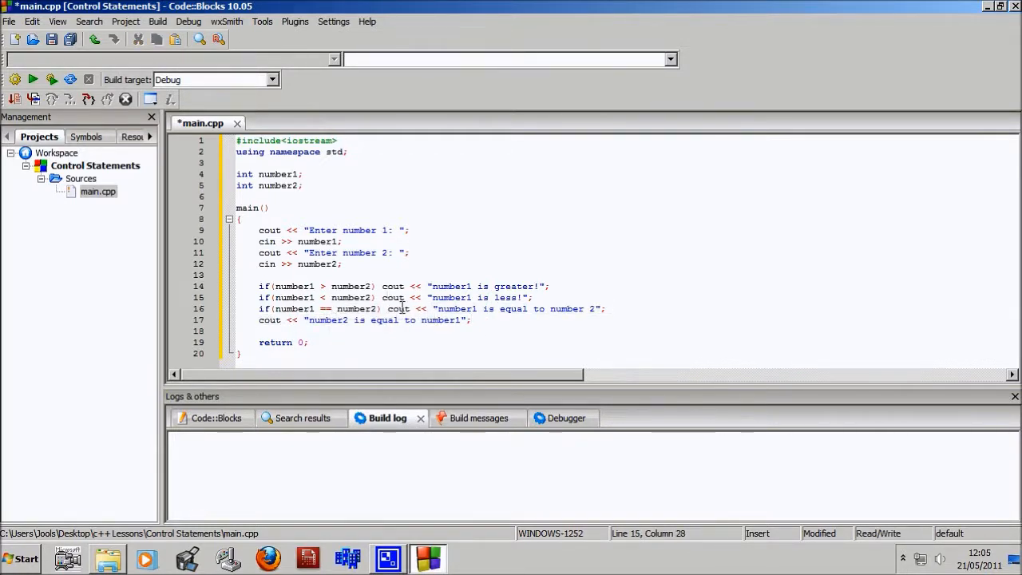
- Append << endl to all four result messages on lines 14–17
drag(386, 309, 607, 309)
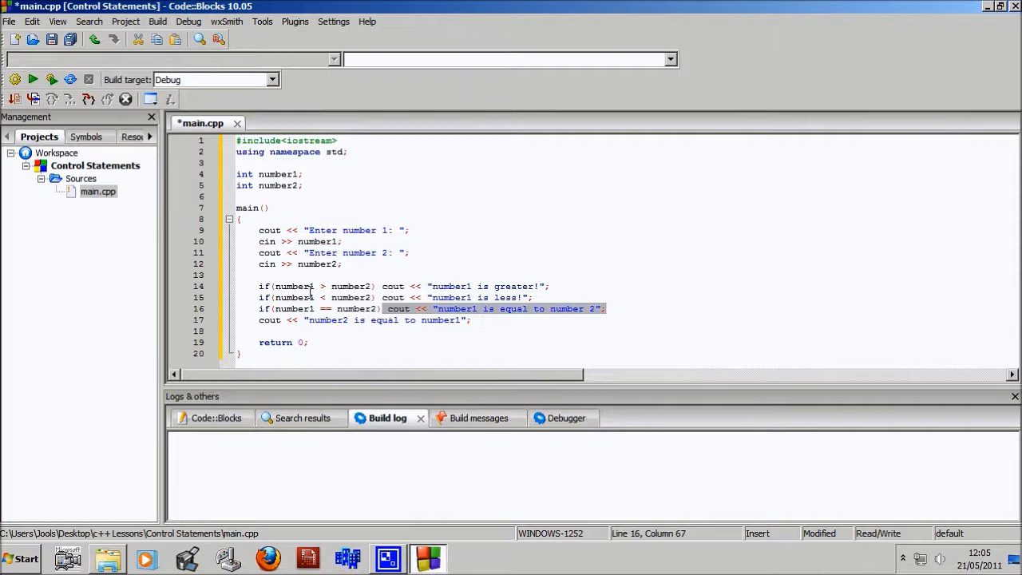
click(286, 309)
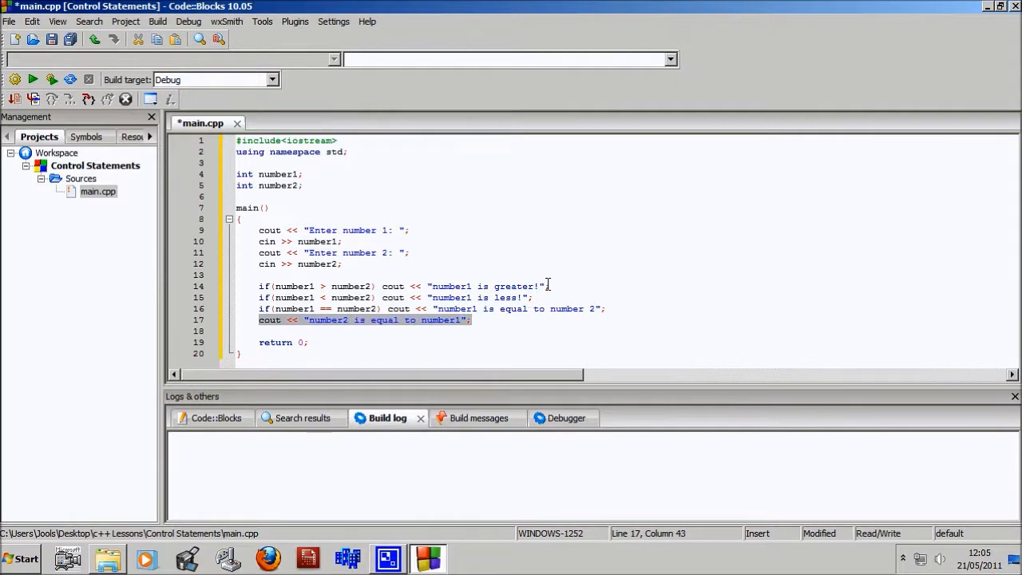
text(<<)
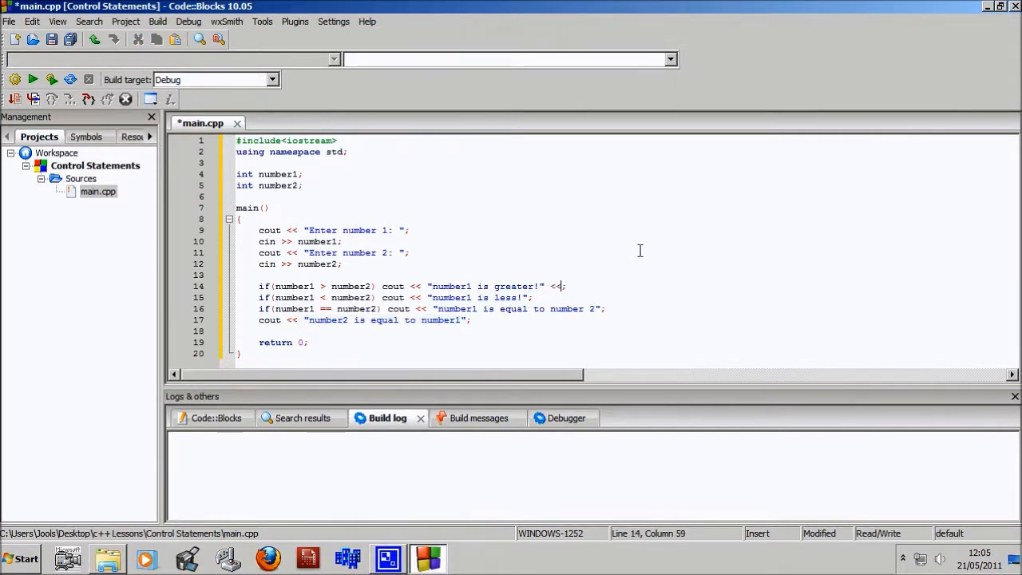
text(end)
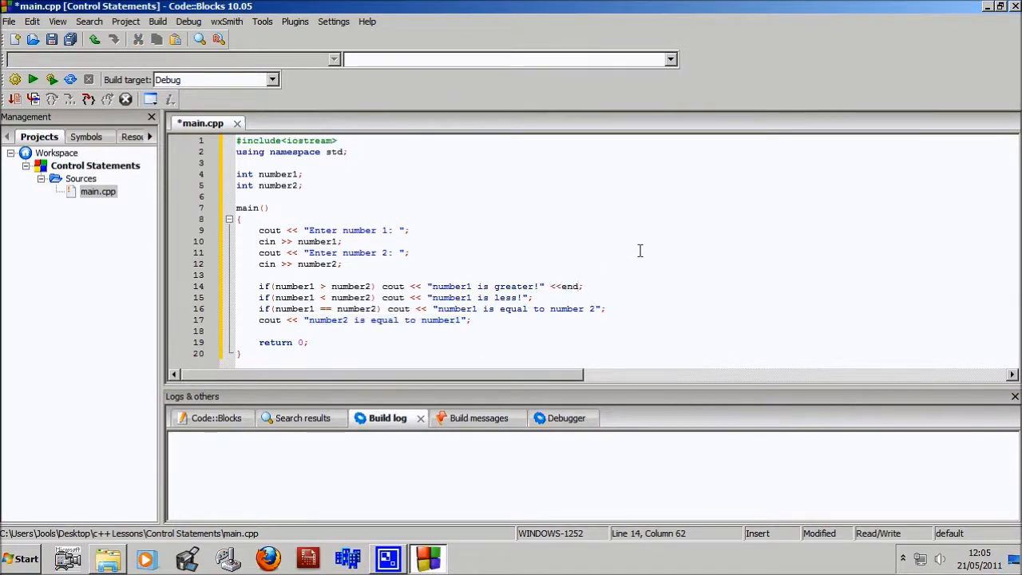
text(;)
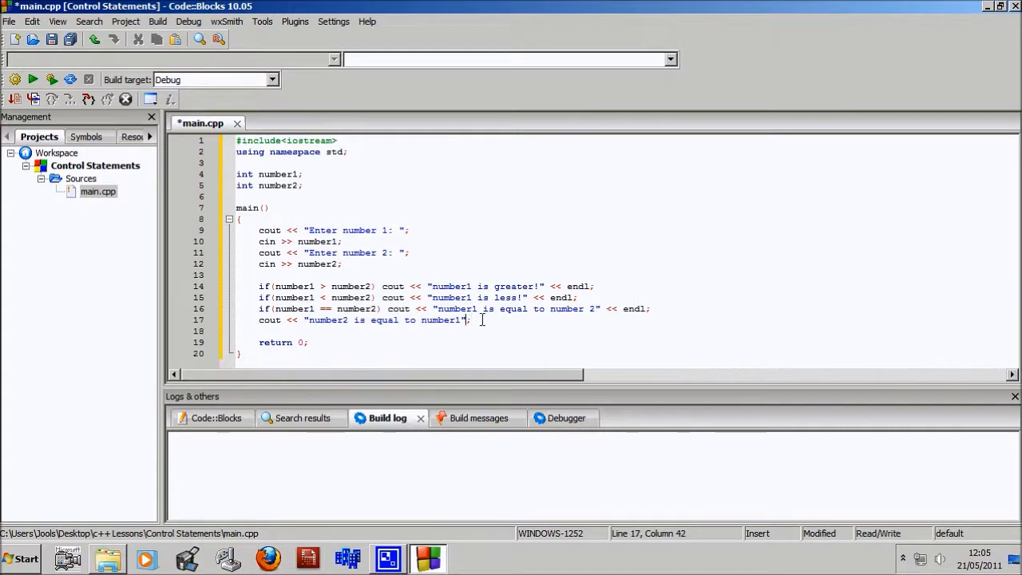
text(<< endl)
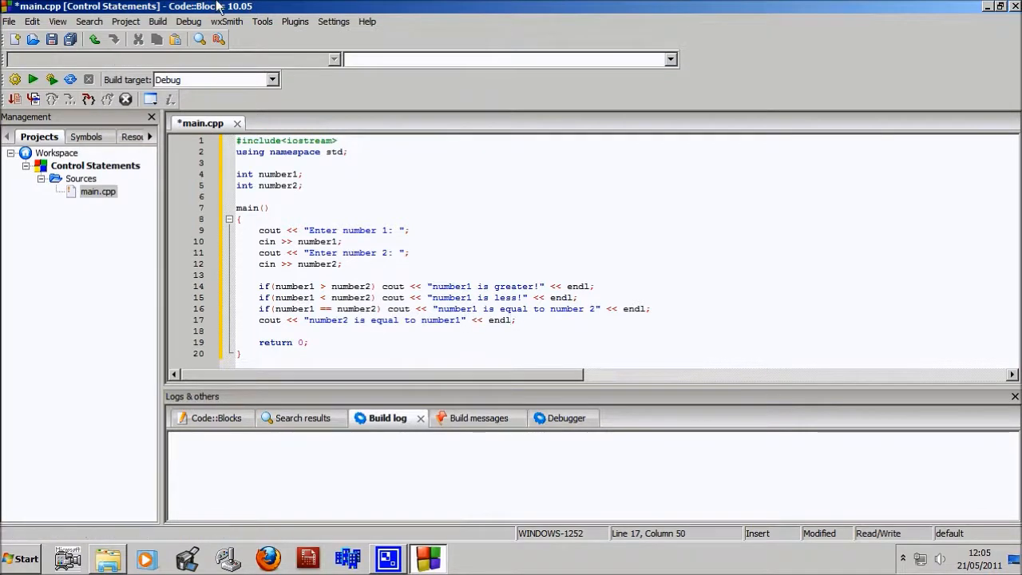
click(157, 21)
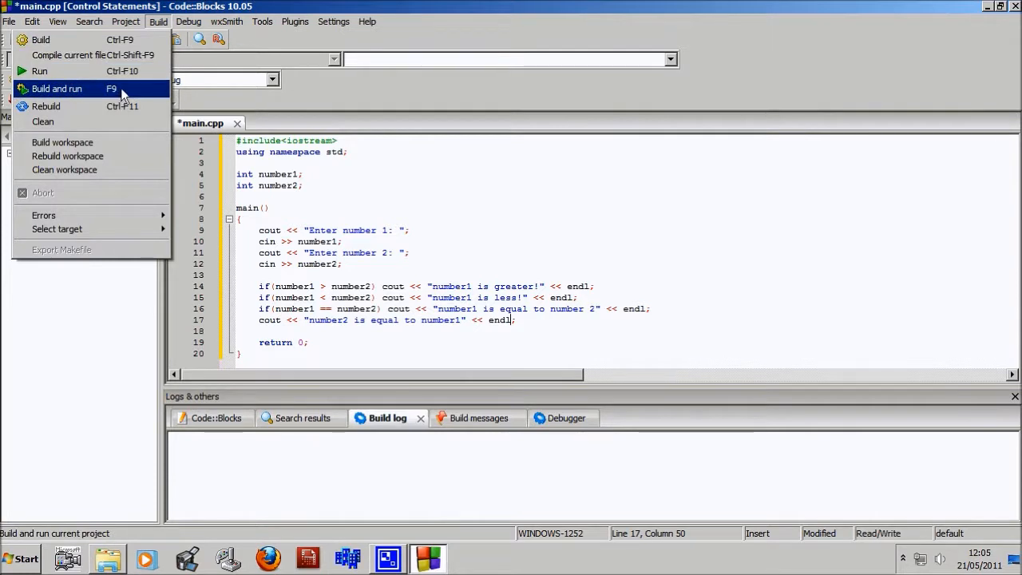
- Build and run the program and enter 4 in the console
click(57, 89)
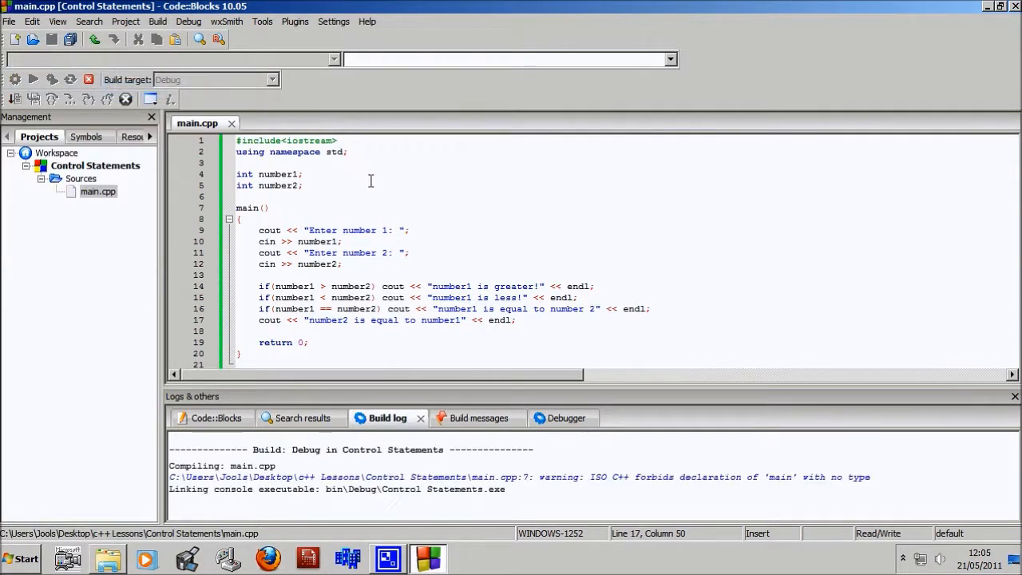
click(33, 79)
text(3)
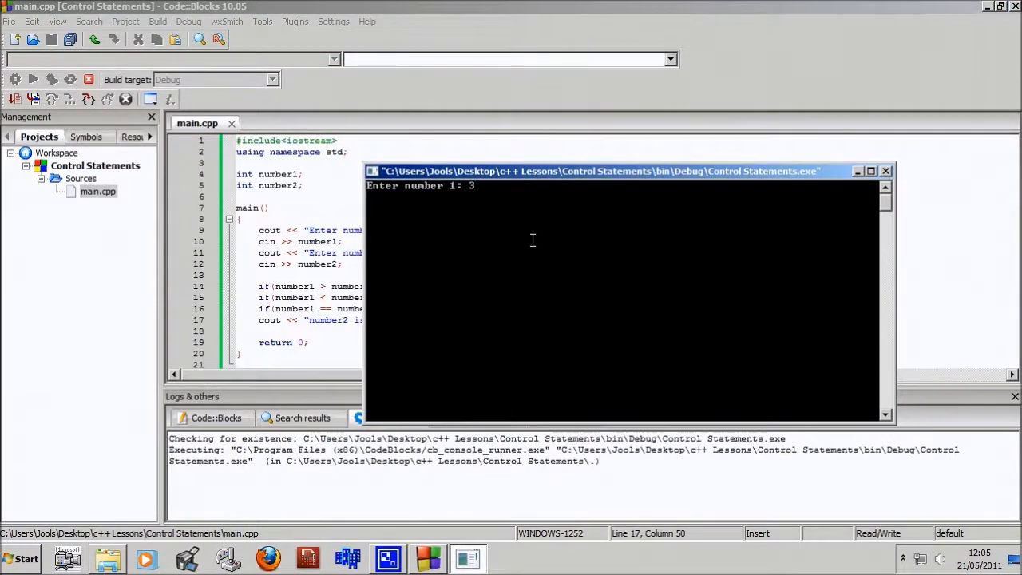
text(4)
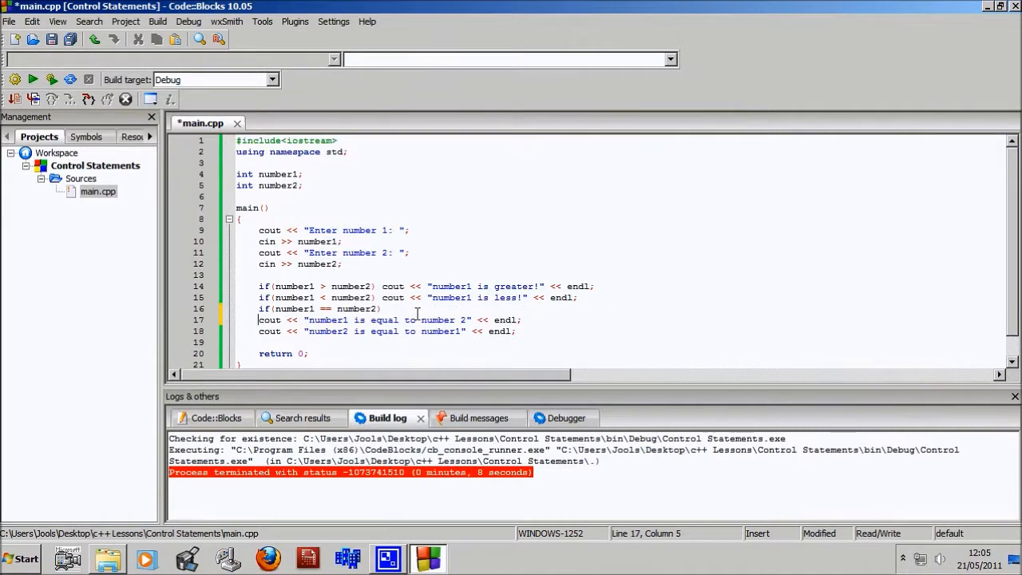
- Wrap both equality cout lines in a curly-brace block under if(number1 == number2)
text({)
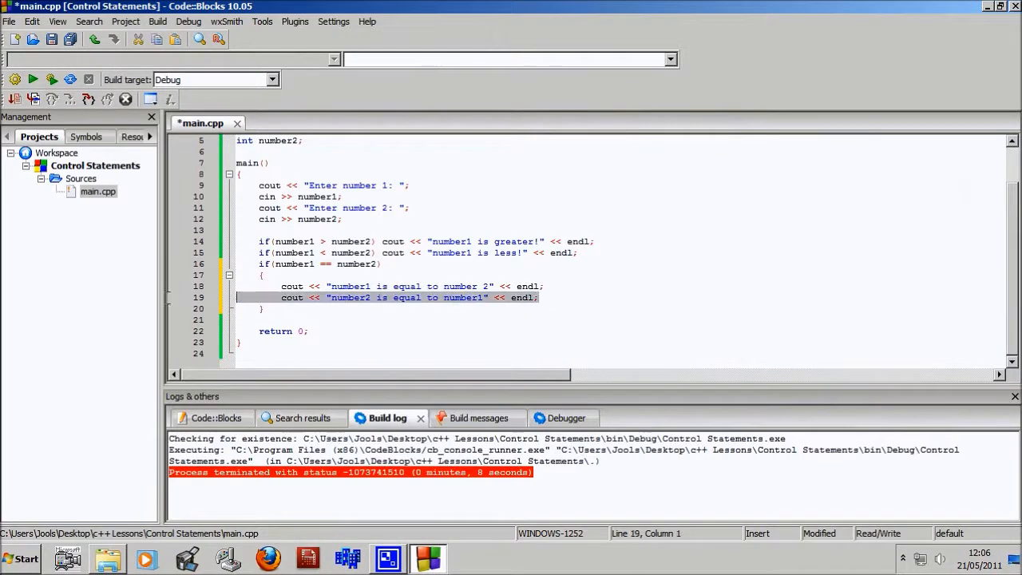
click(157, 22)
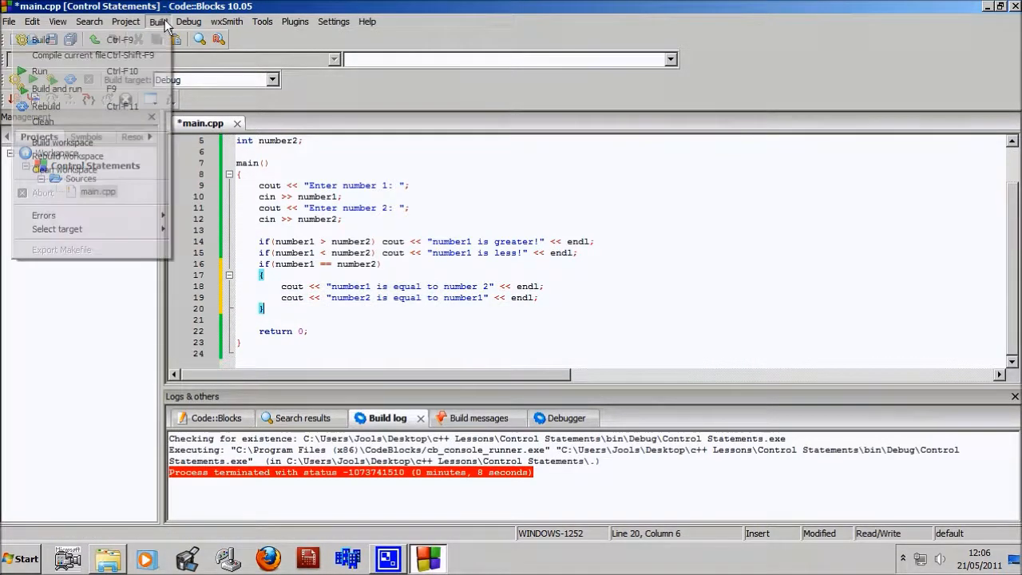
- Build and run the updated program, entering 64 and 64
click(39, 70)
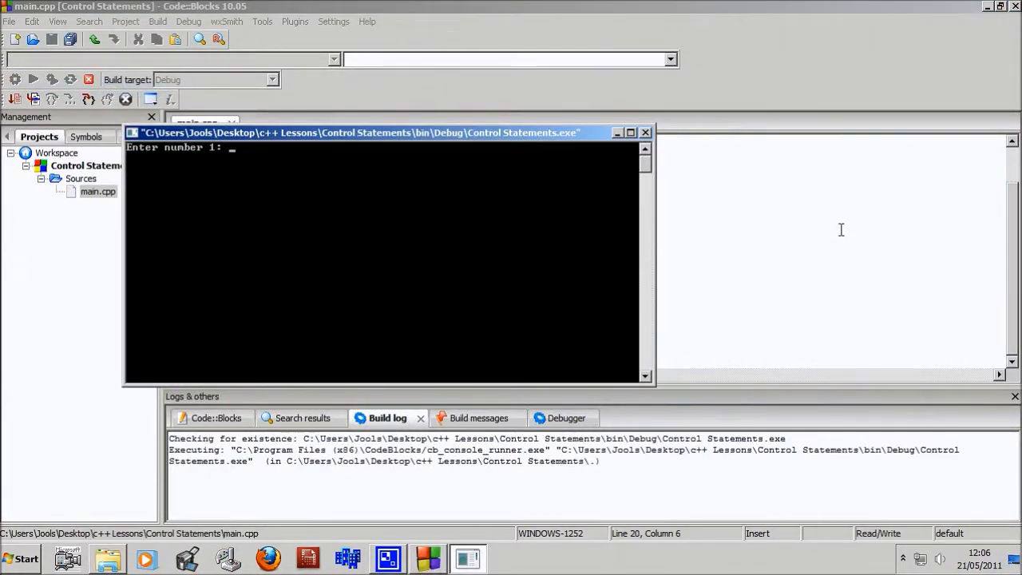
text(64)
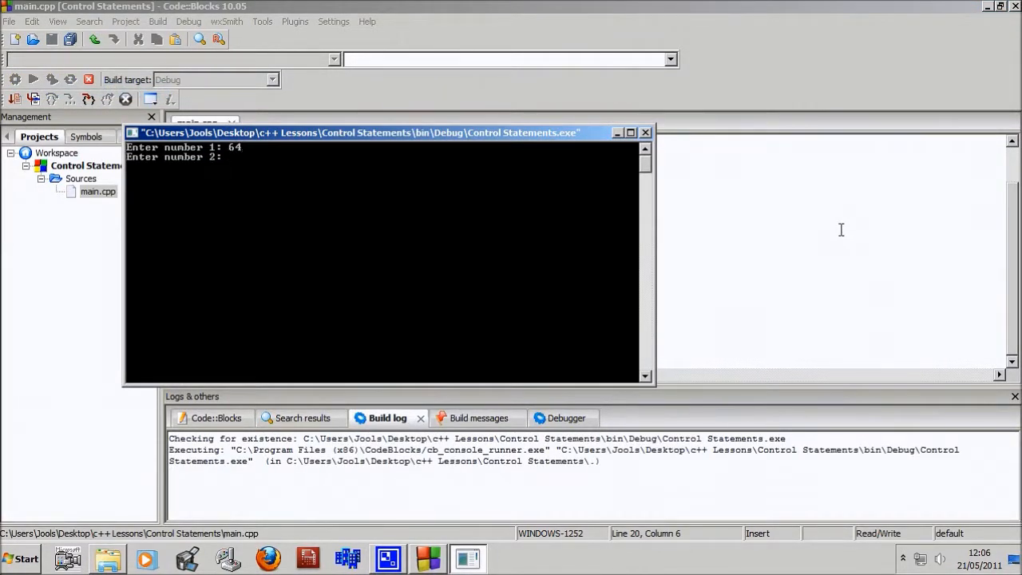
text(64)
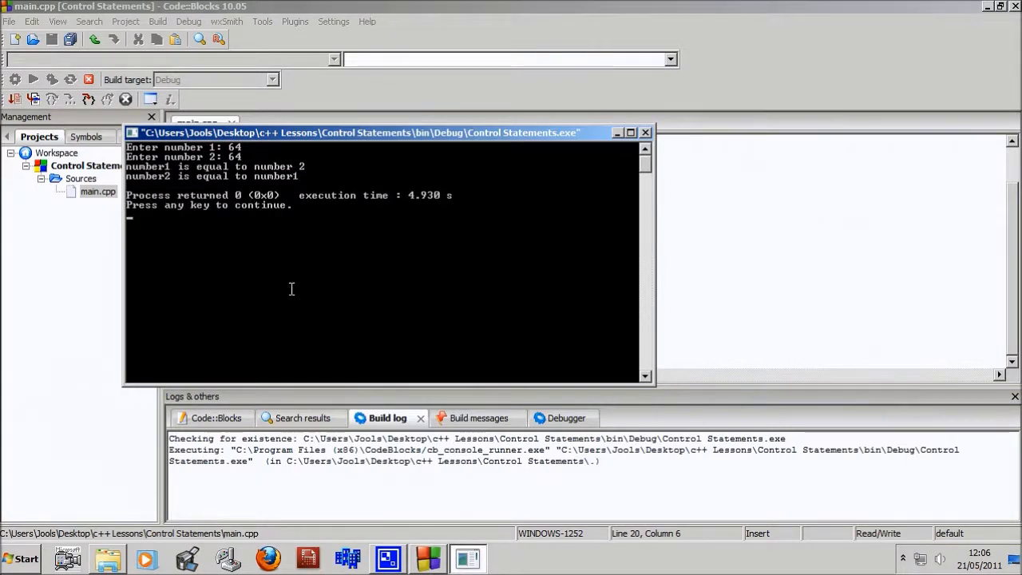
mouse_move(311, 175)
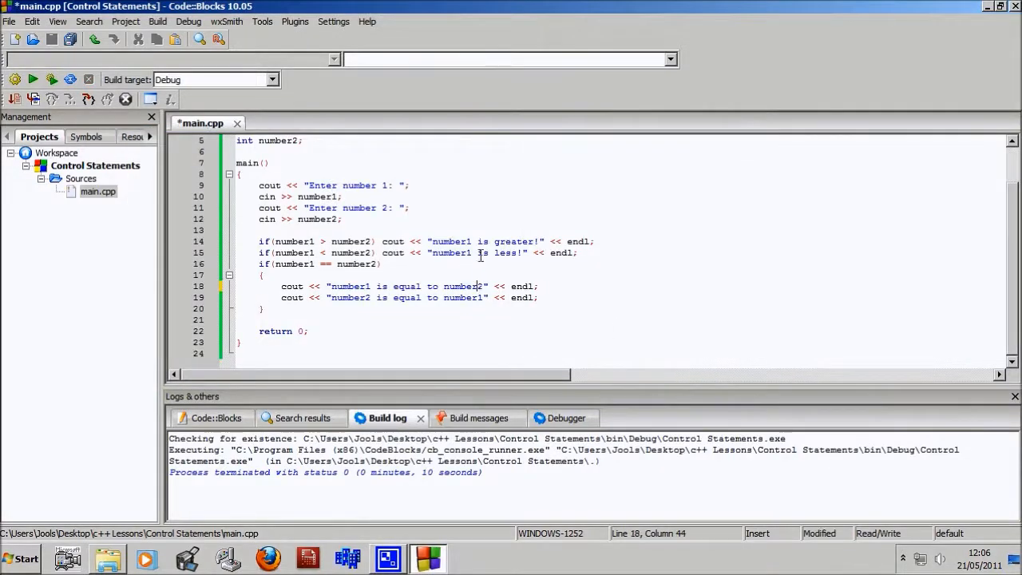
- Build and run the corrected program again, entering 43 in the console
click(51, 79)
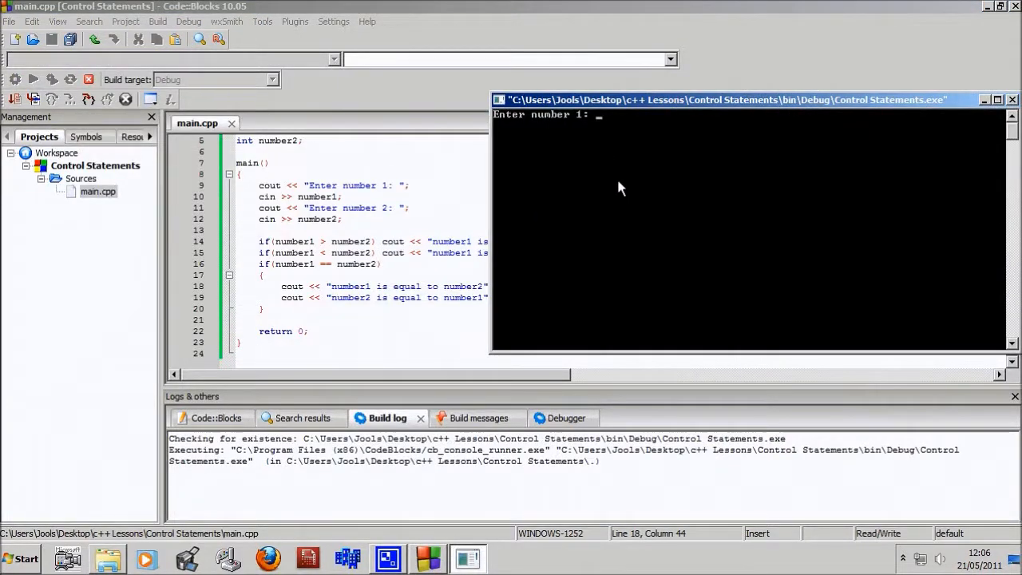
text(43)
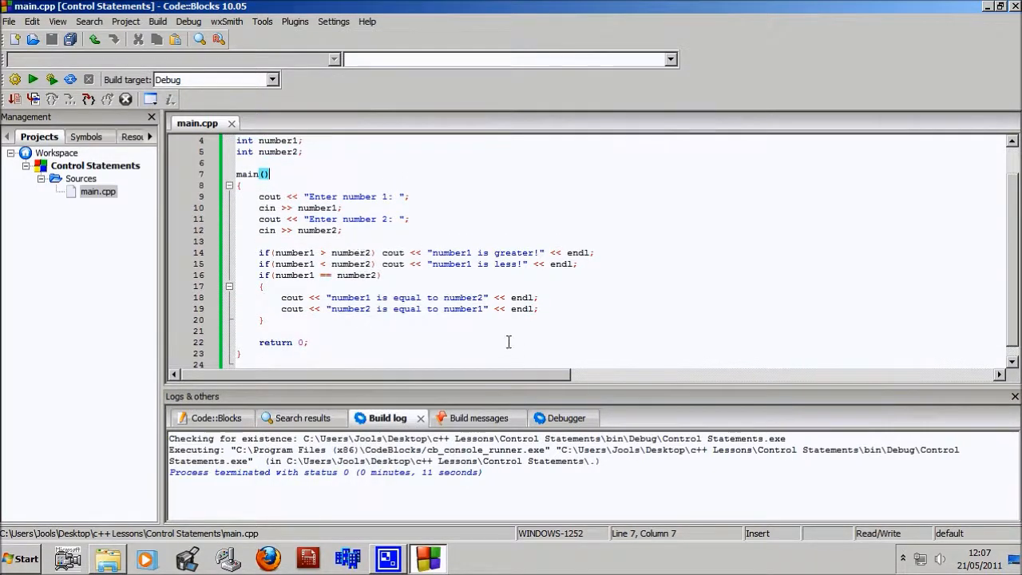
mouse_move(402, 269)
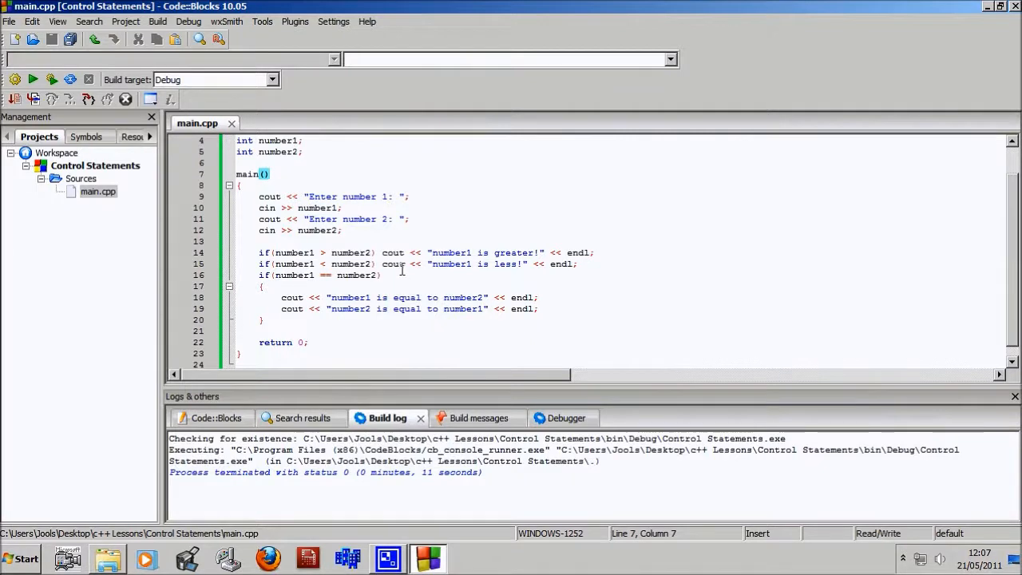